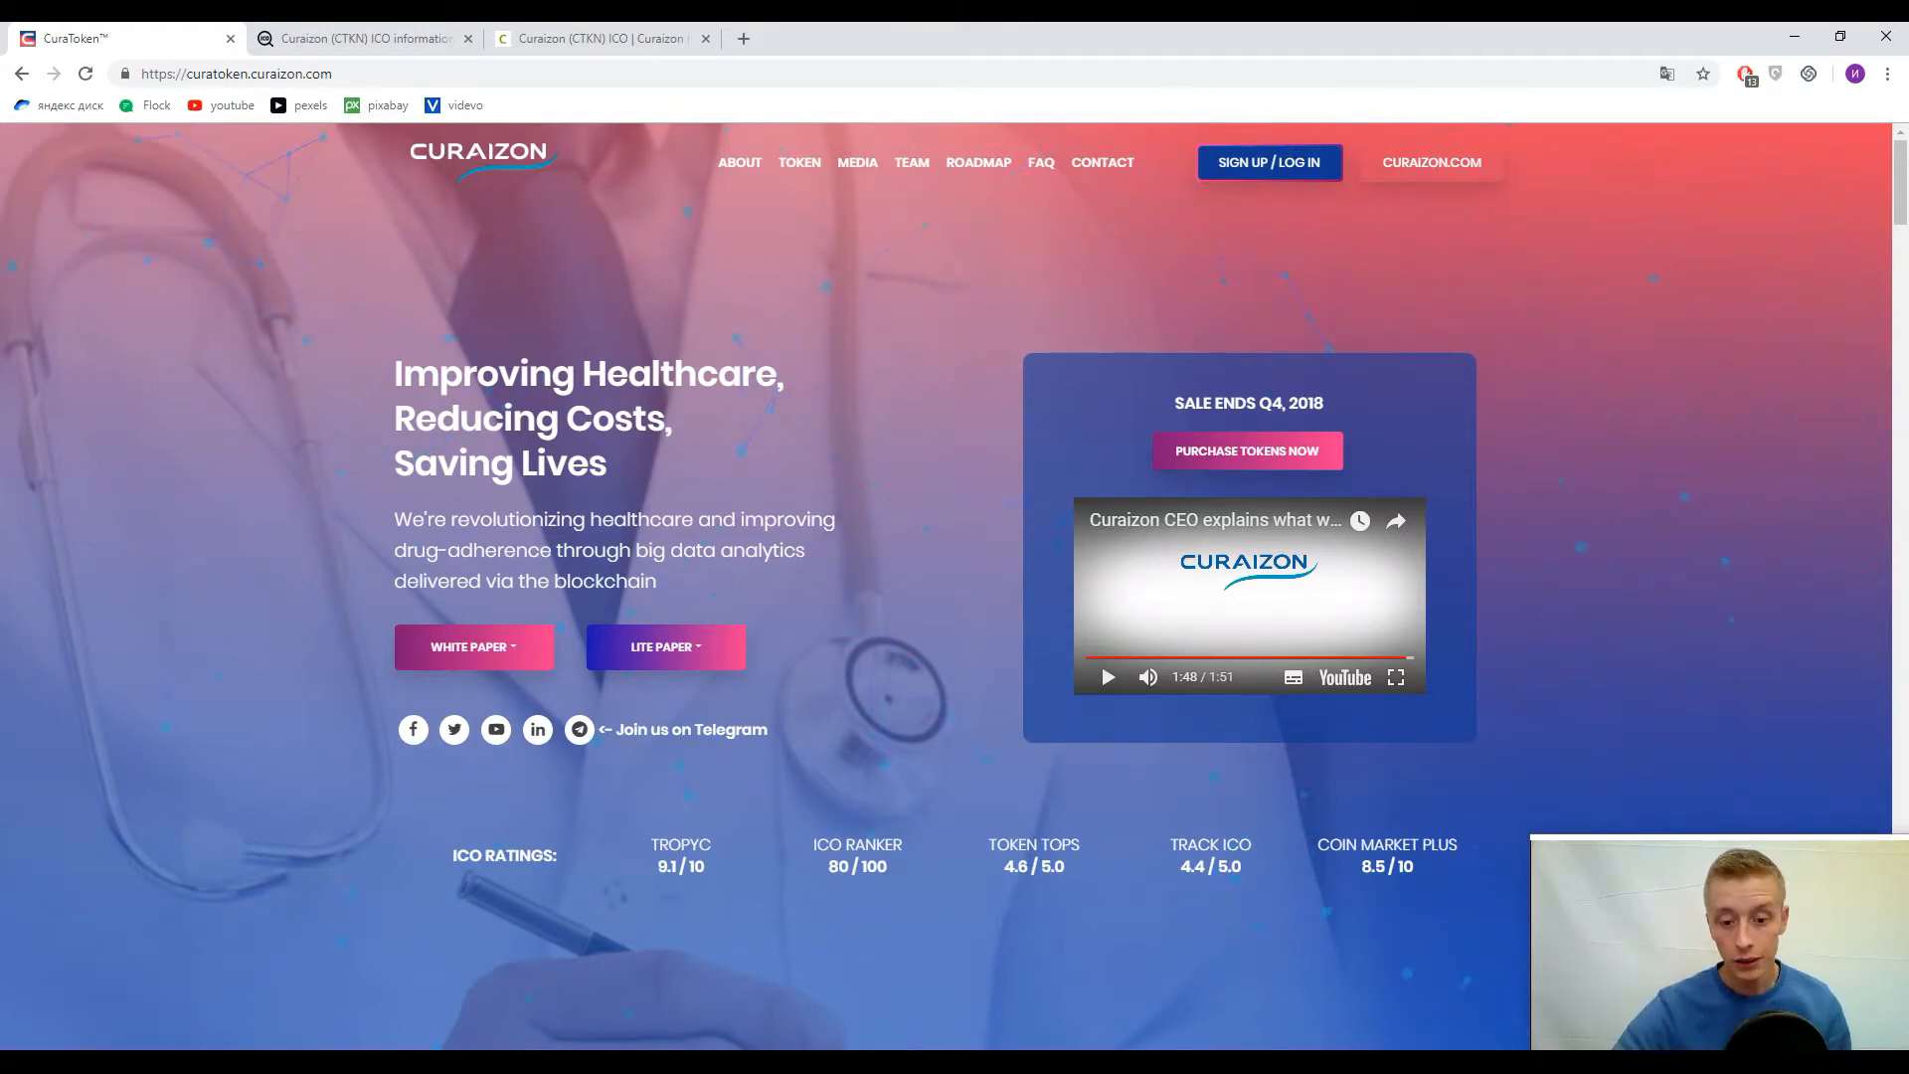
# Scroll past the hero banner to the About section on the medication-adherence mission and CuraServe video
pyautogui.scroll(-3)
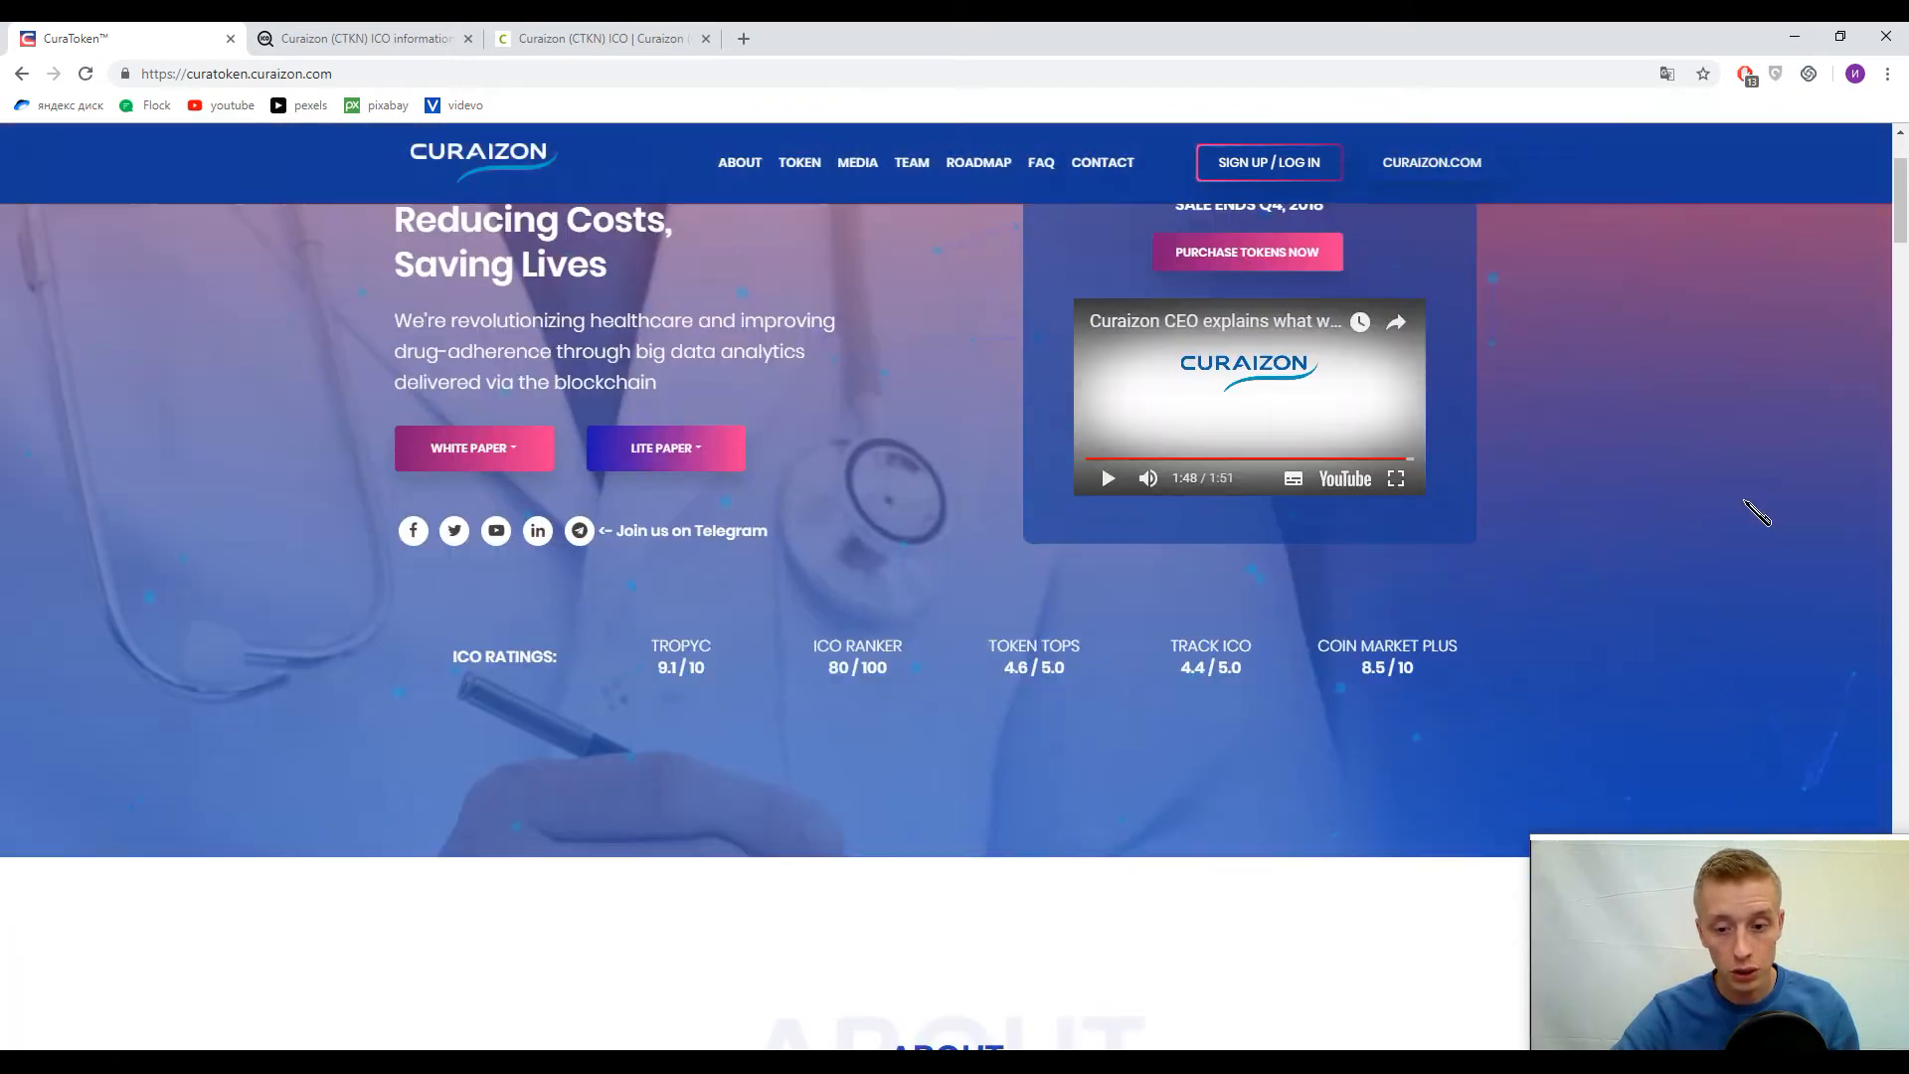
pyautogui.moveTo(1145, 712)
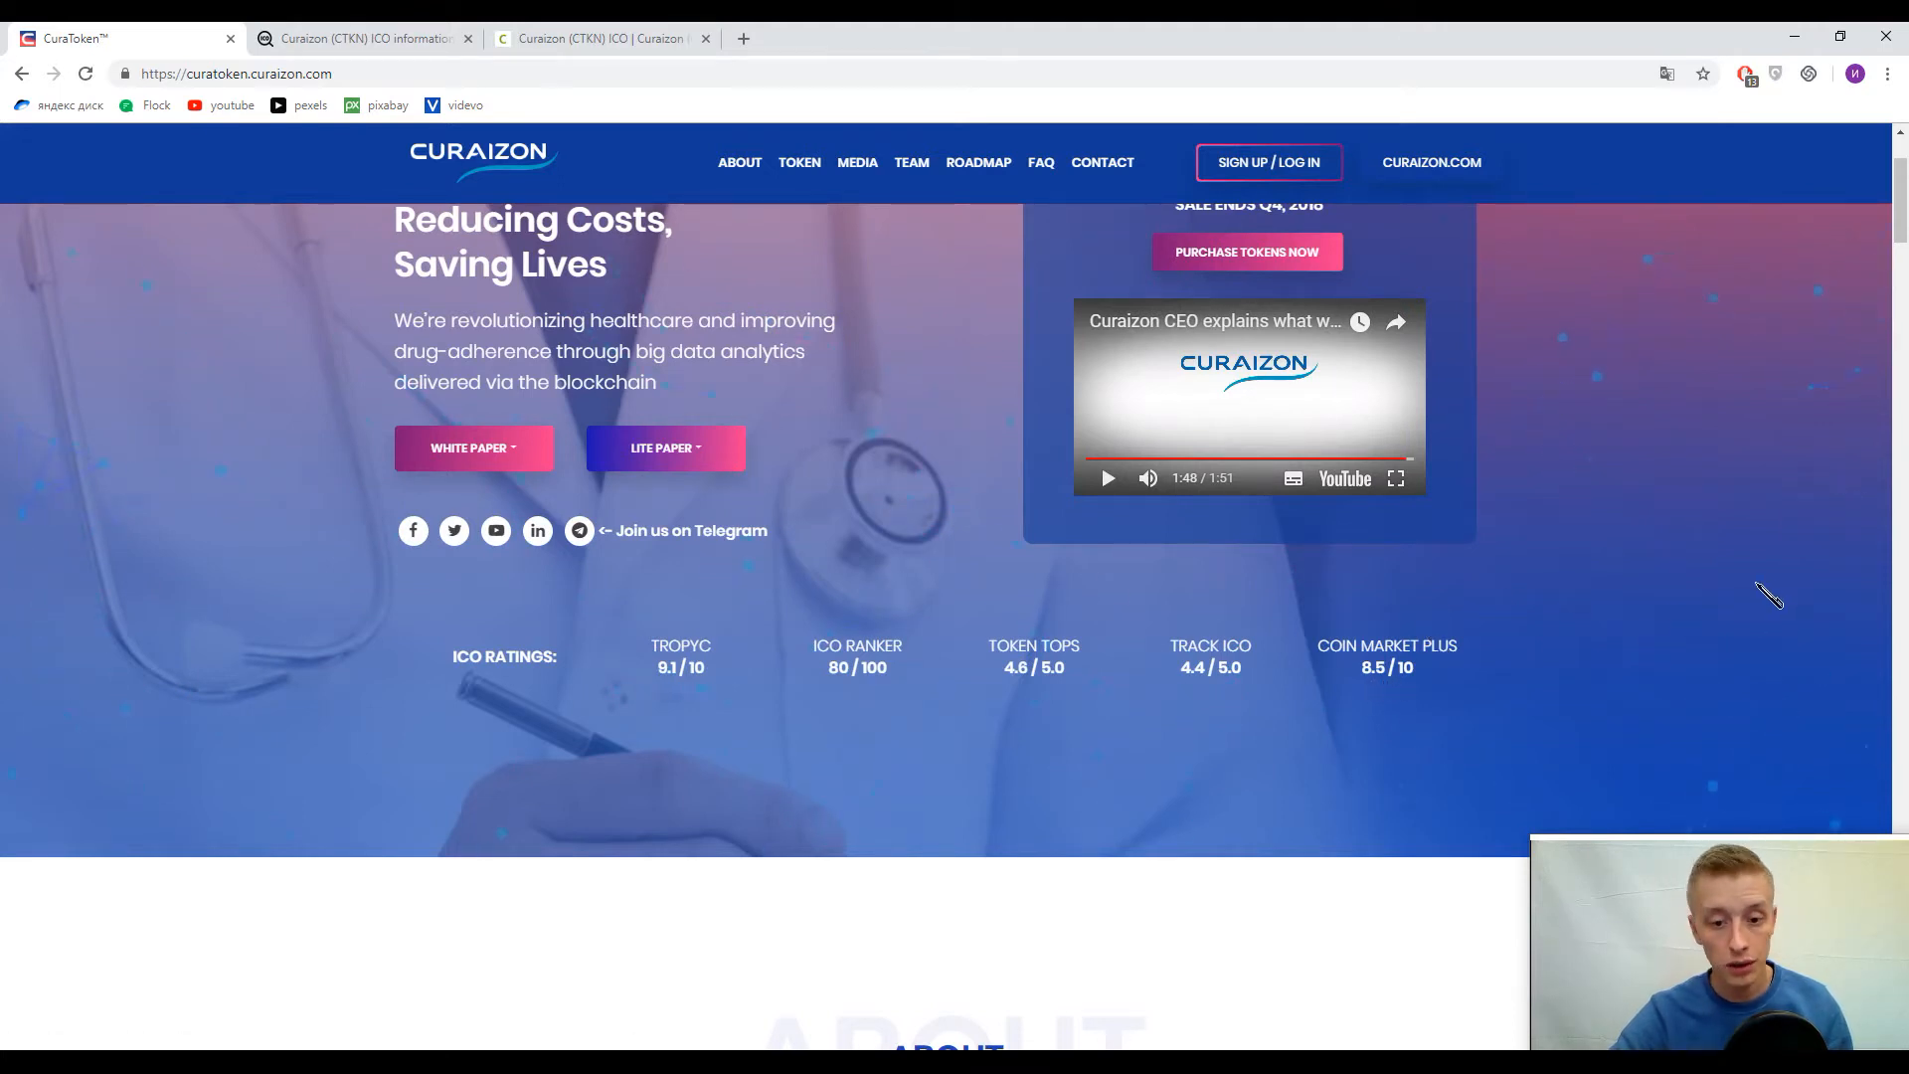
pyautogui.moveTo(915, 616)
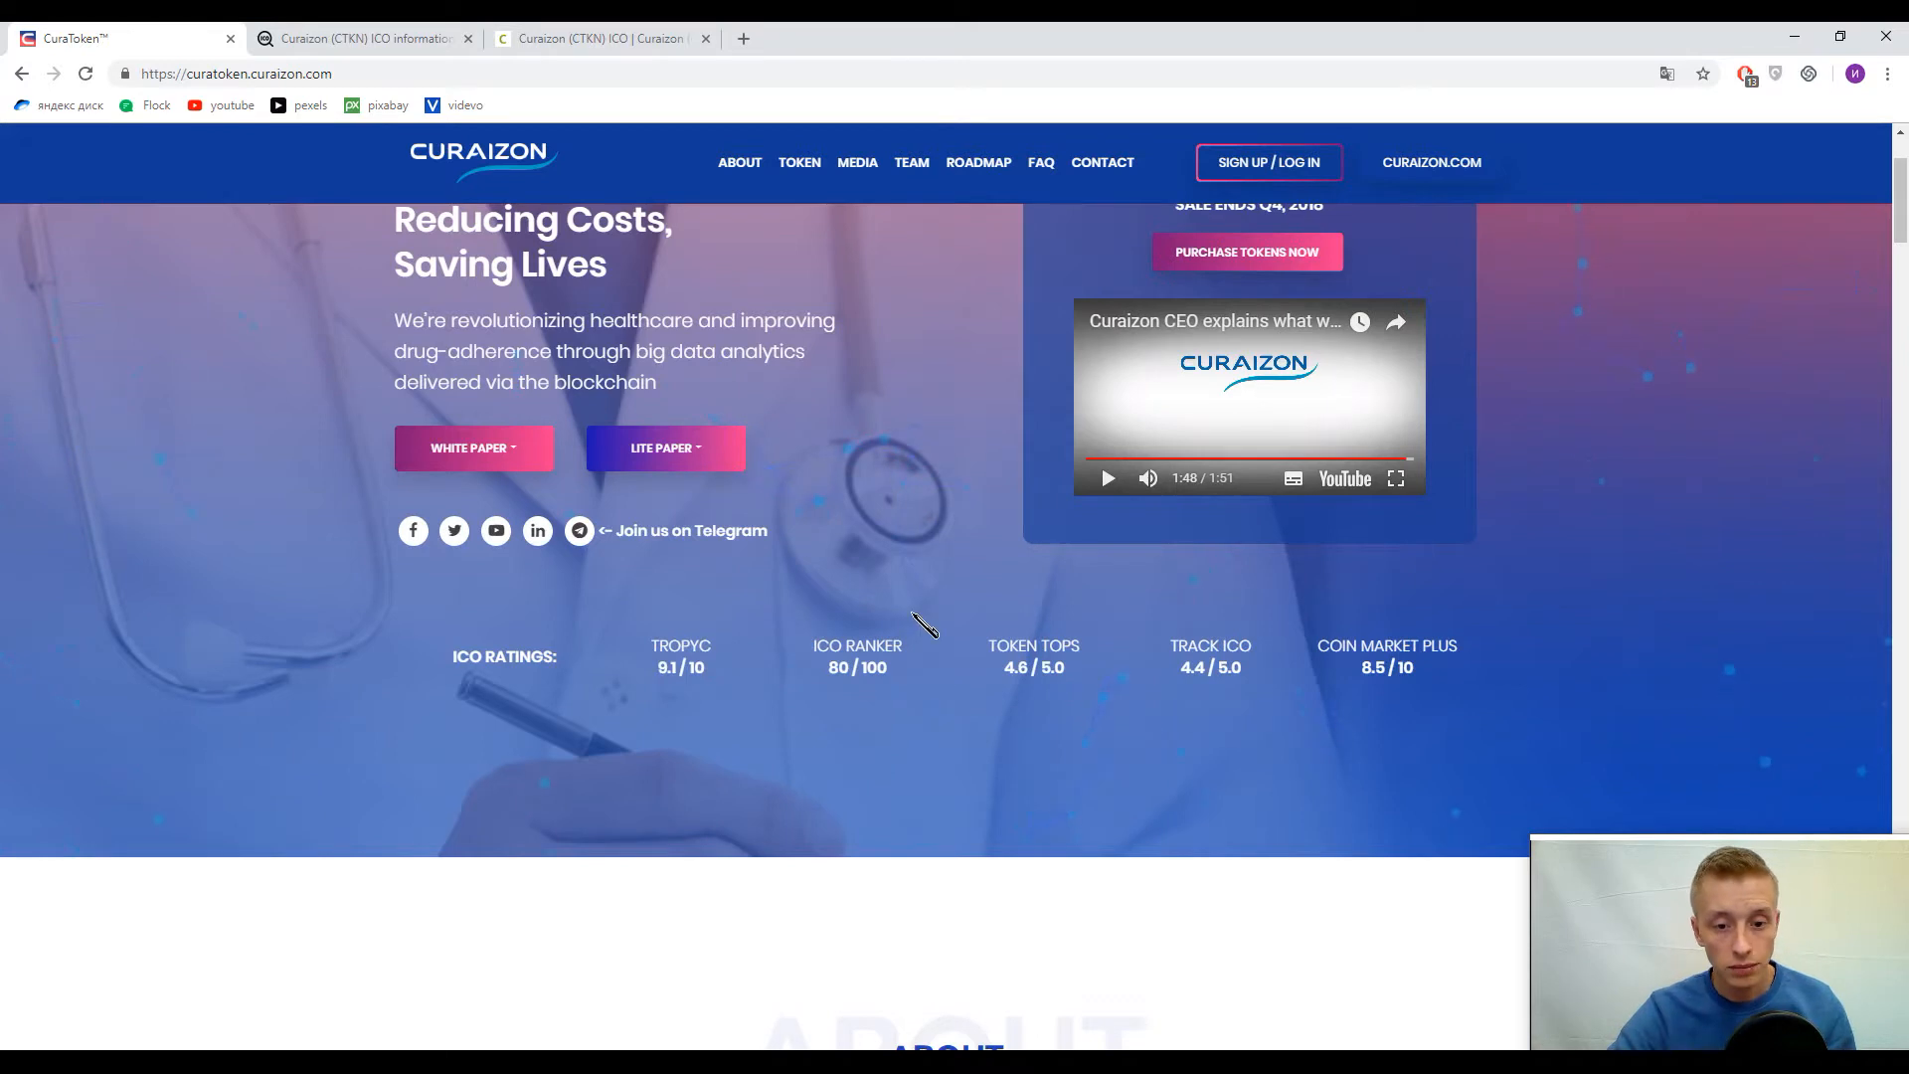
pyautogui.moveTo(887, 694)
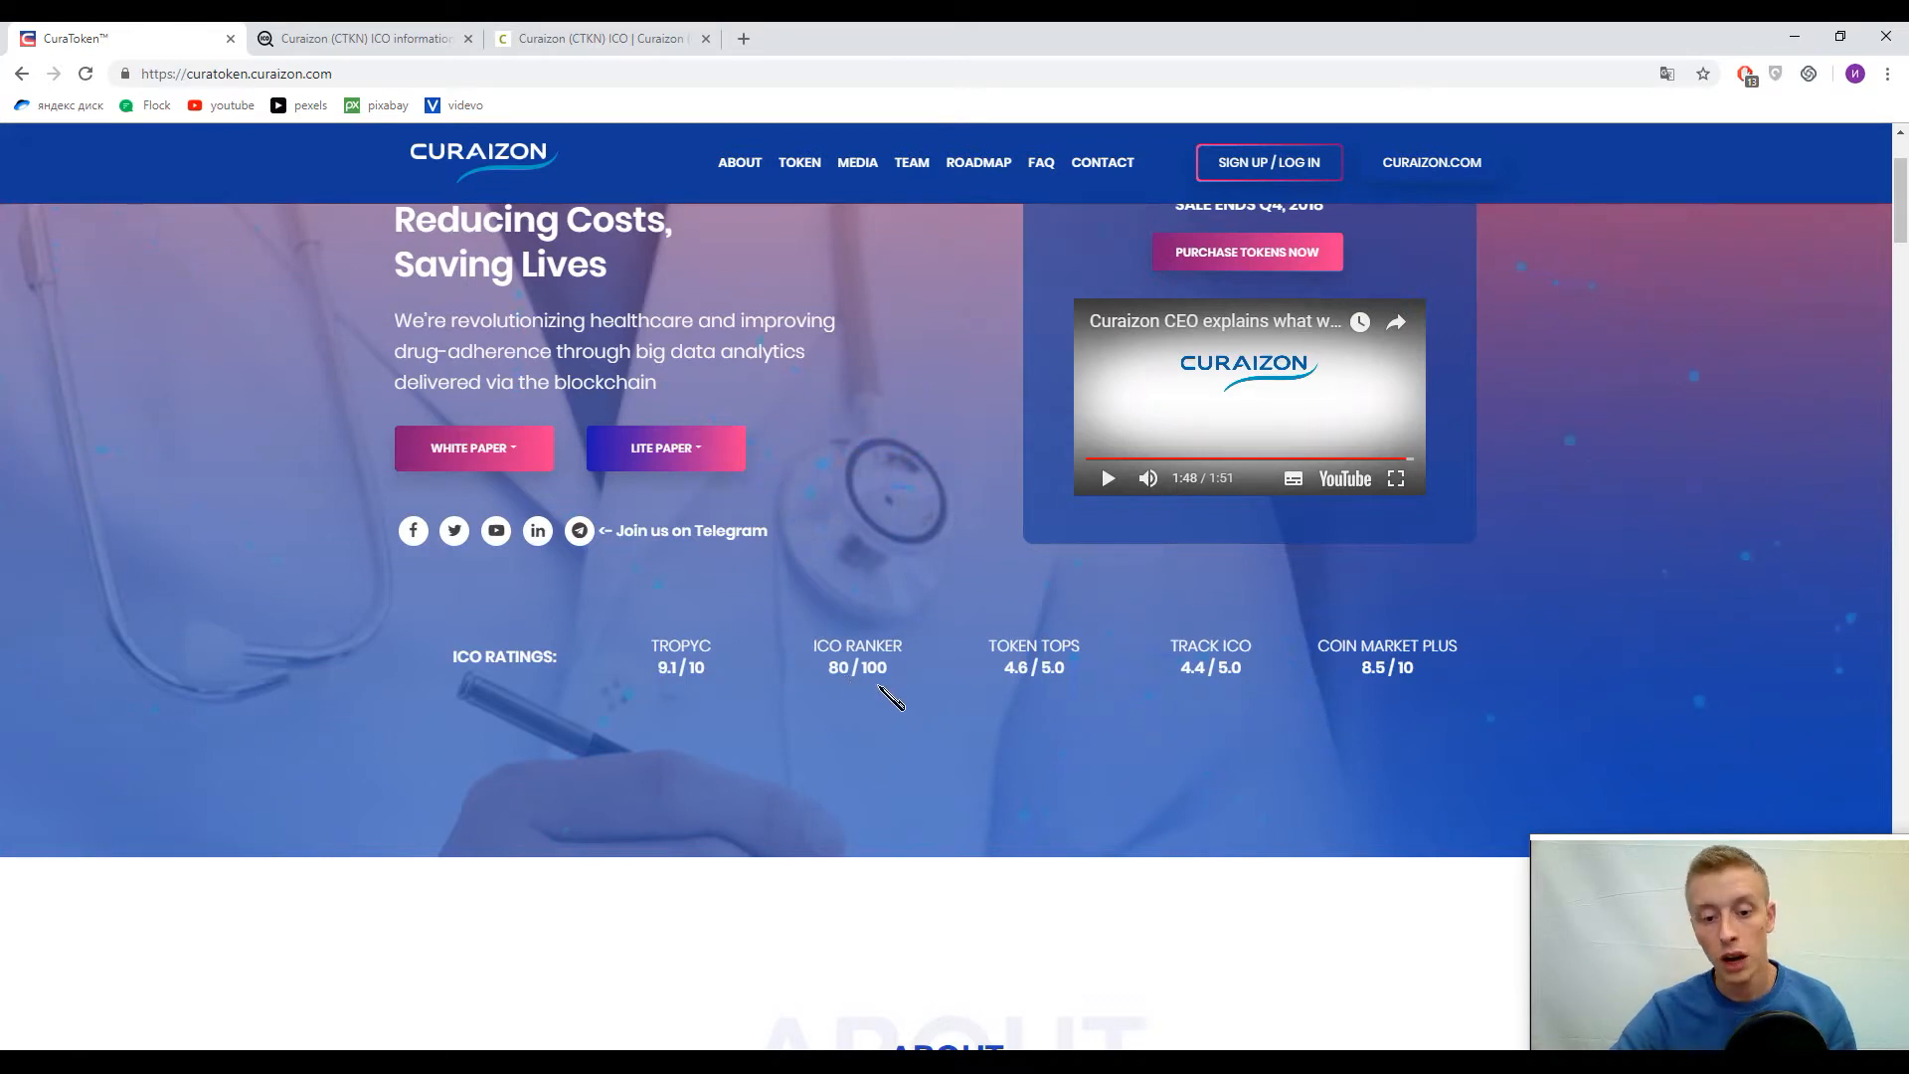
pyautogui.moveTo(1642, 606)
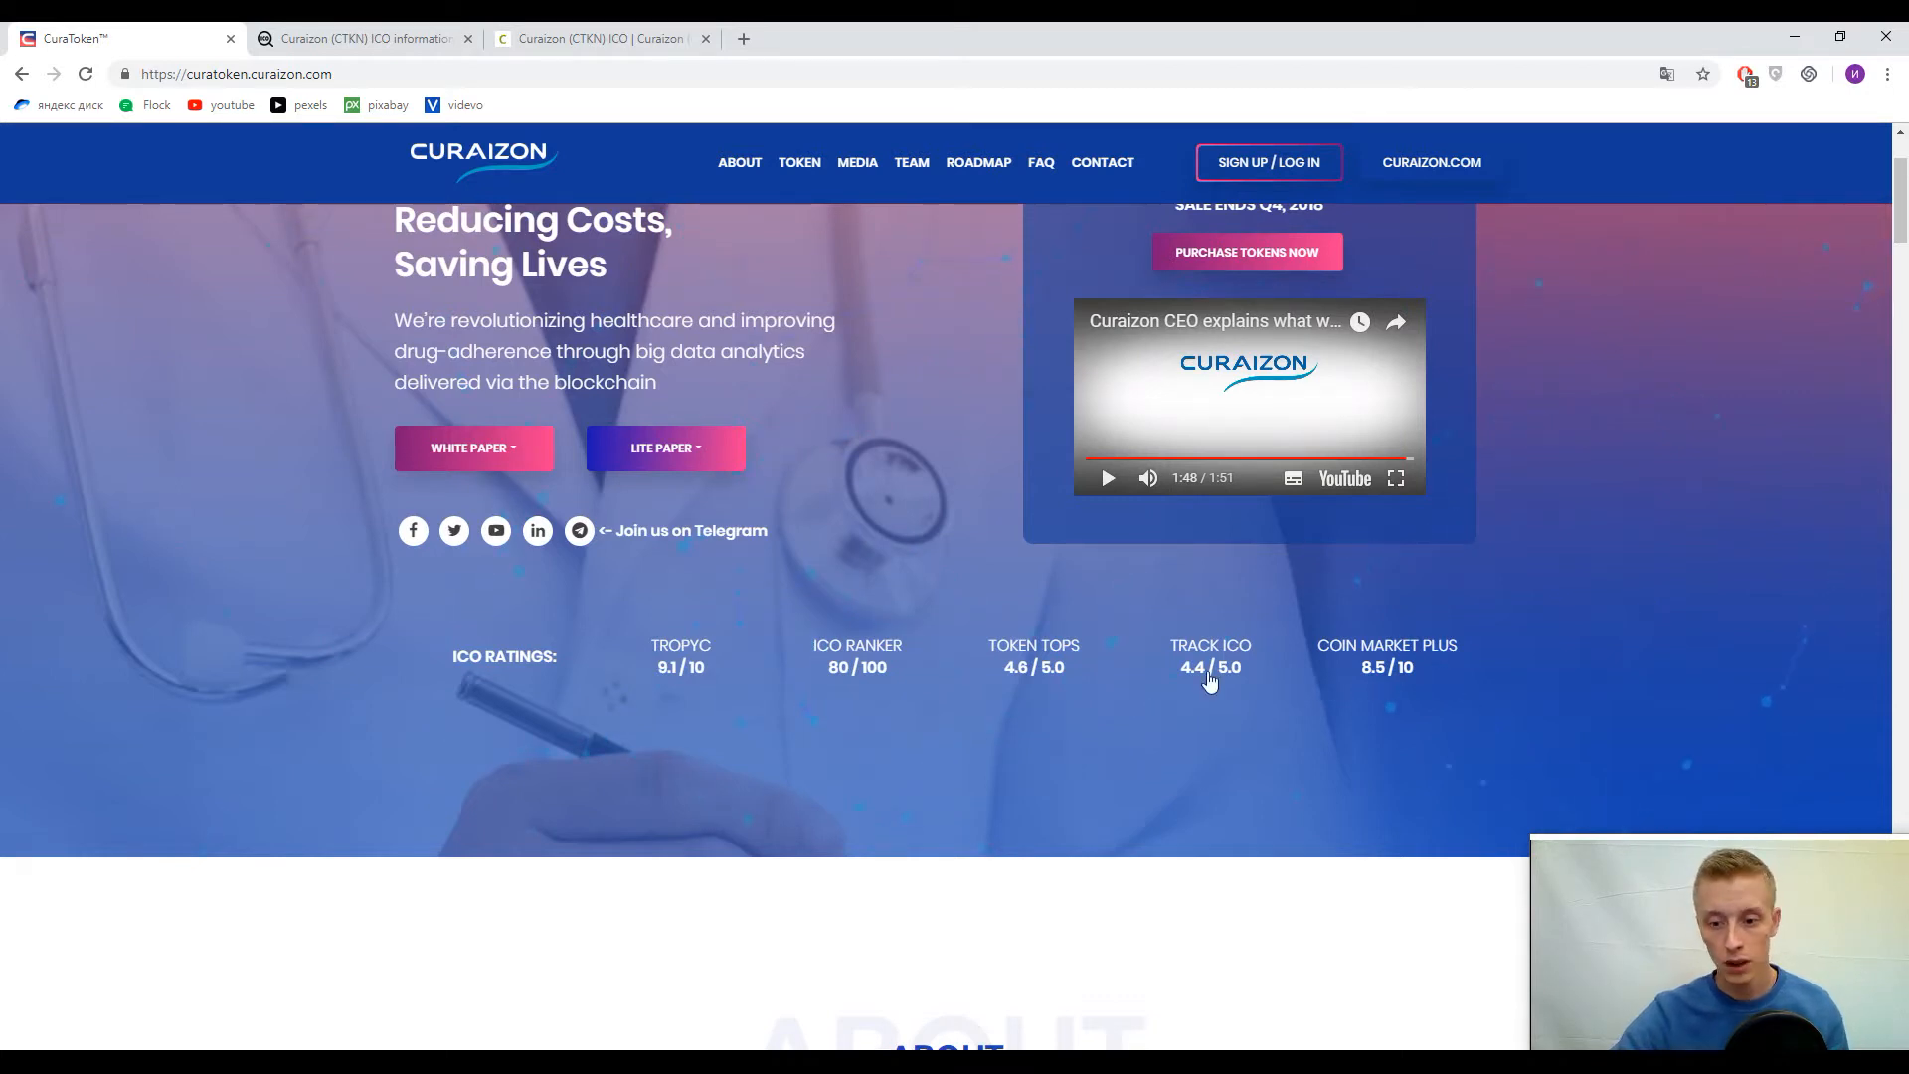
pyautogui.moveTo(1107, 619)
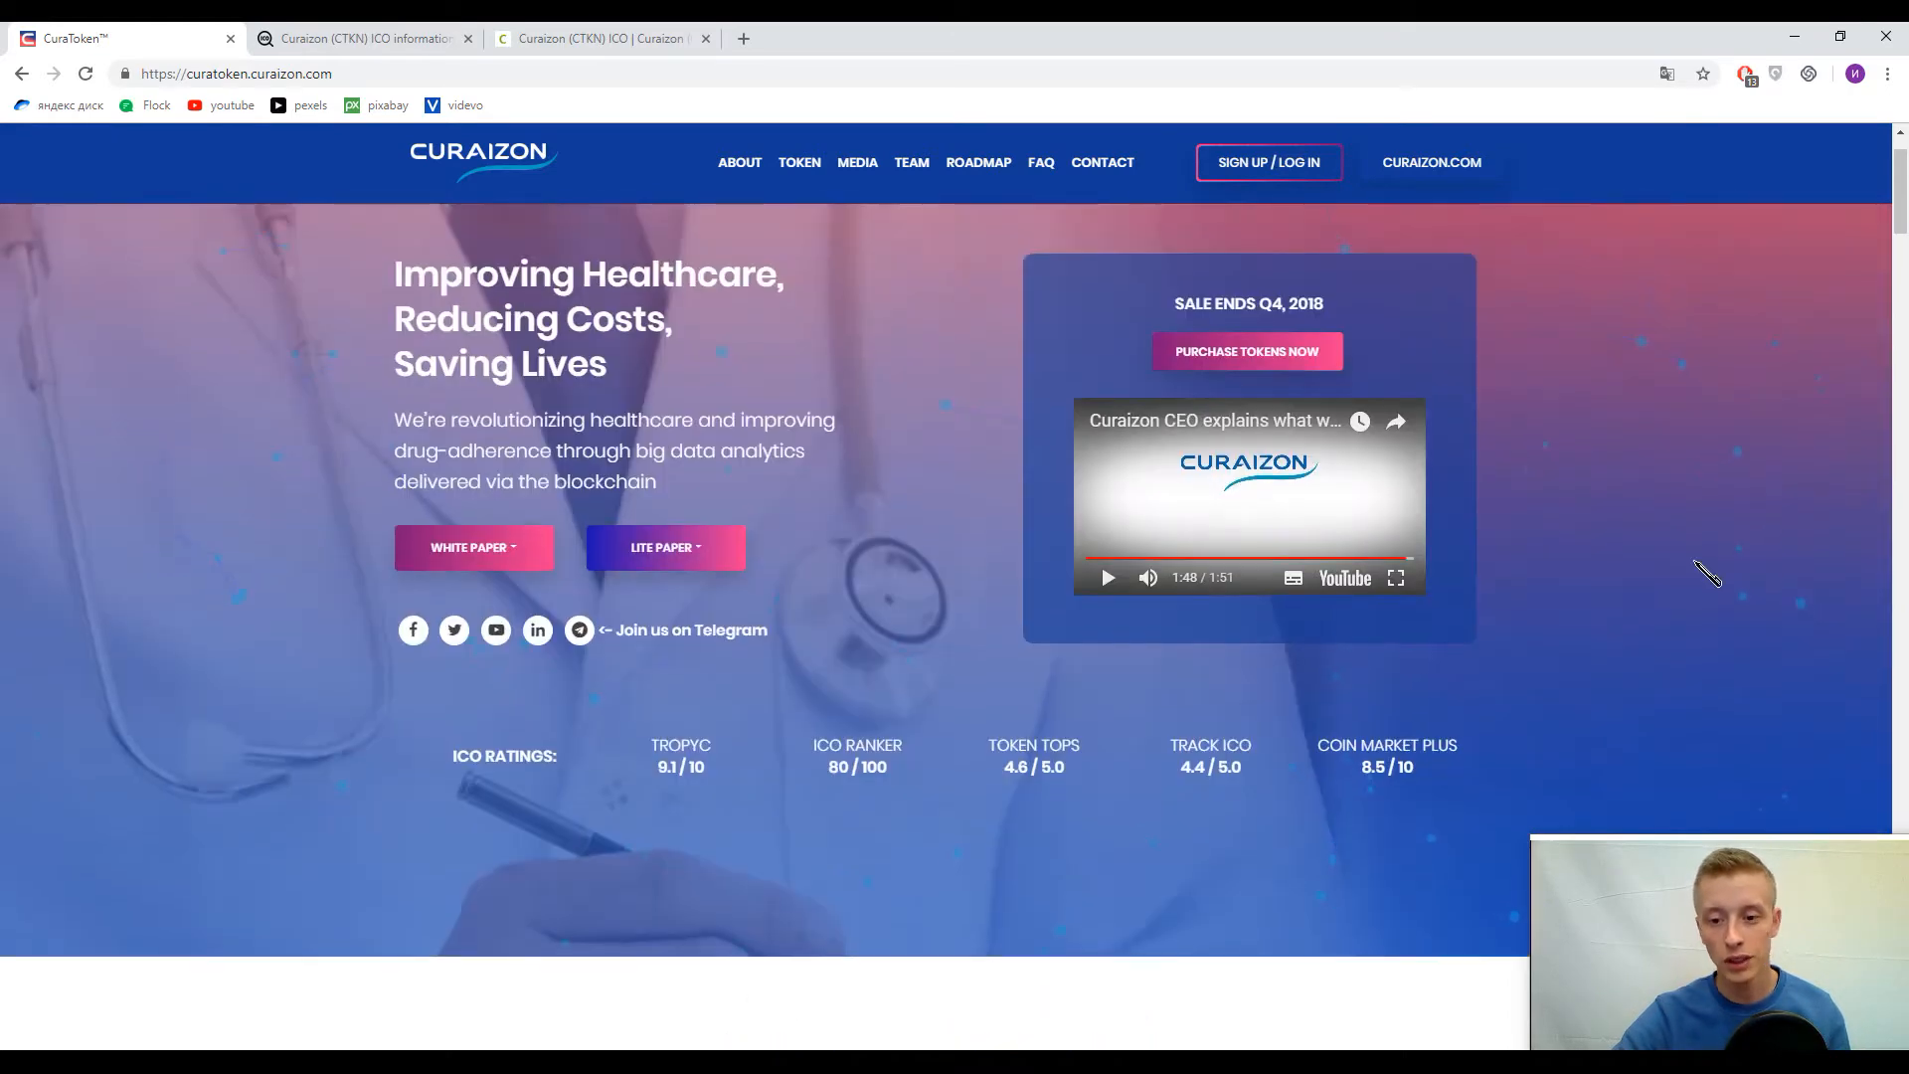
pyautogui.scroll(-3)
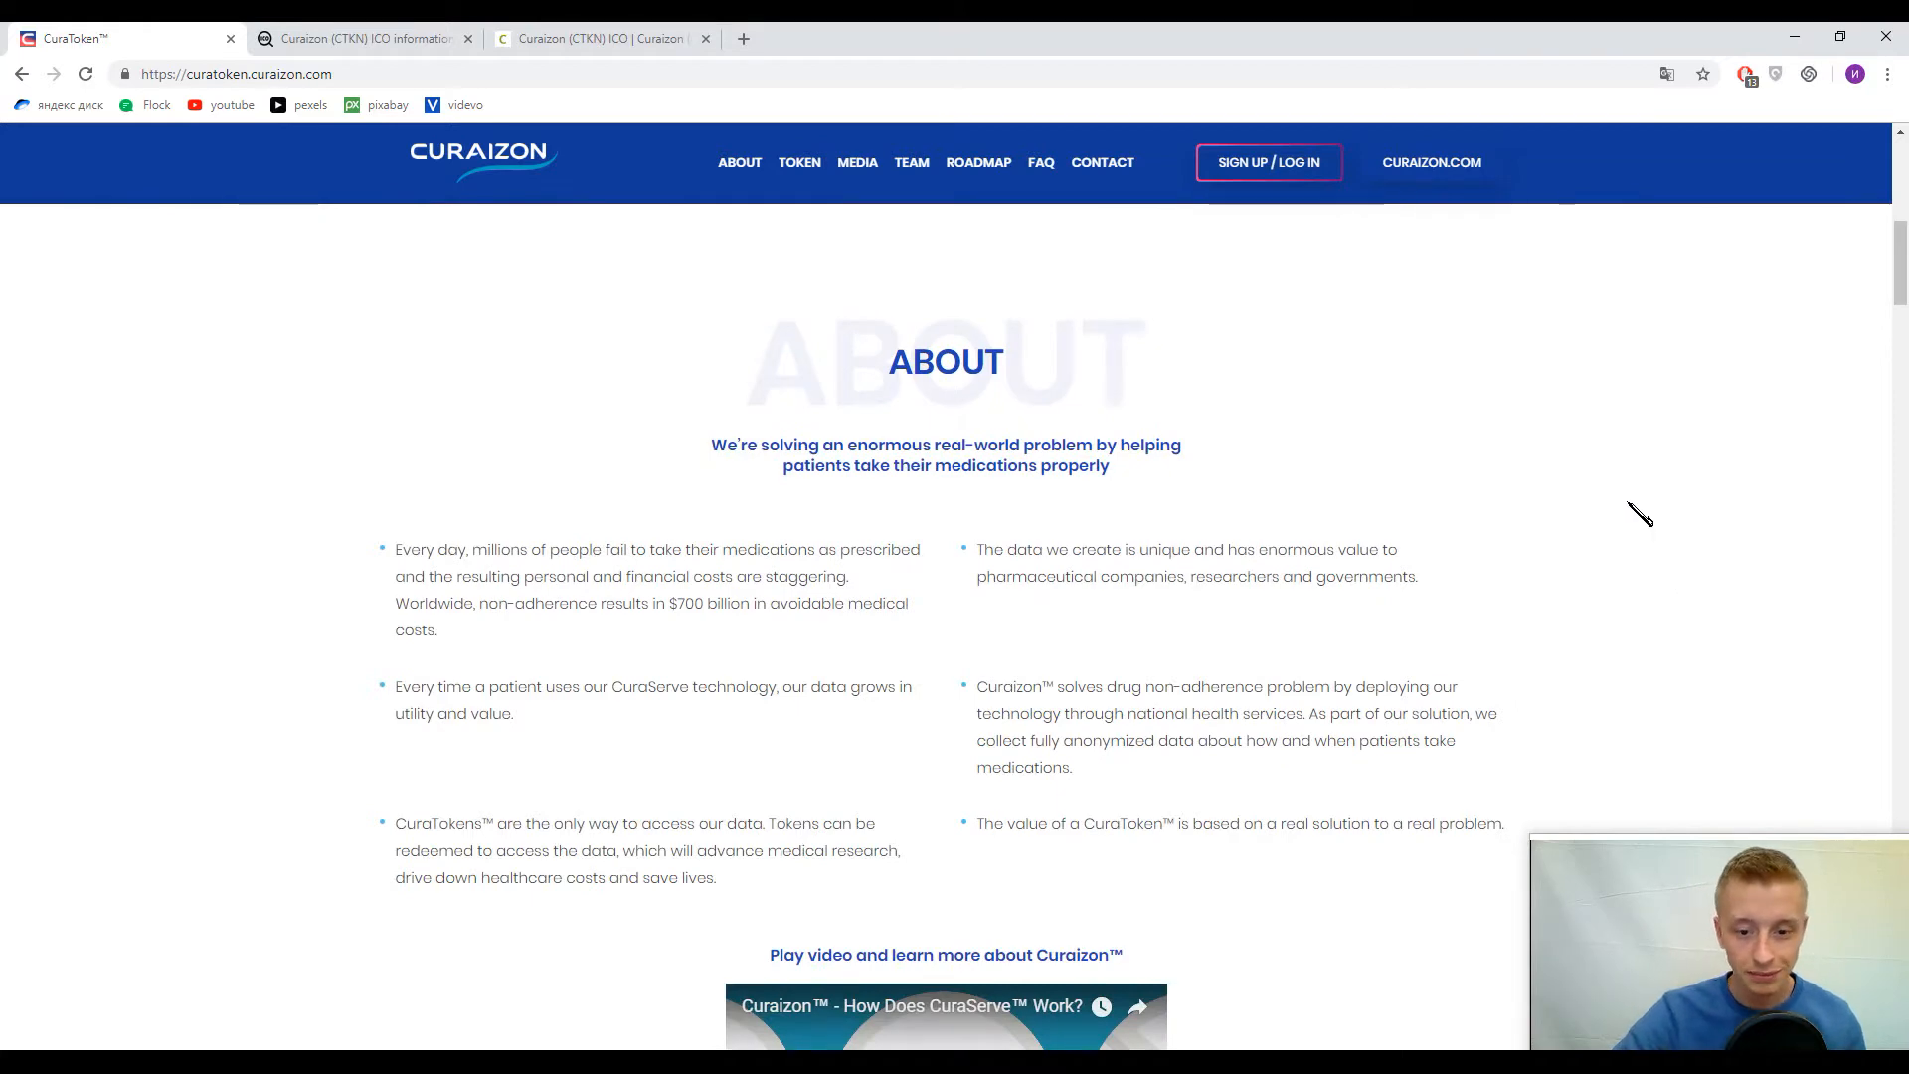
pyautogui.scroll(-3)
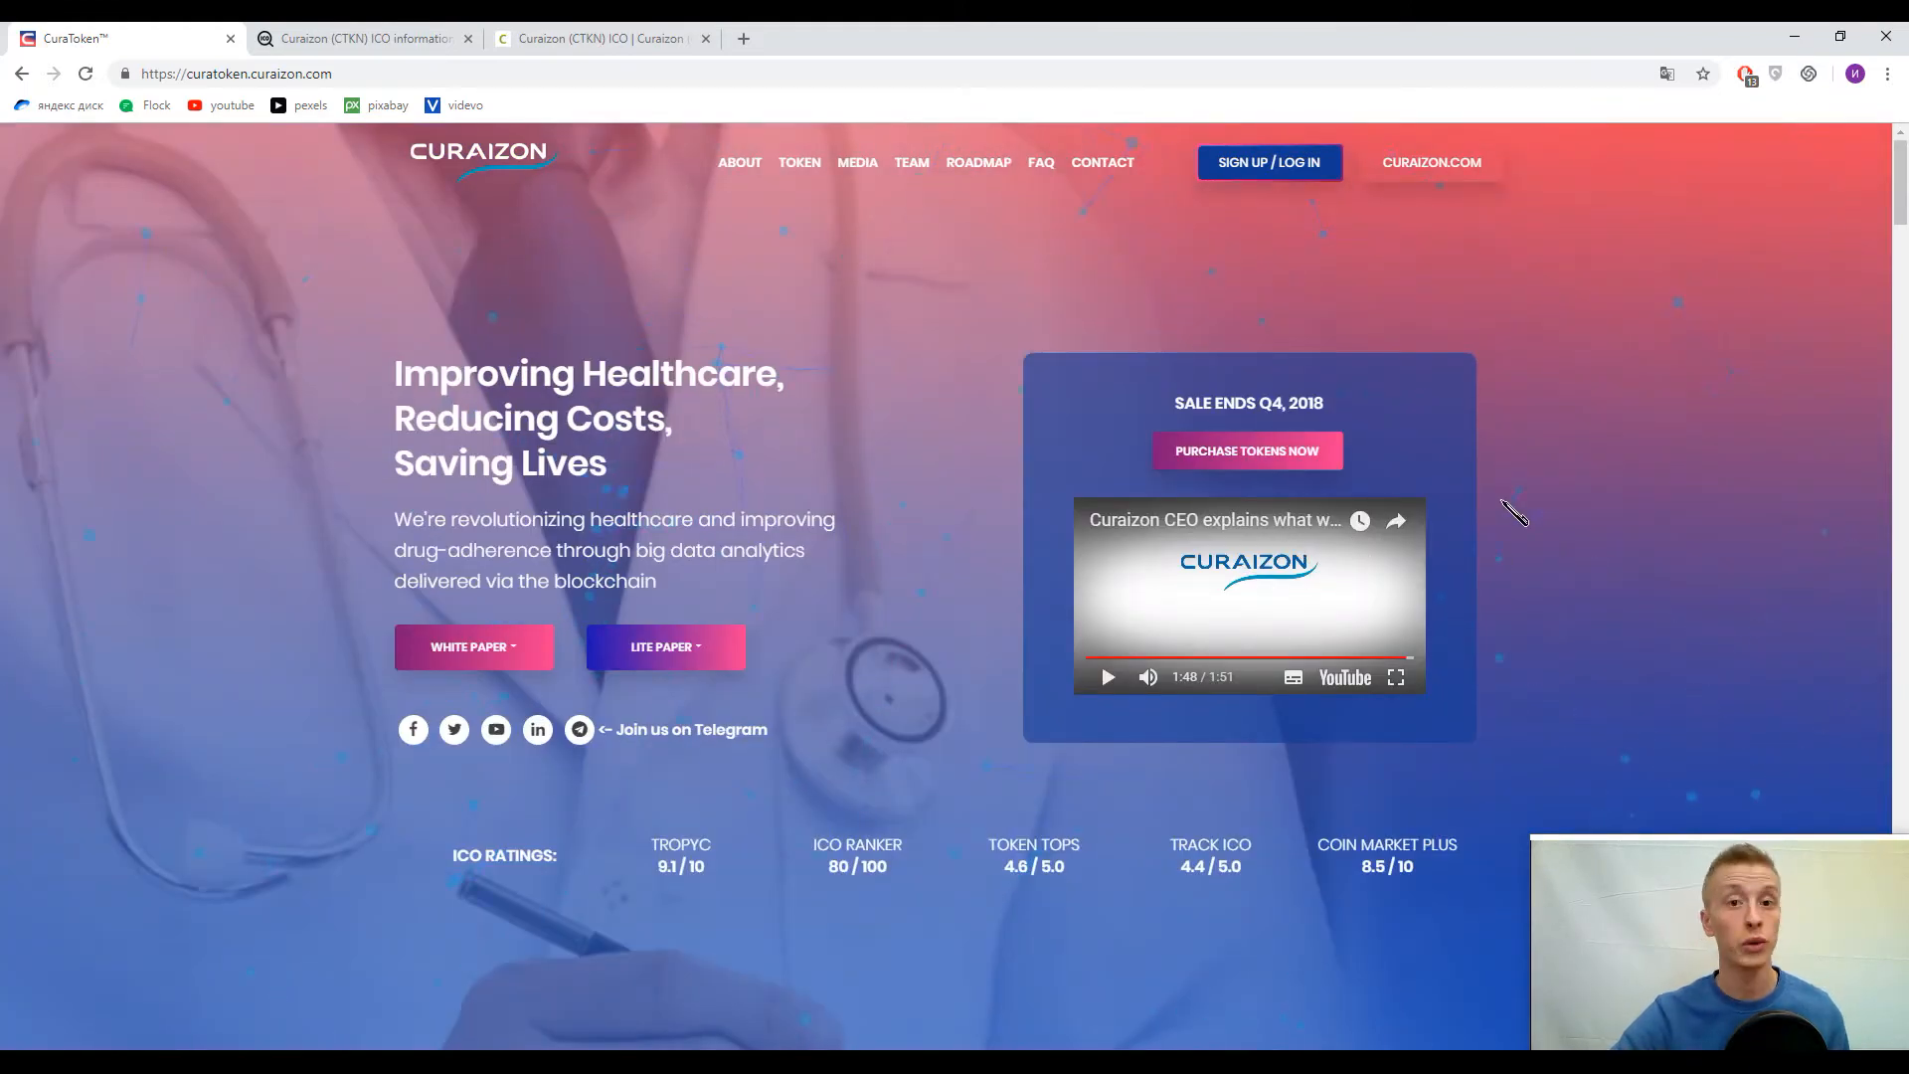
pyautogui.moveTo(1547, 473)
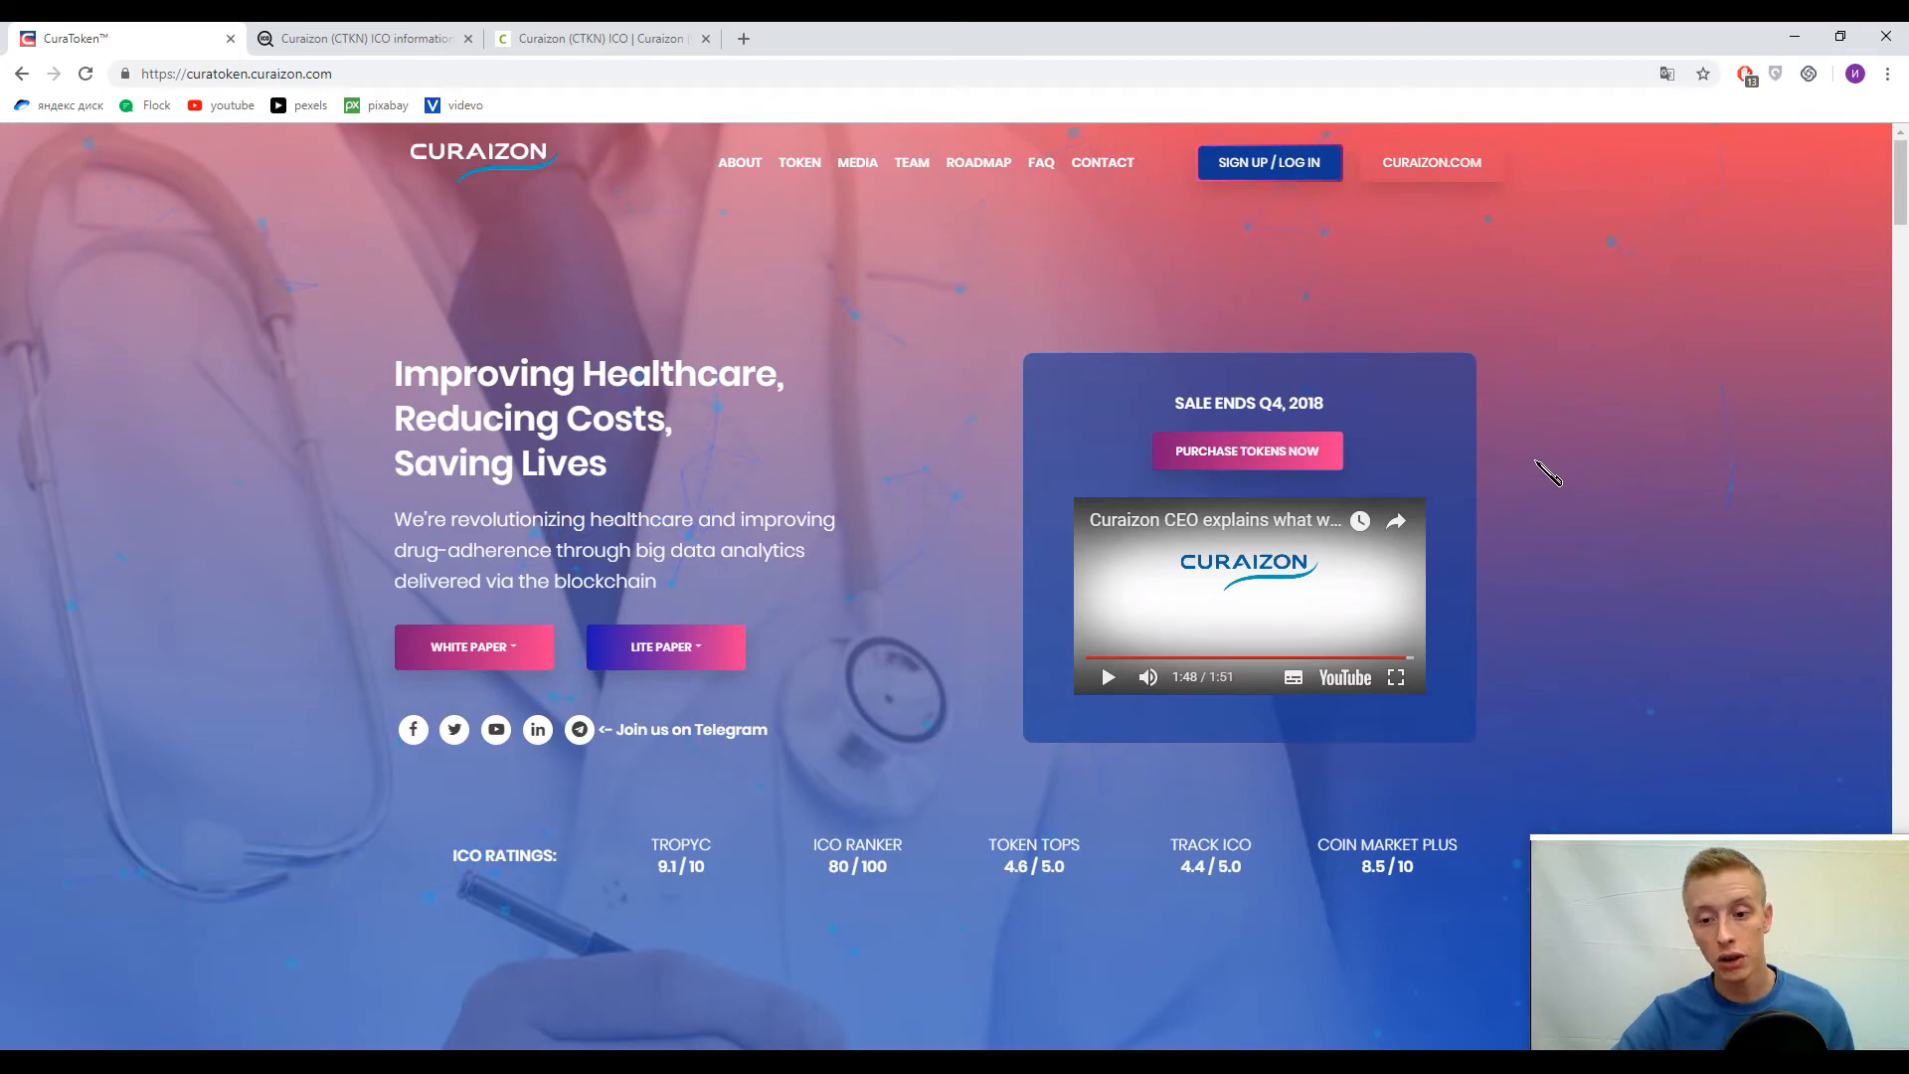
pyautogui.scroll(-3)
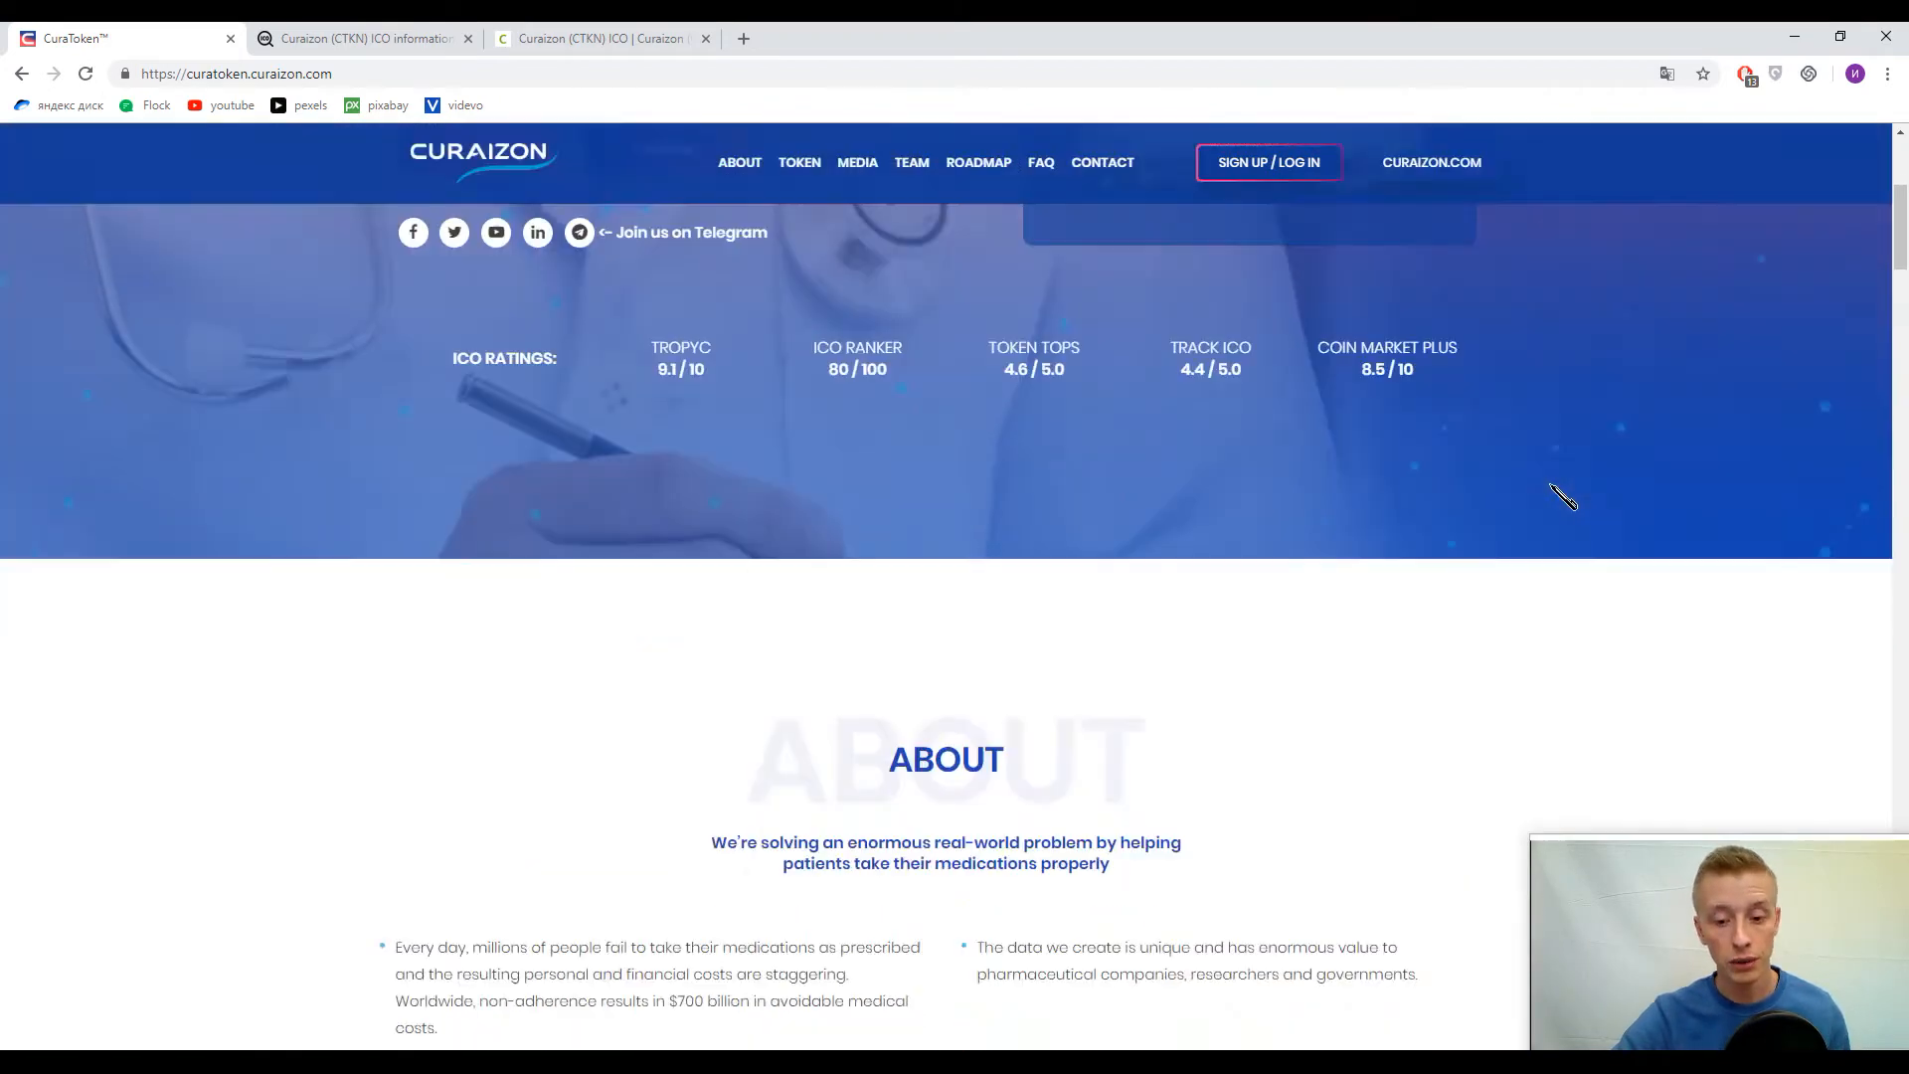
pyautogui.scroll(-3)
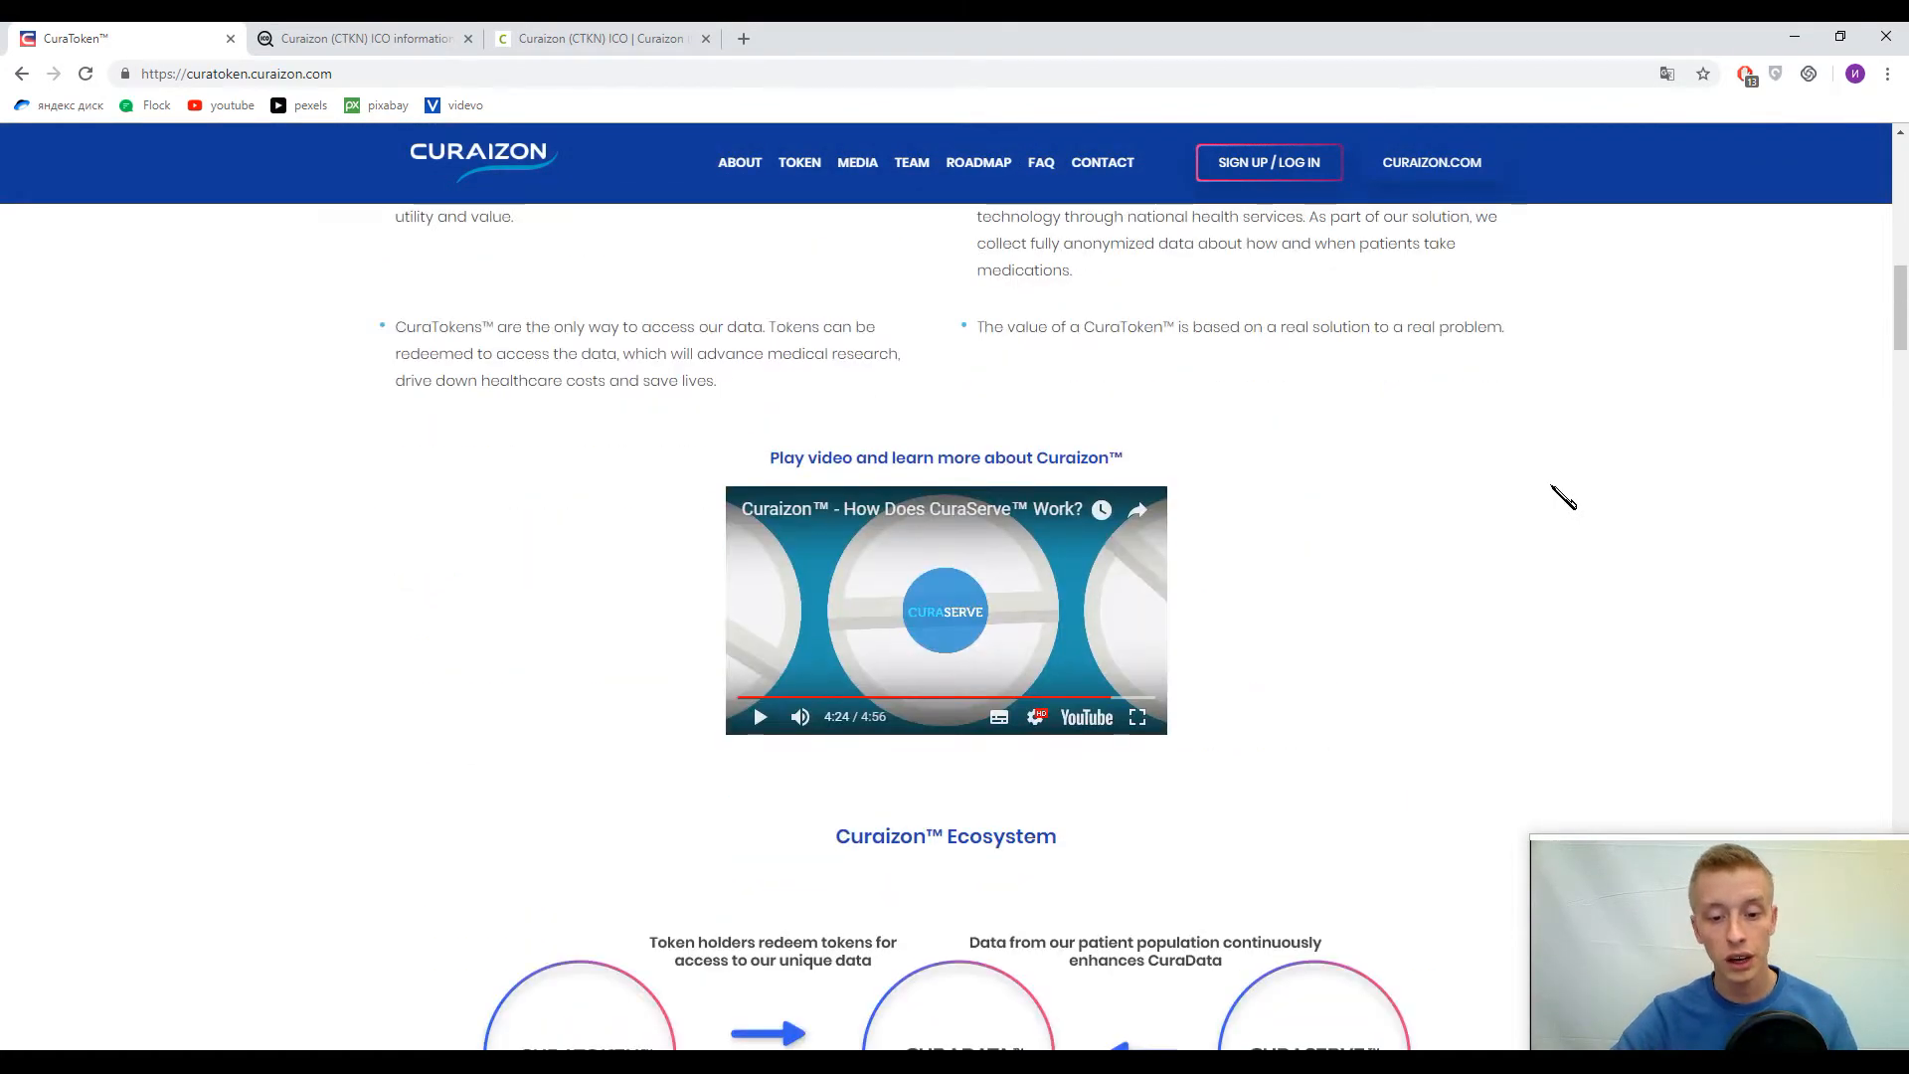
pyautogui.moveTo(1623, 469)
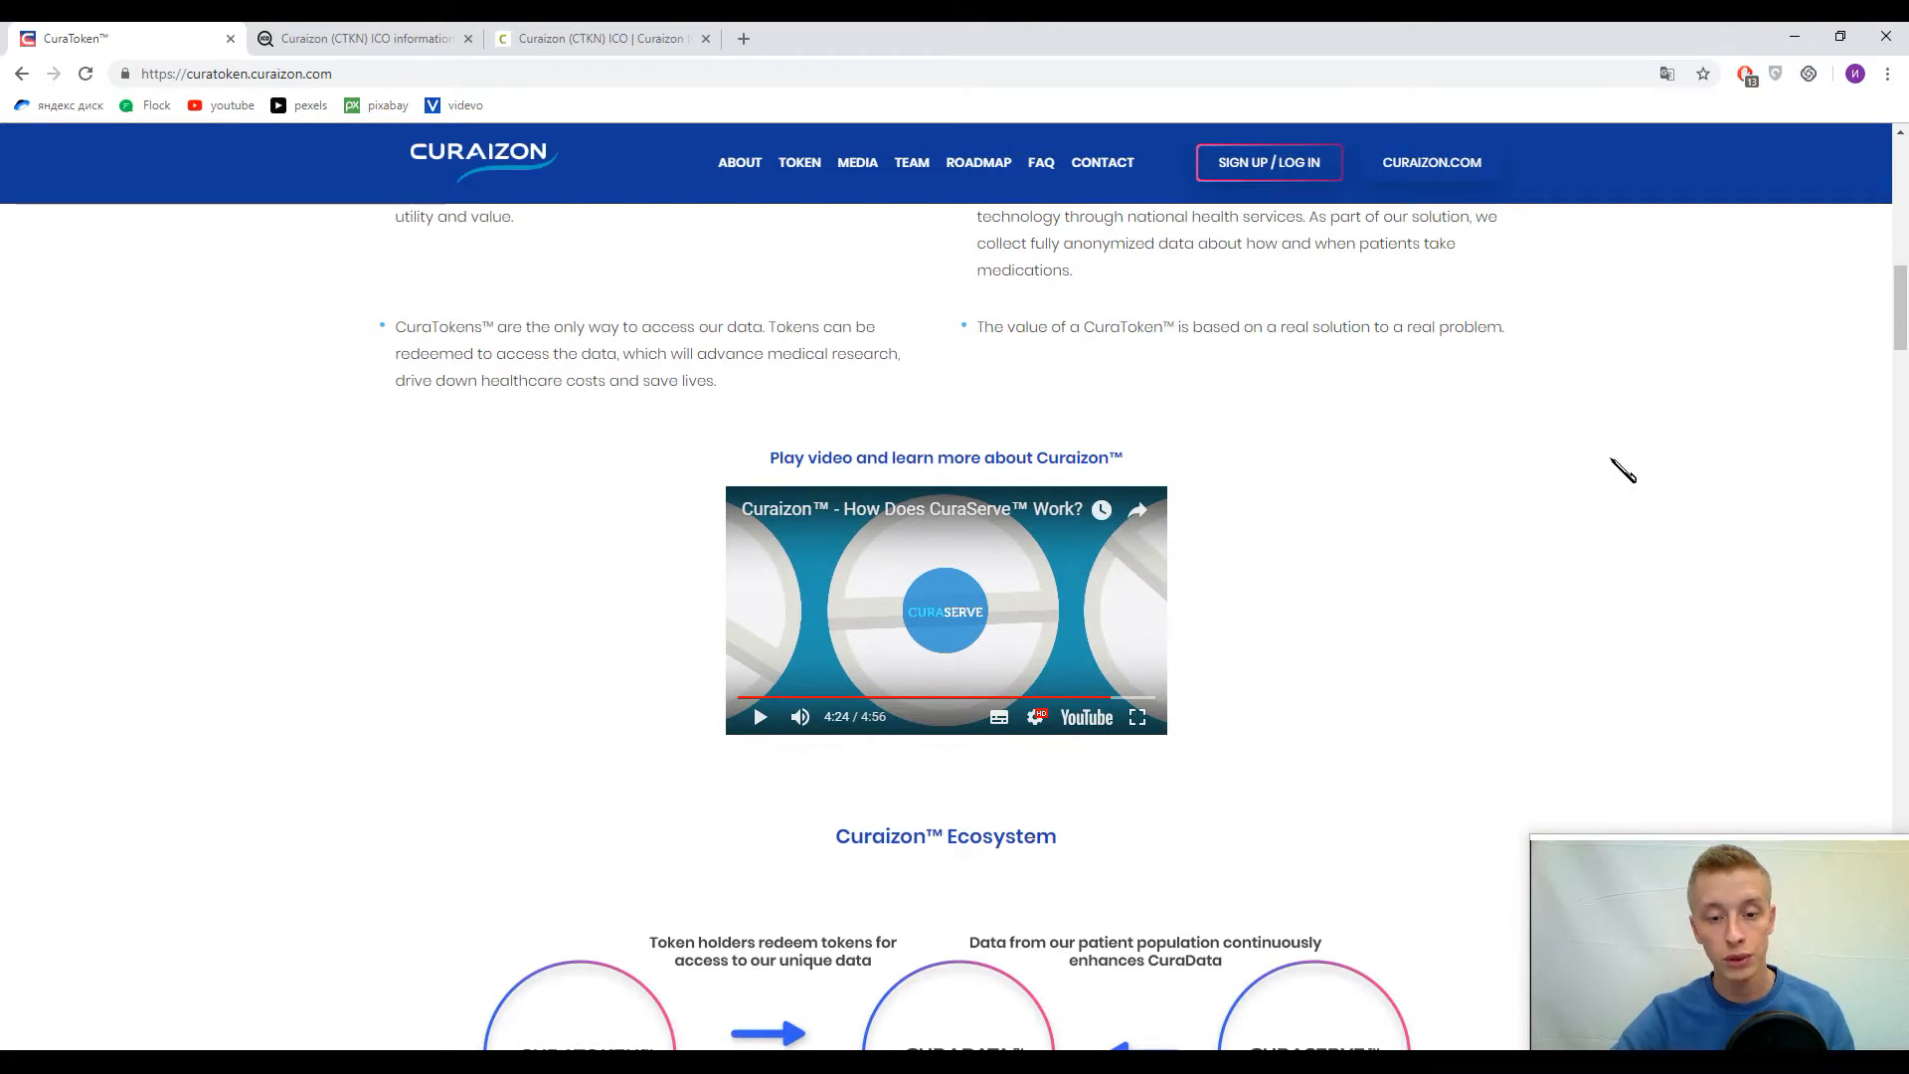
pyautogui.moveTo(1595, 487)
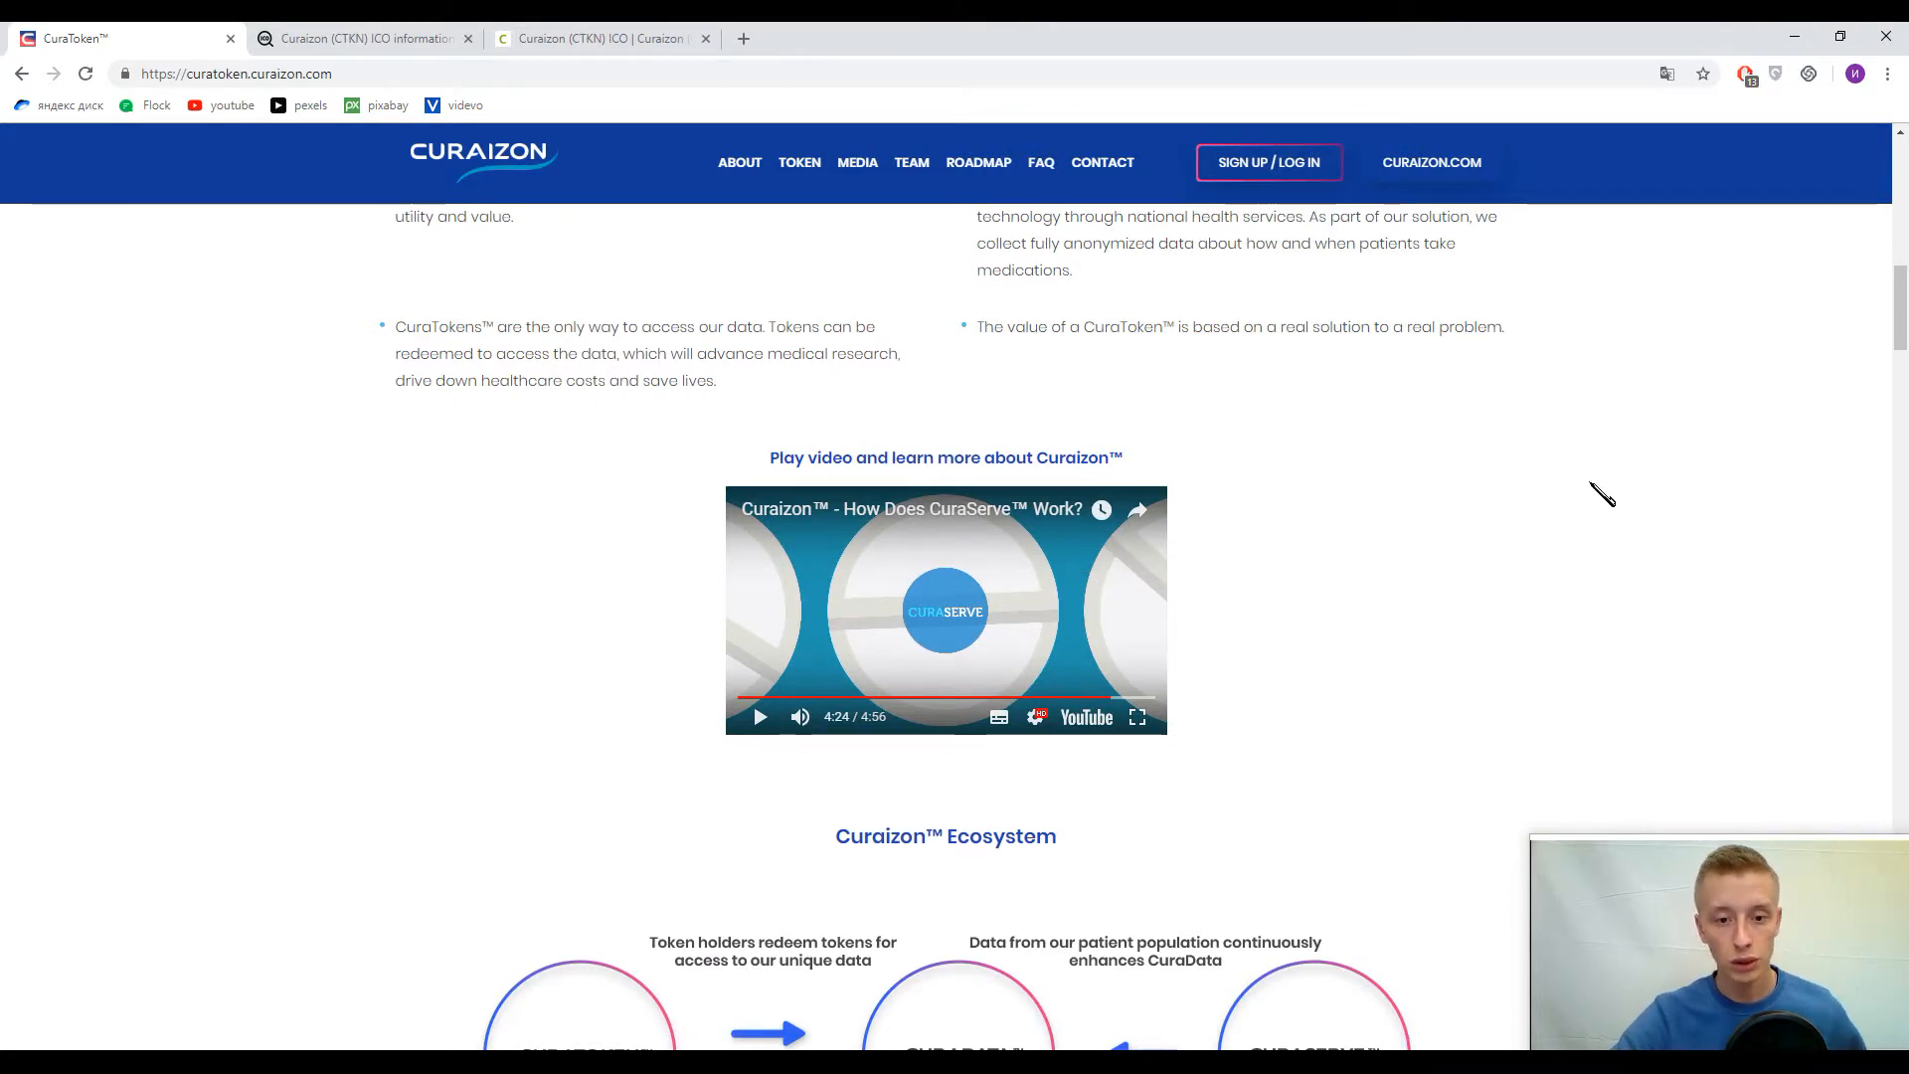
pyautogui.moveTo(1519, 605)
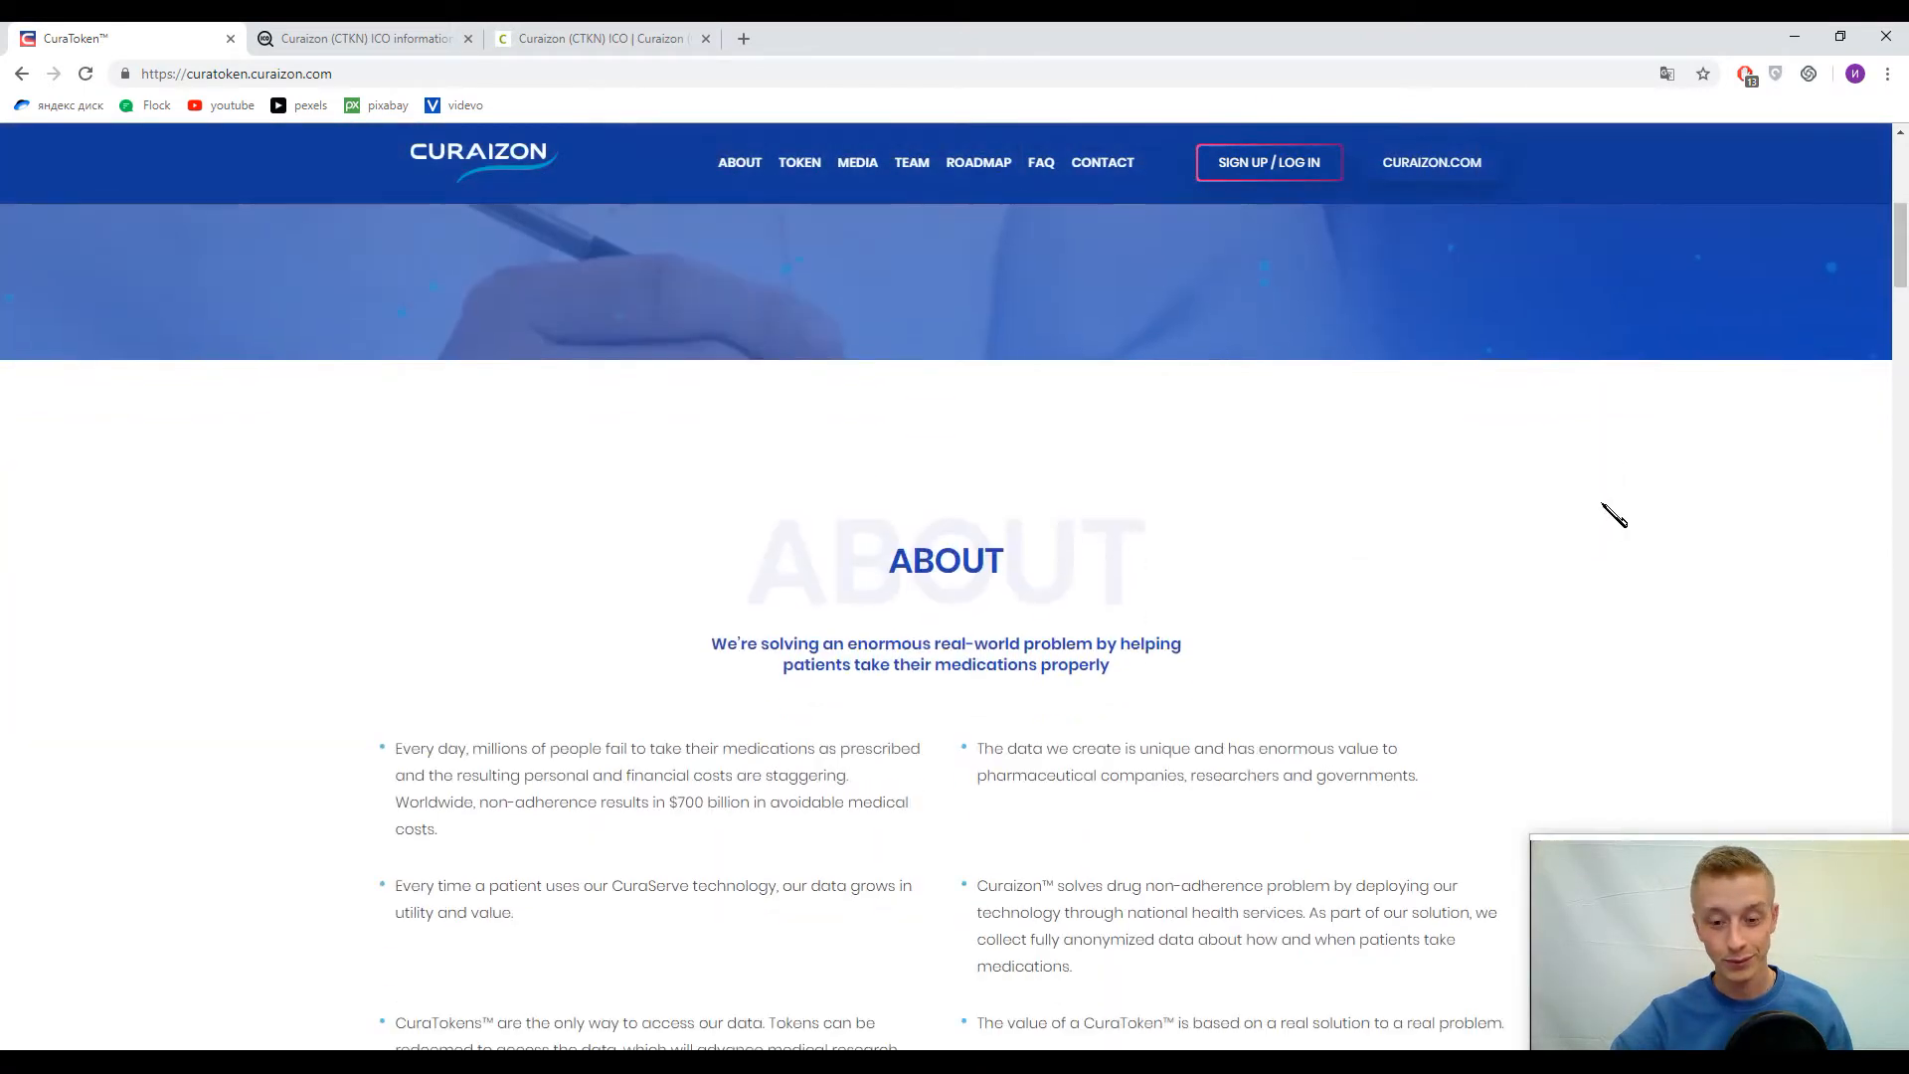
pyautogui.scroll(-3)
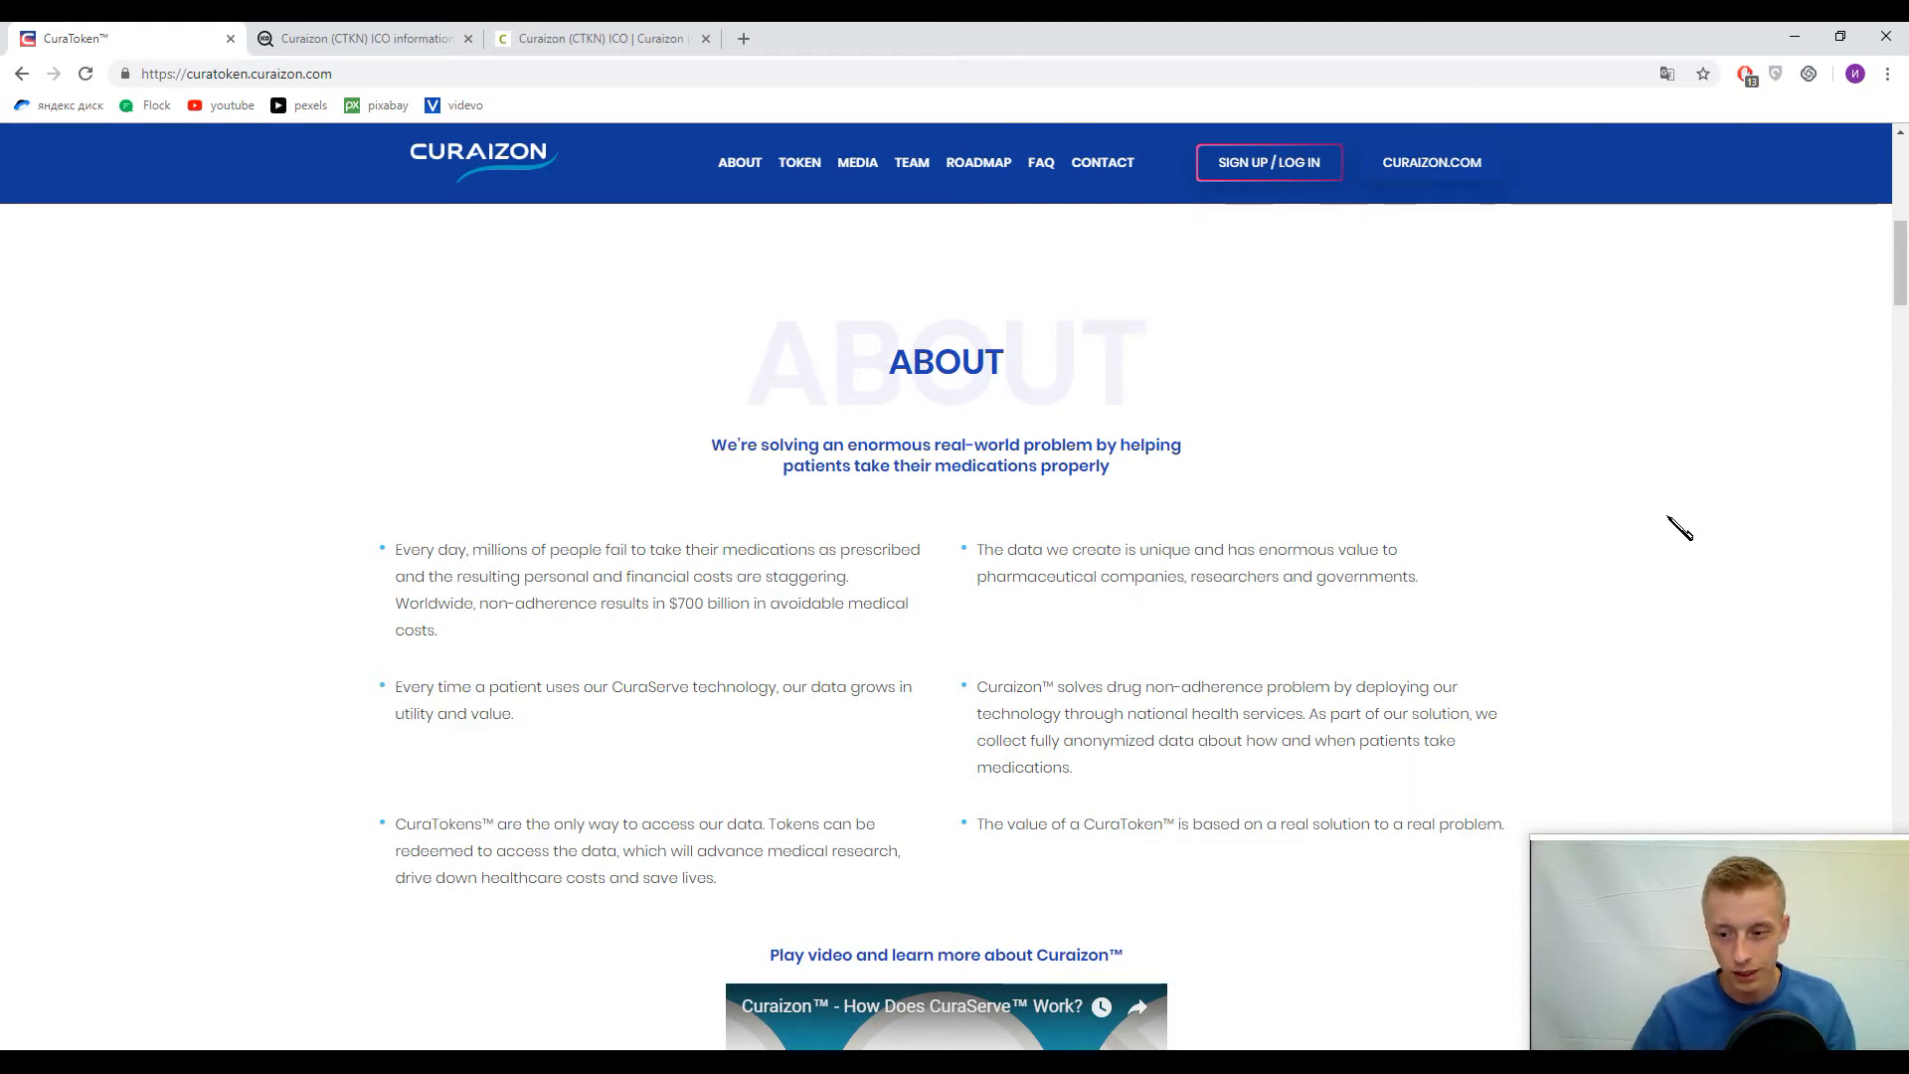
# Scroll down to the Token section listing the six CTKN utility-token benefits
pyautogui.scroll(-3)
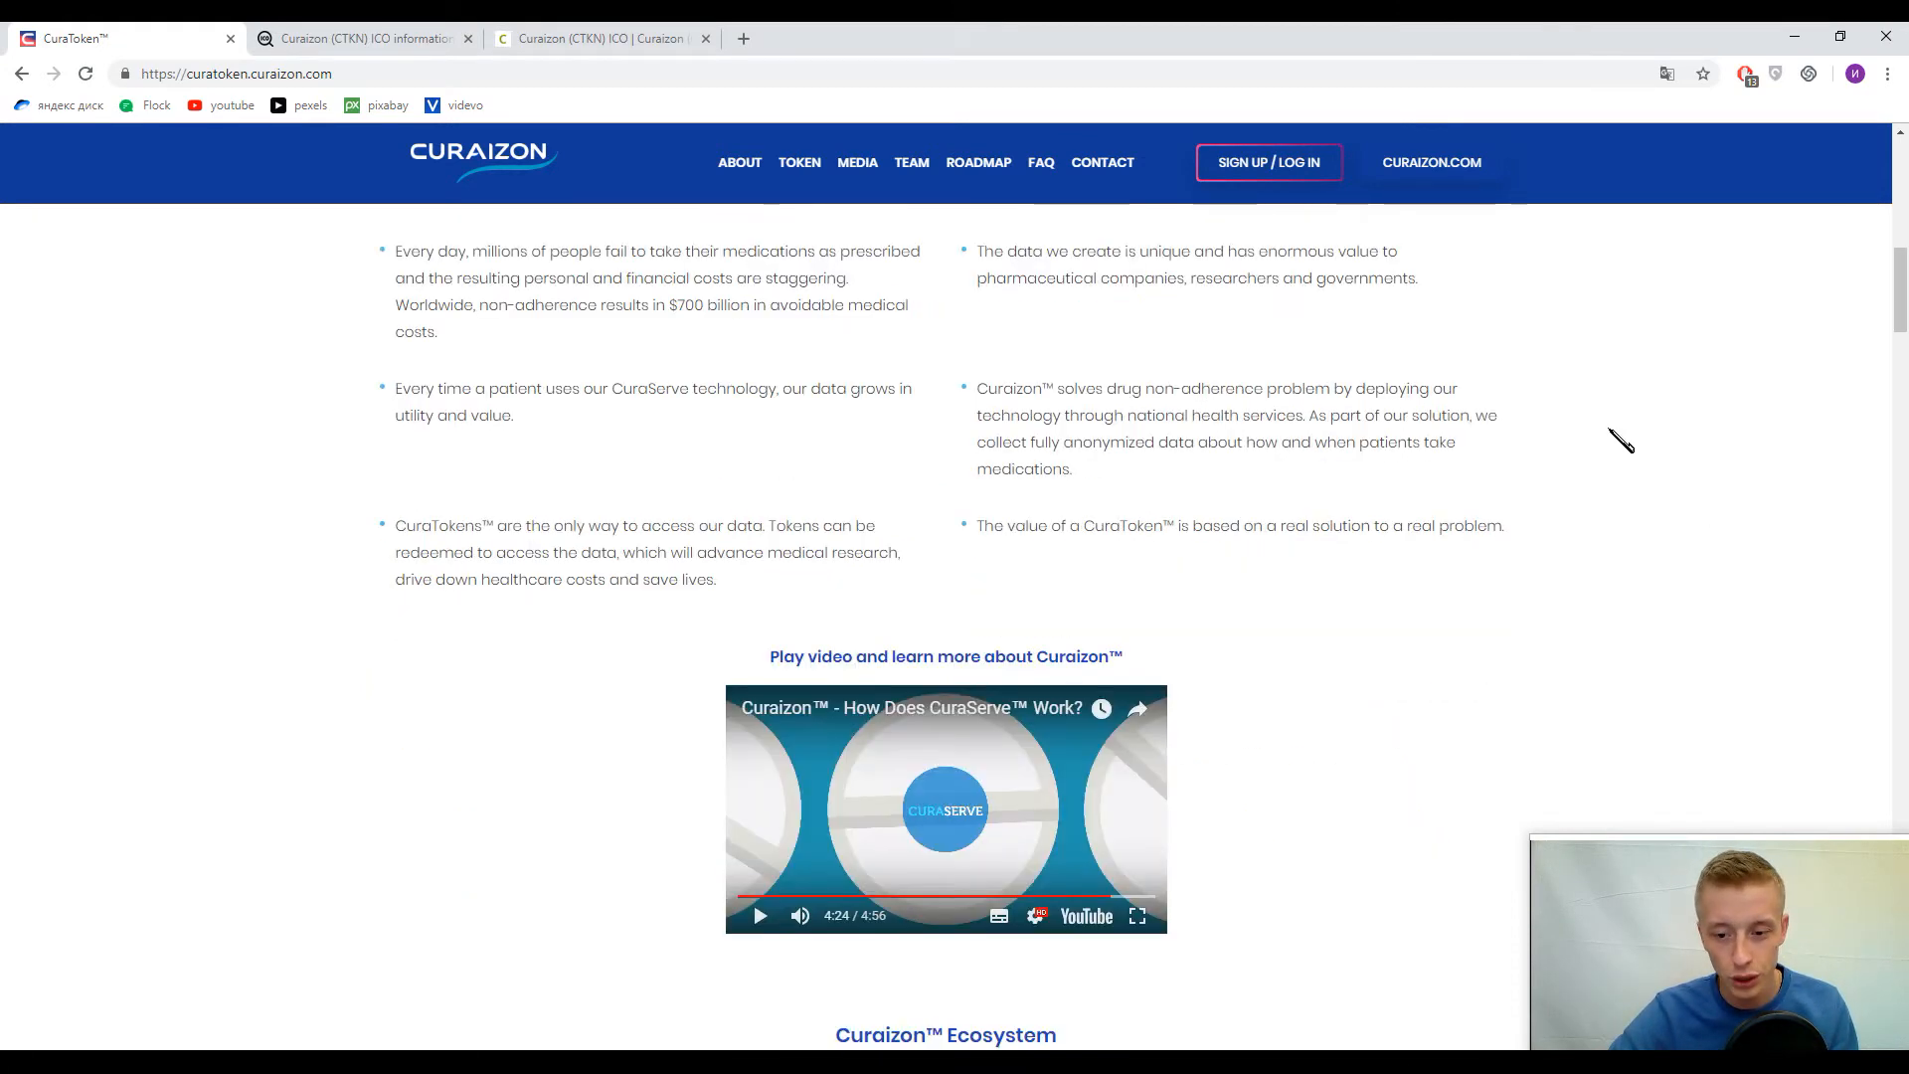
pyautogui.scroll(-3)
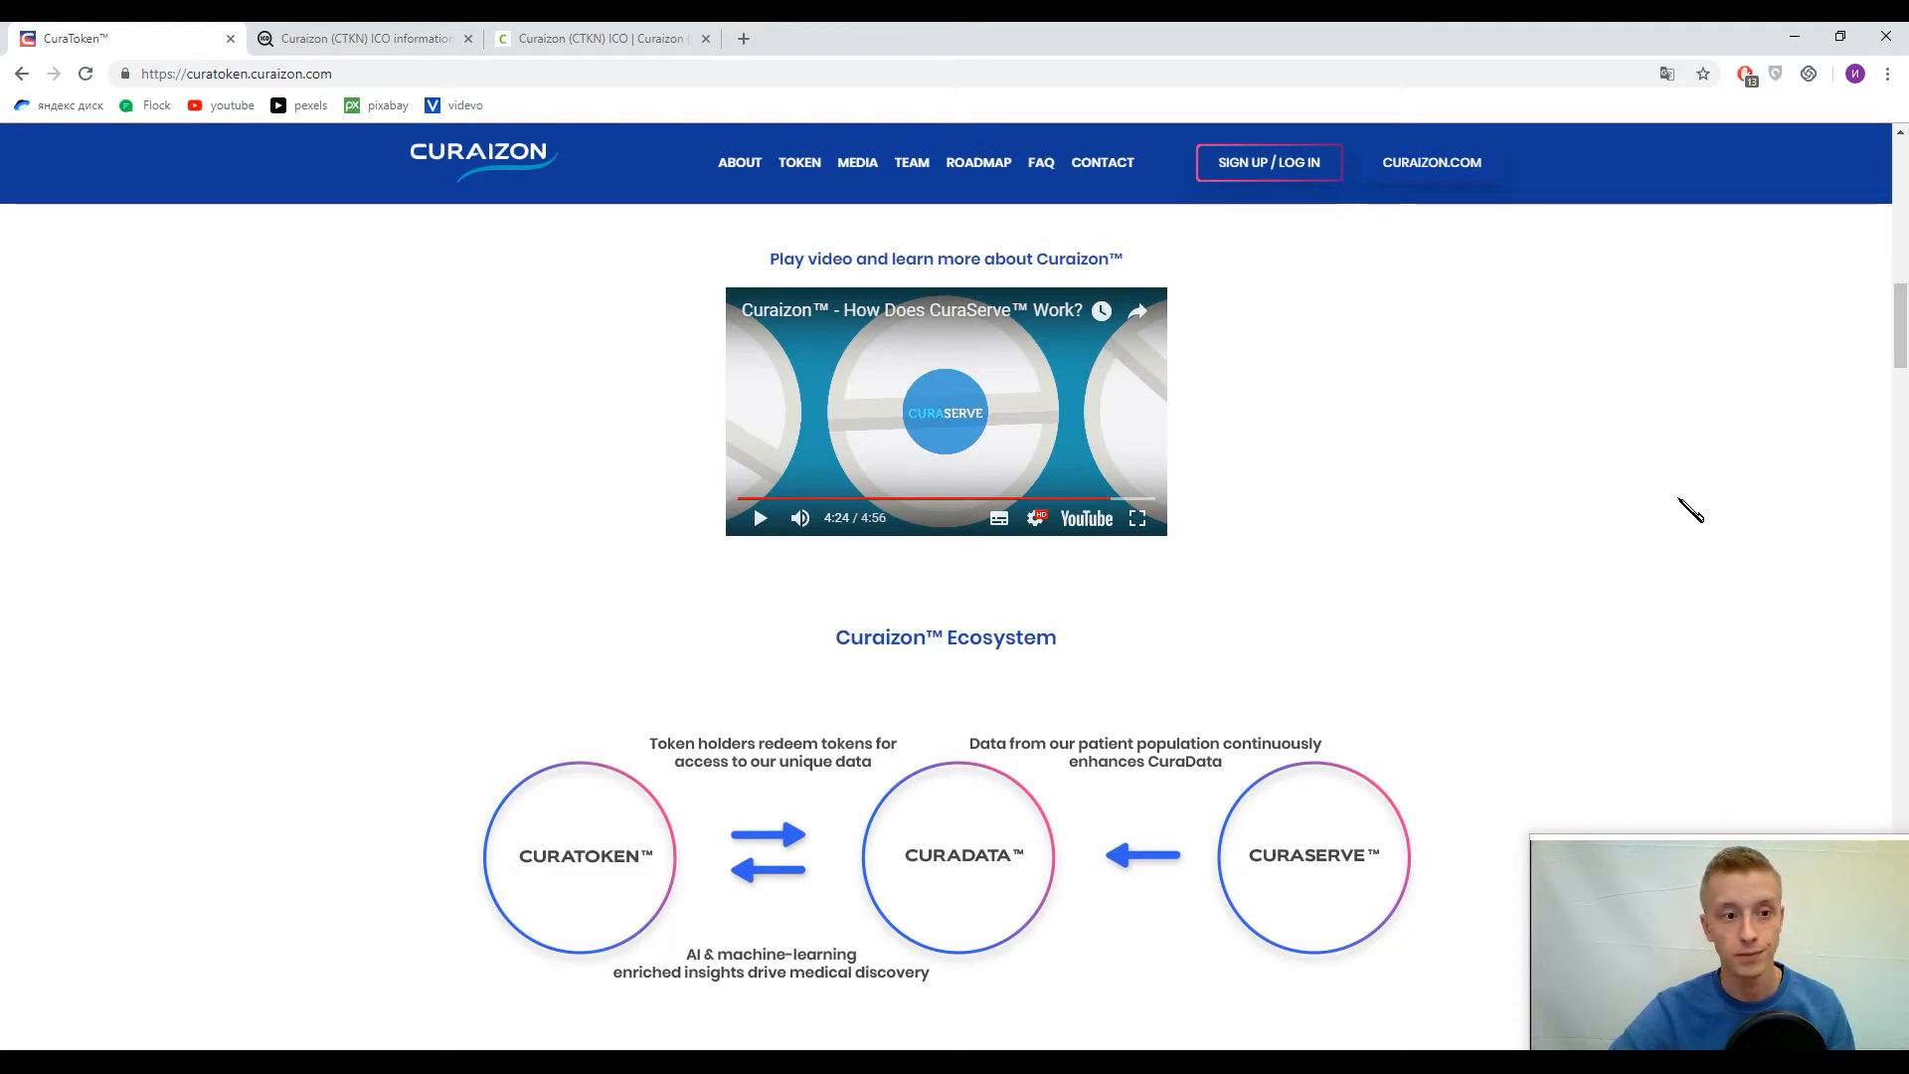
pyautogui.moveTo(1697, 513)
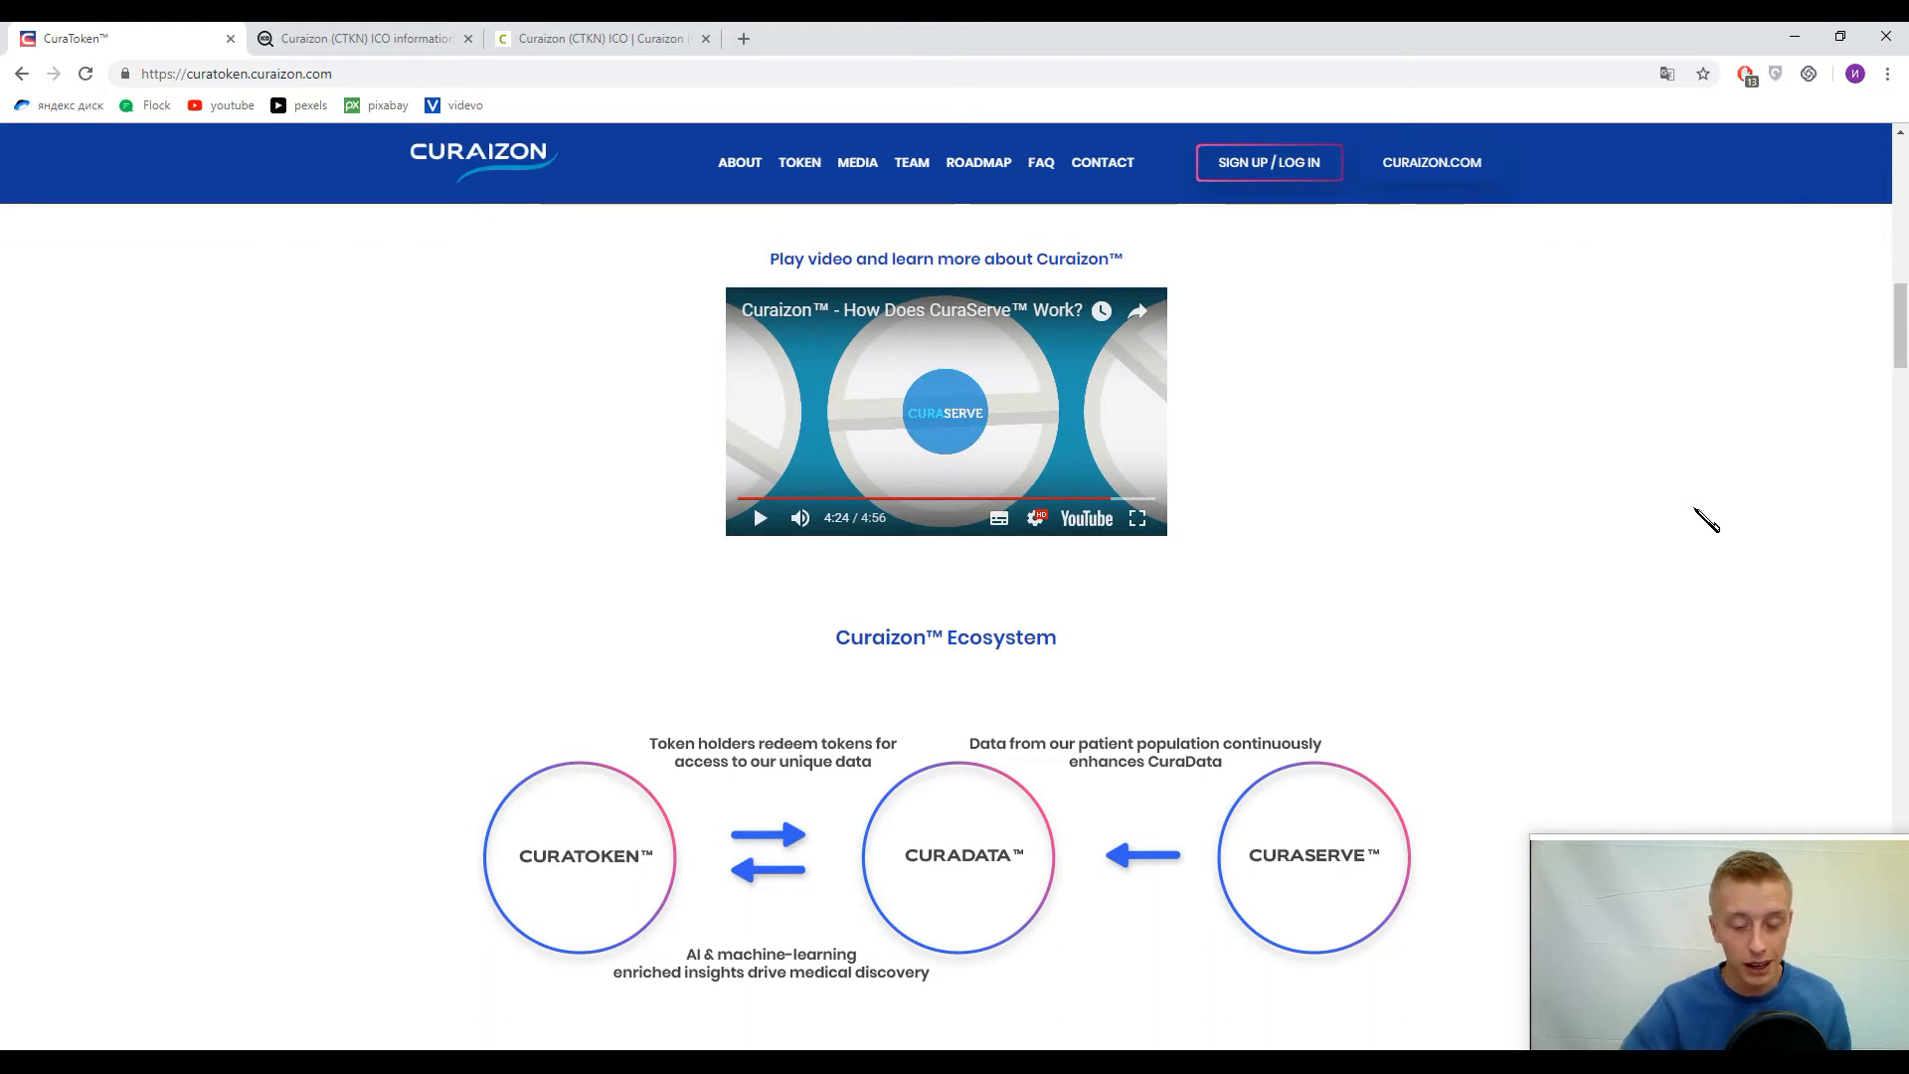
pyautogui.moveTo(1723, 516)
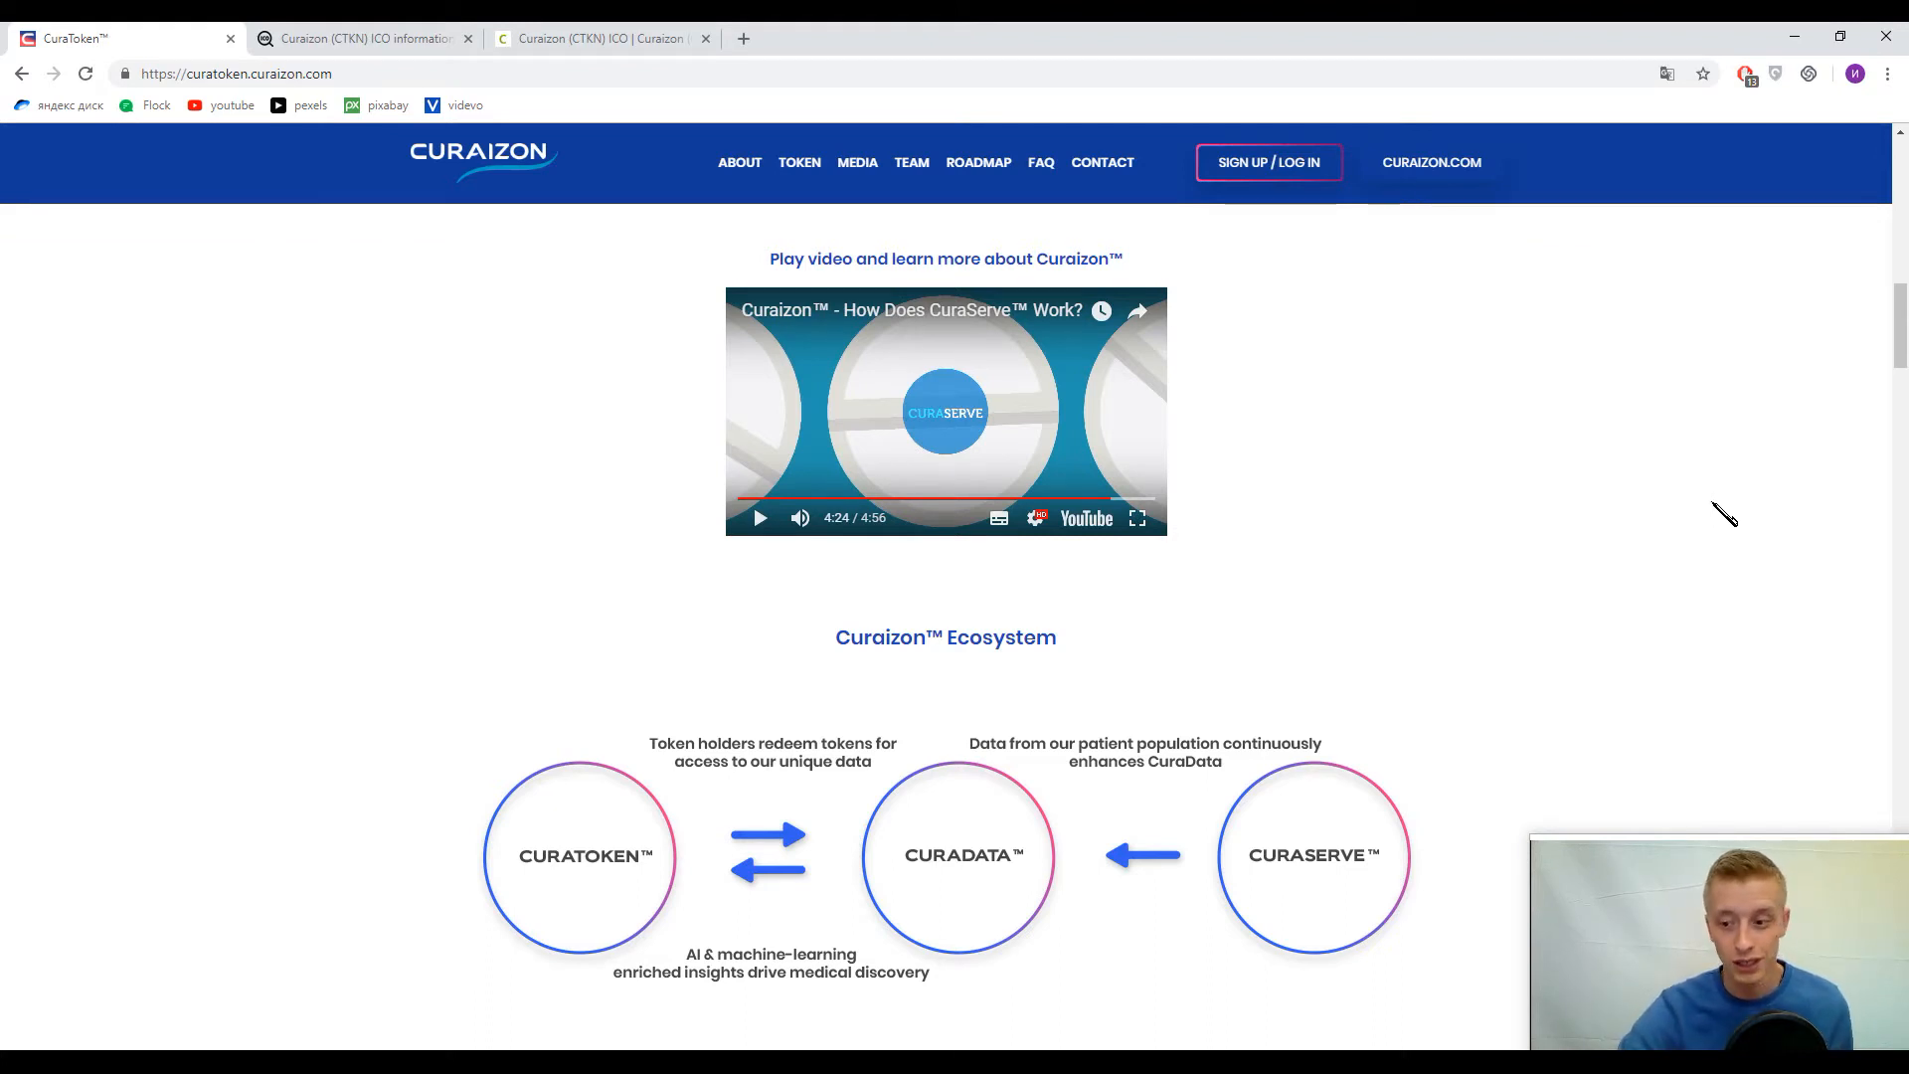
pyautogui.moveTo(1732, 541)
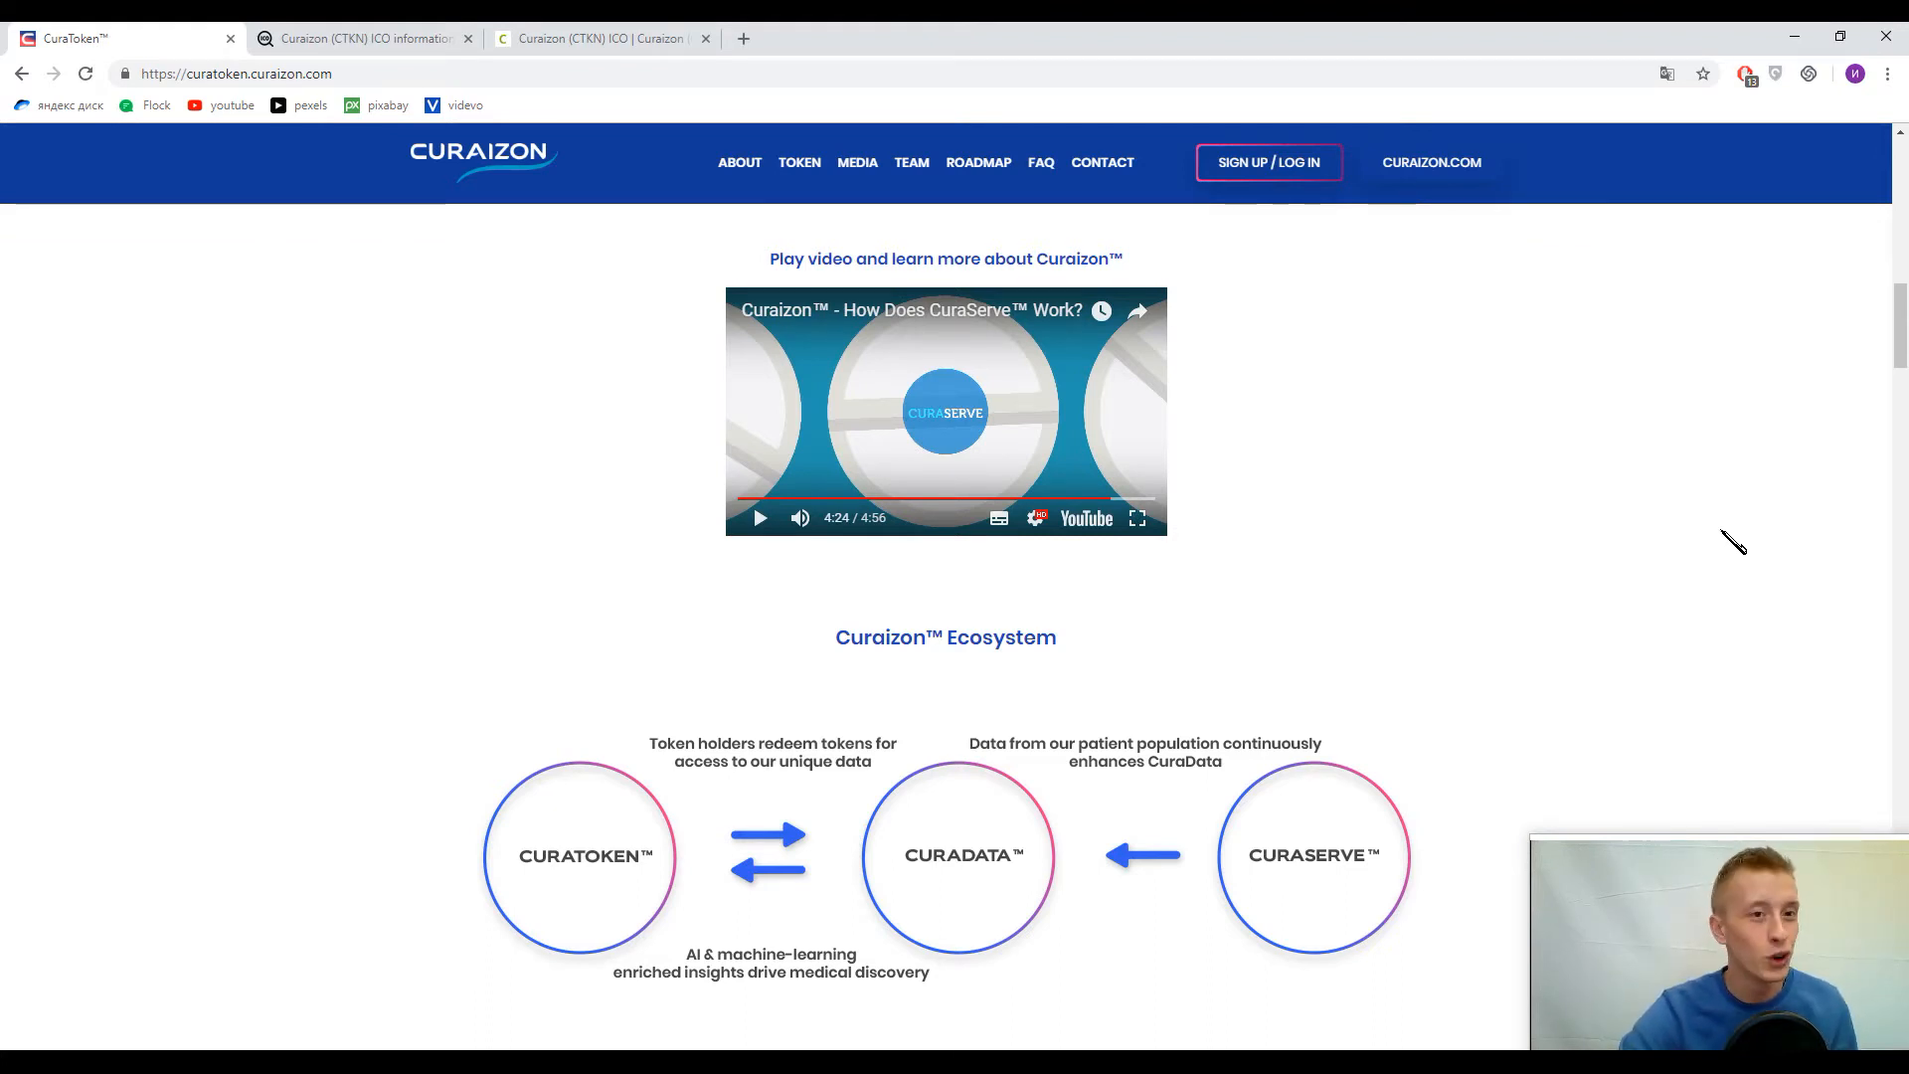
pyautogui.scroll(-3)
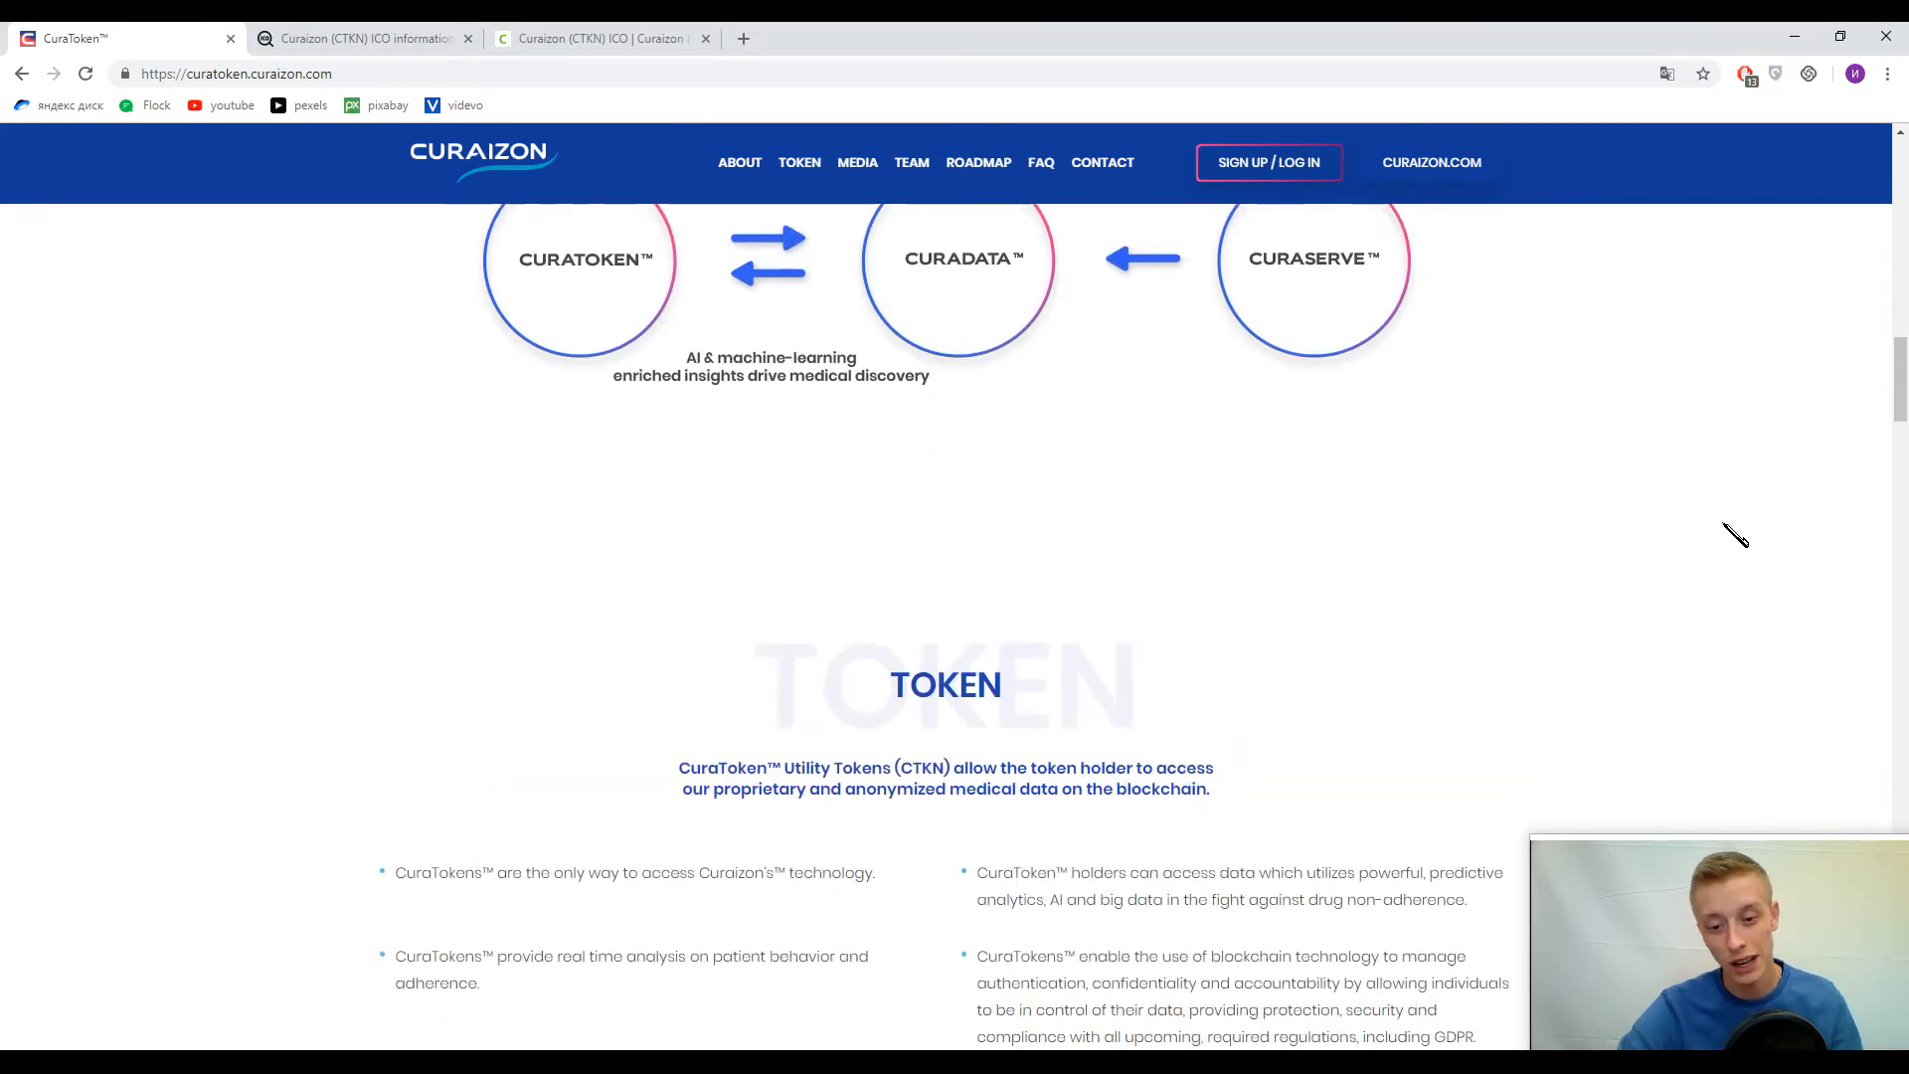
pyautogui.scroll(-3)
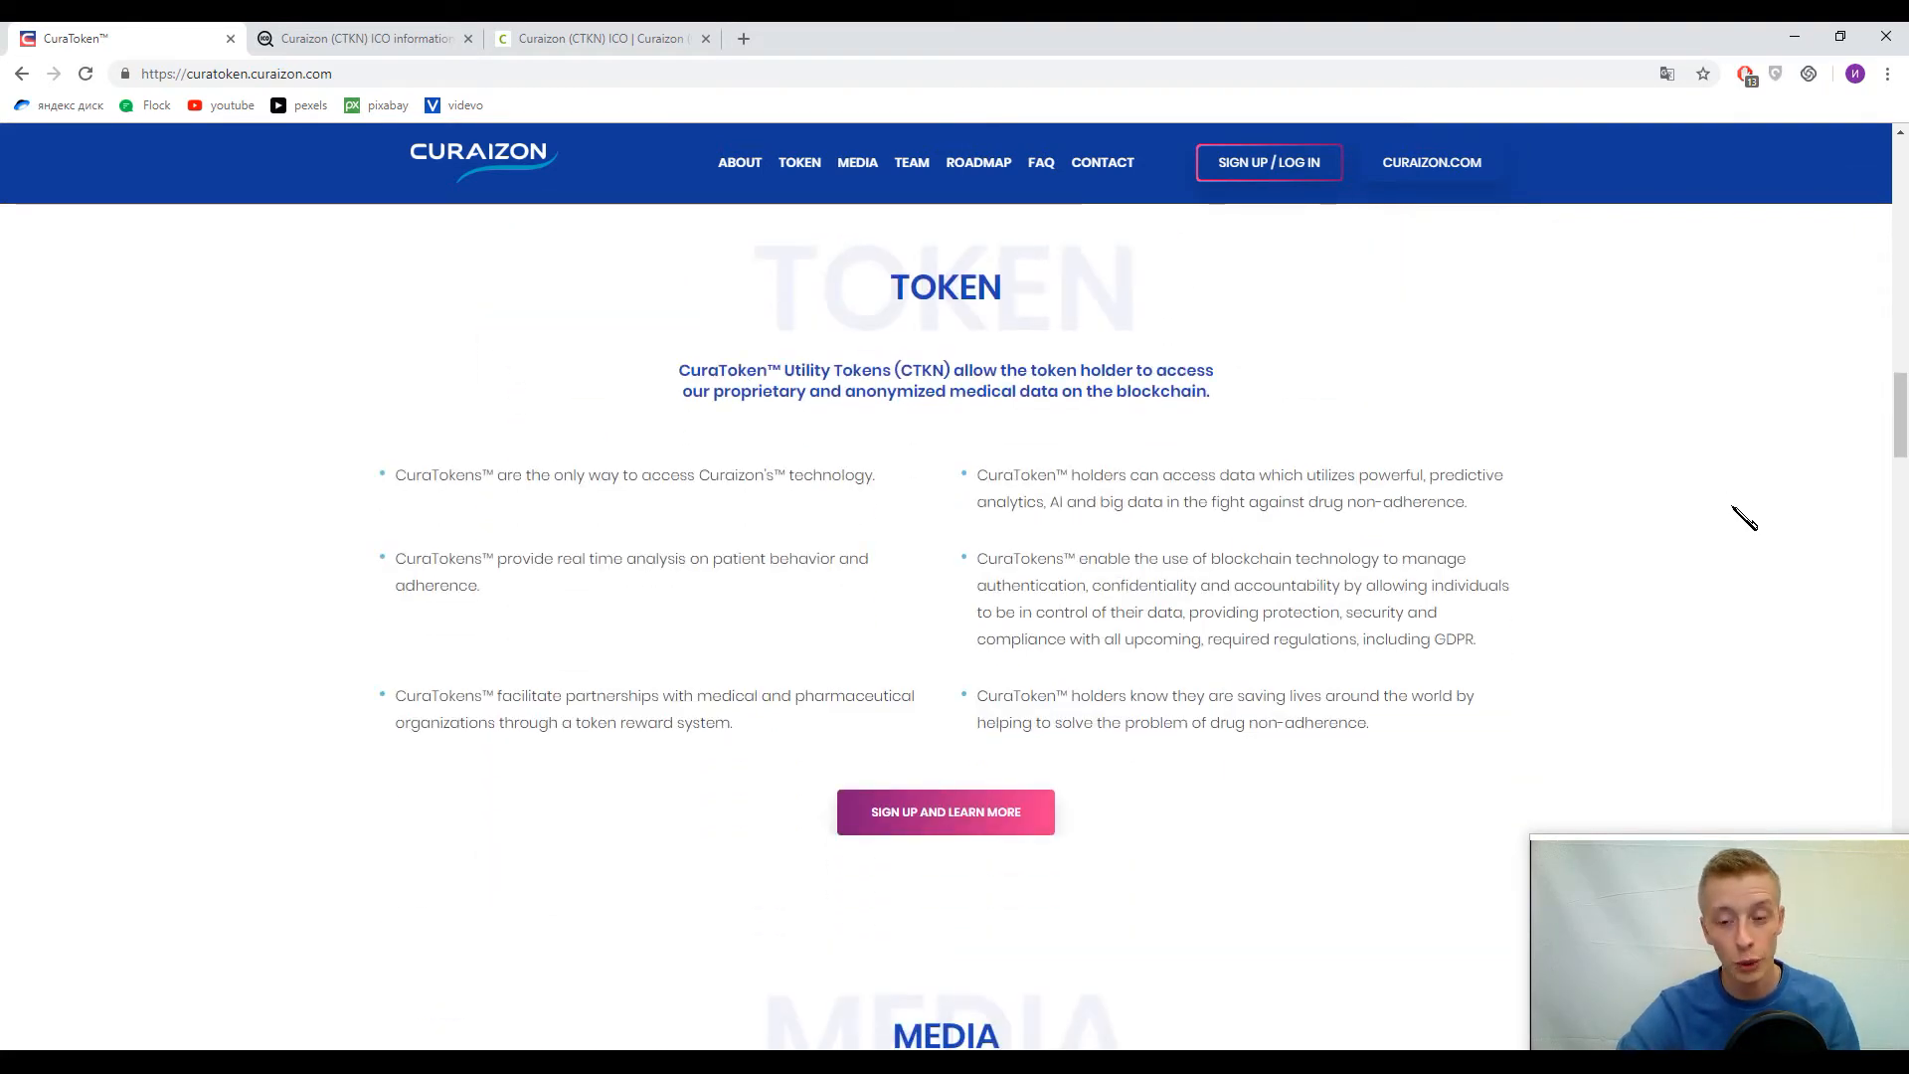
pyautogui.moveTo(1686, 613)
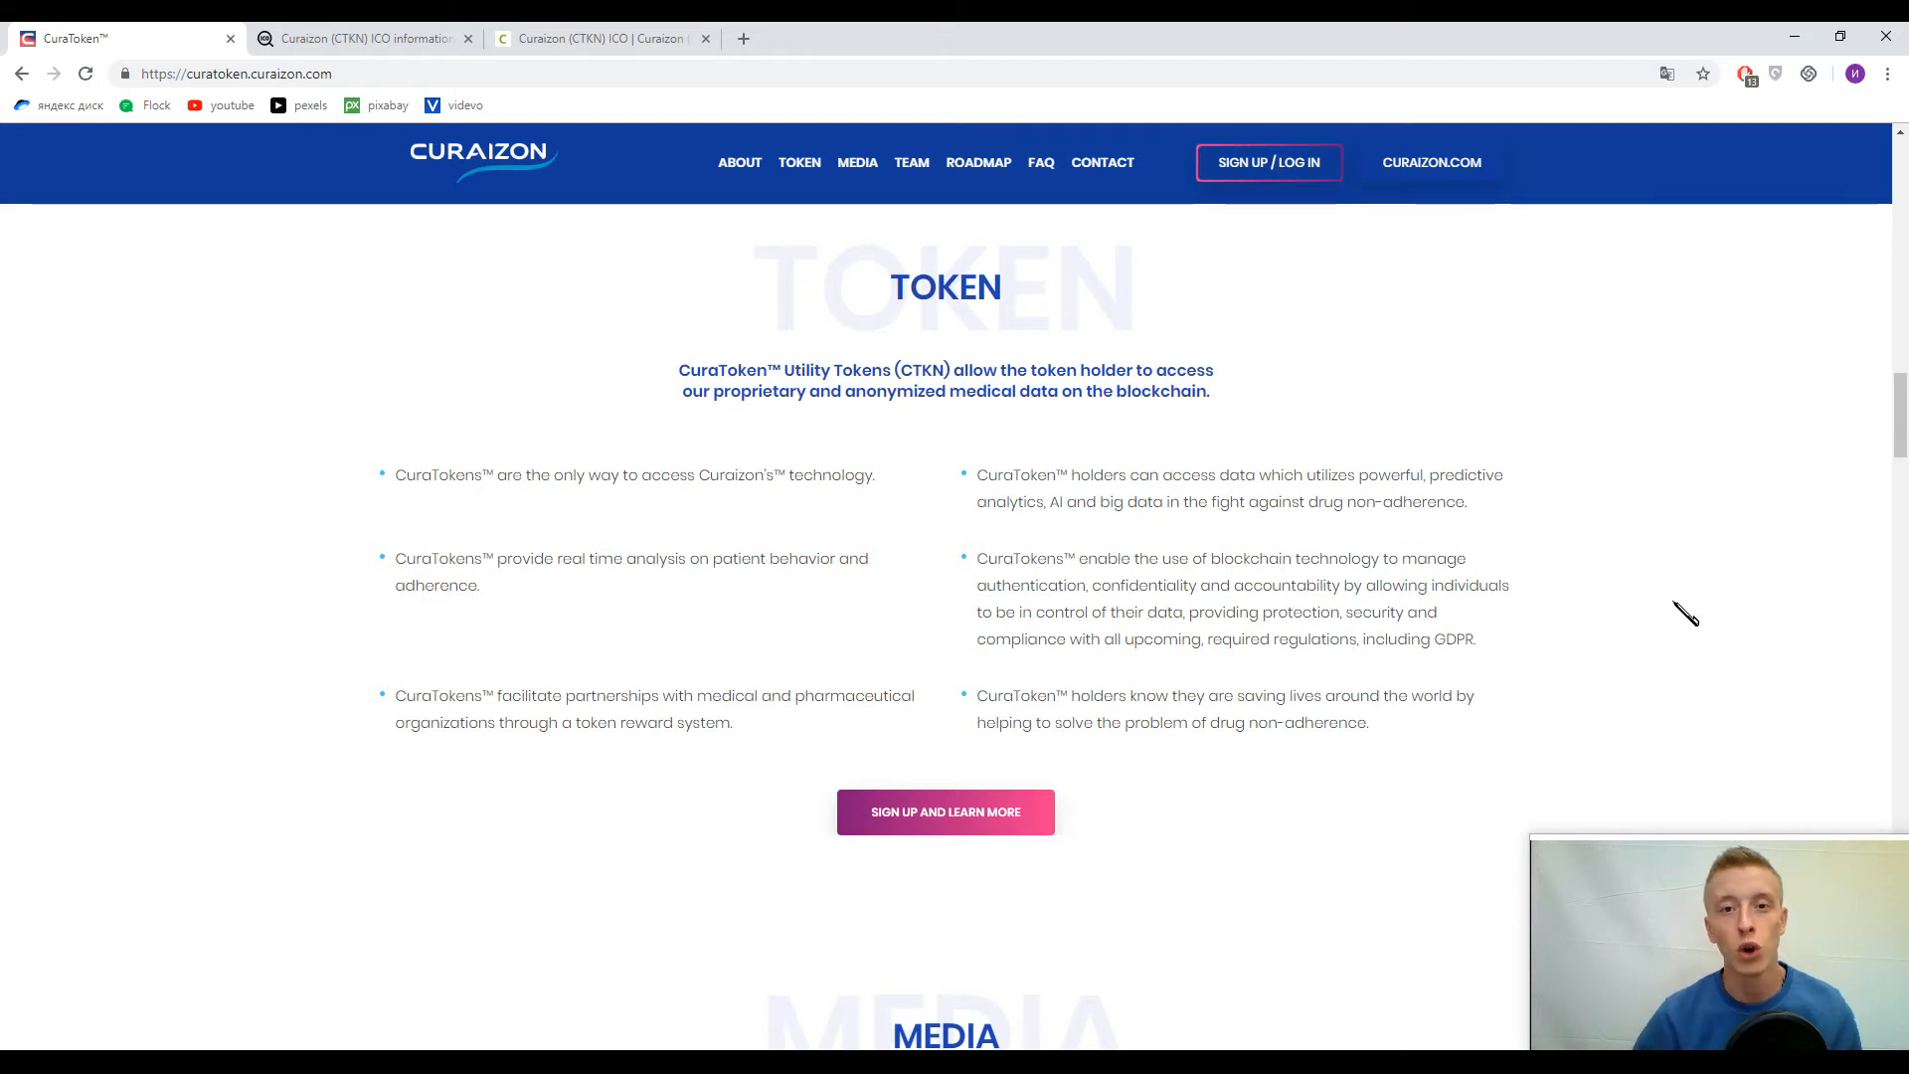
pyautogui.moveTo(1711, 586)
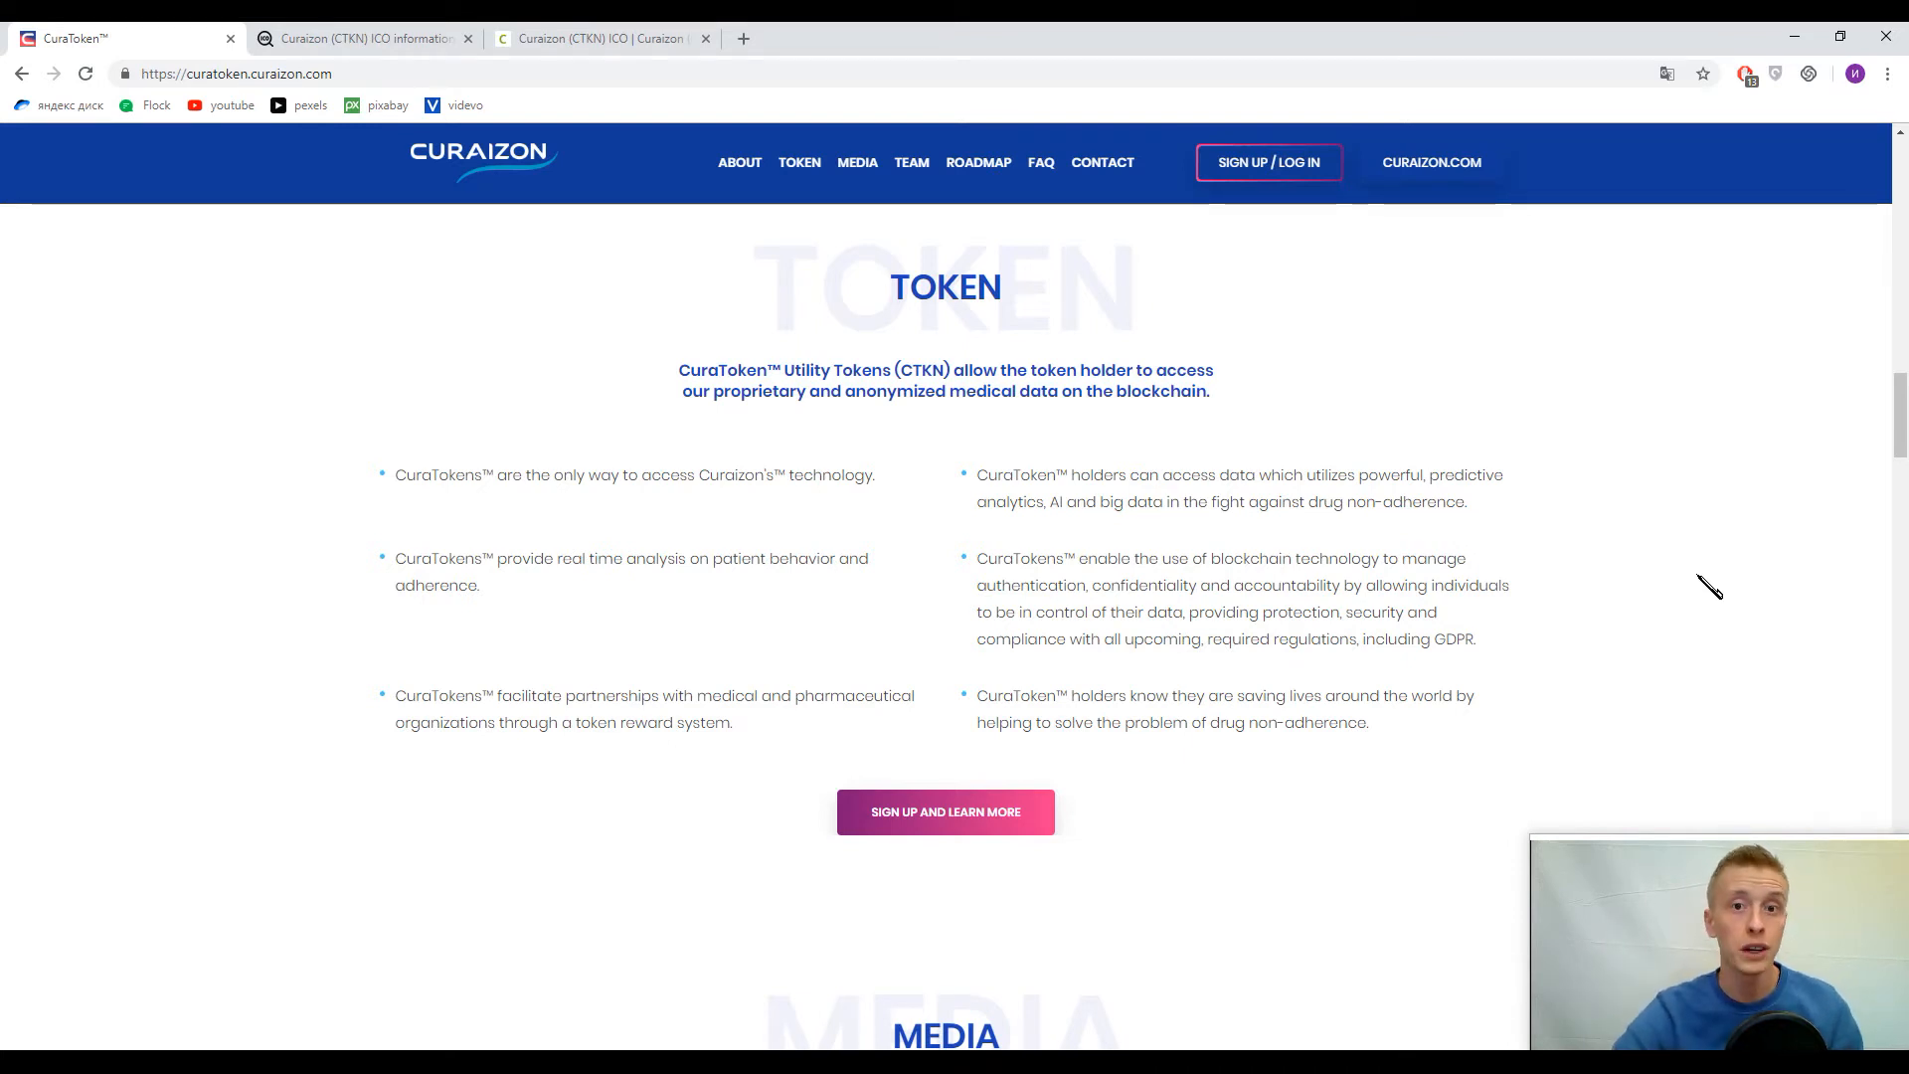
pyautogui.moveTo(1706, 563)
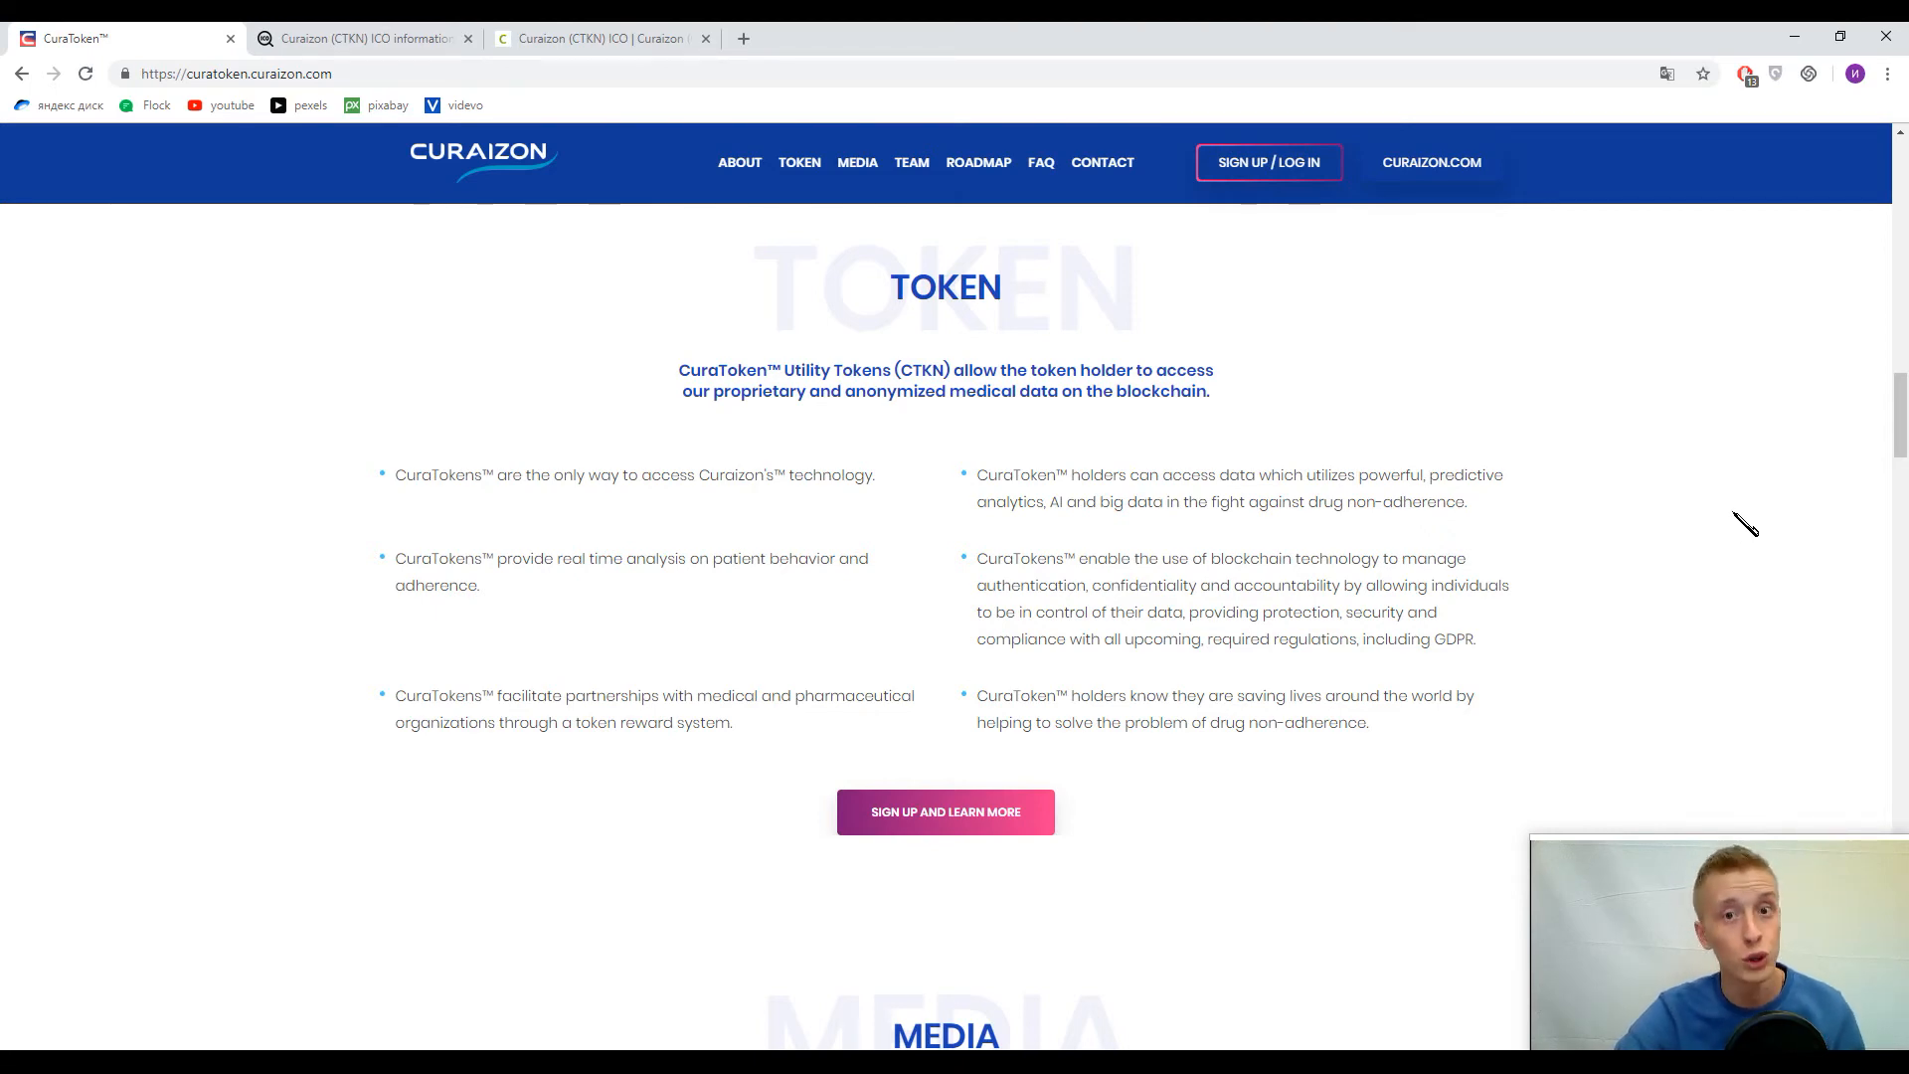
# Scroll past Media to the Team section with the CEO, COO and CFO profiles
pyautogui.scroll(-3)
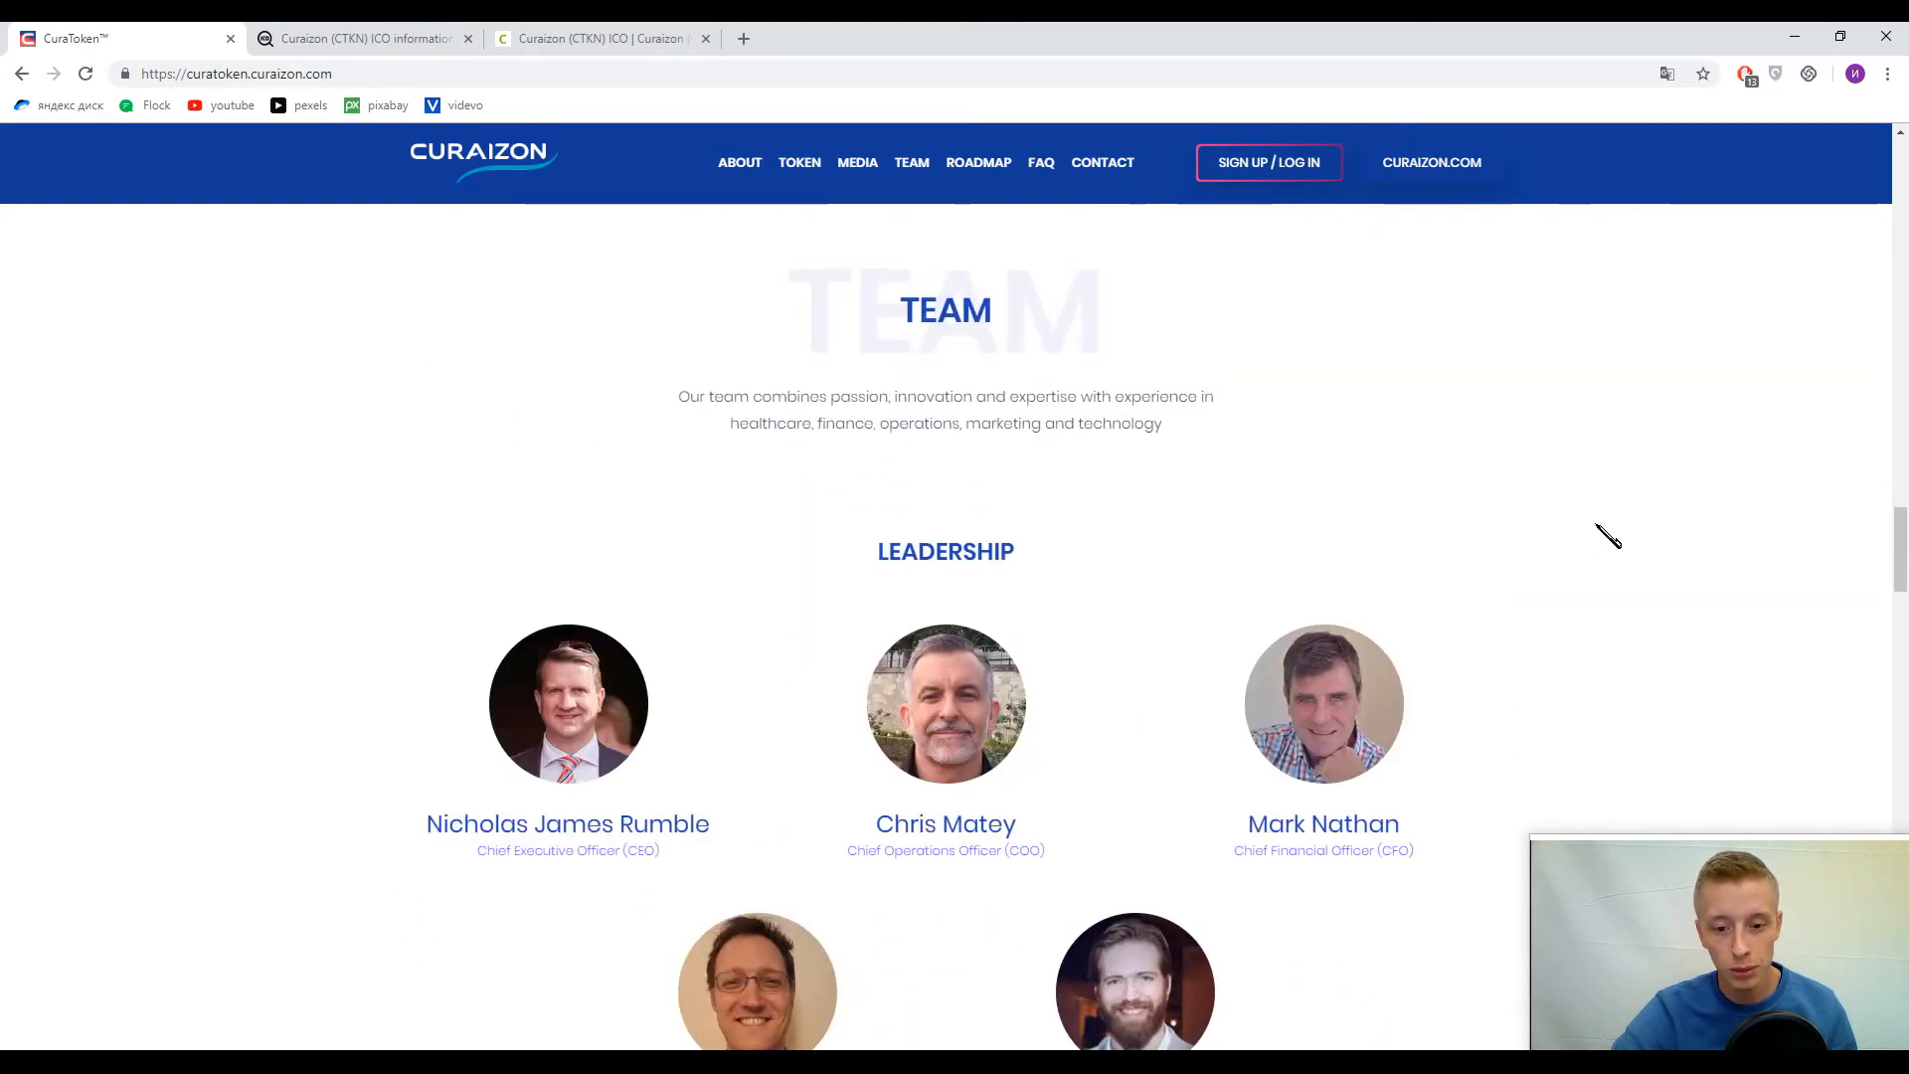
pyautogui.moveTo(1662, 484)
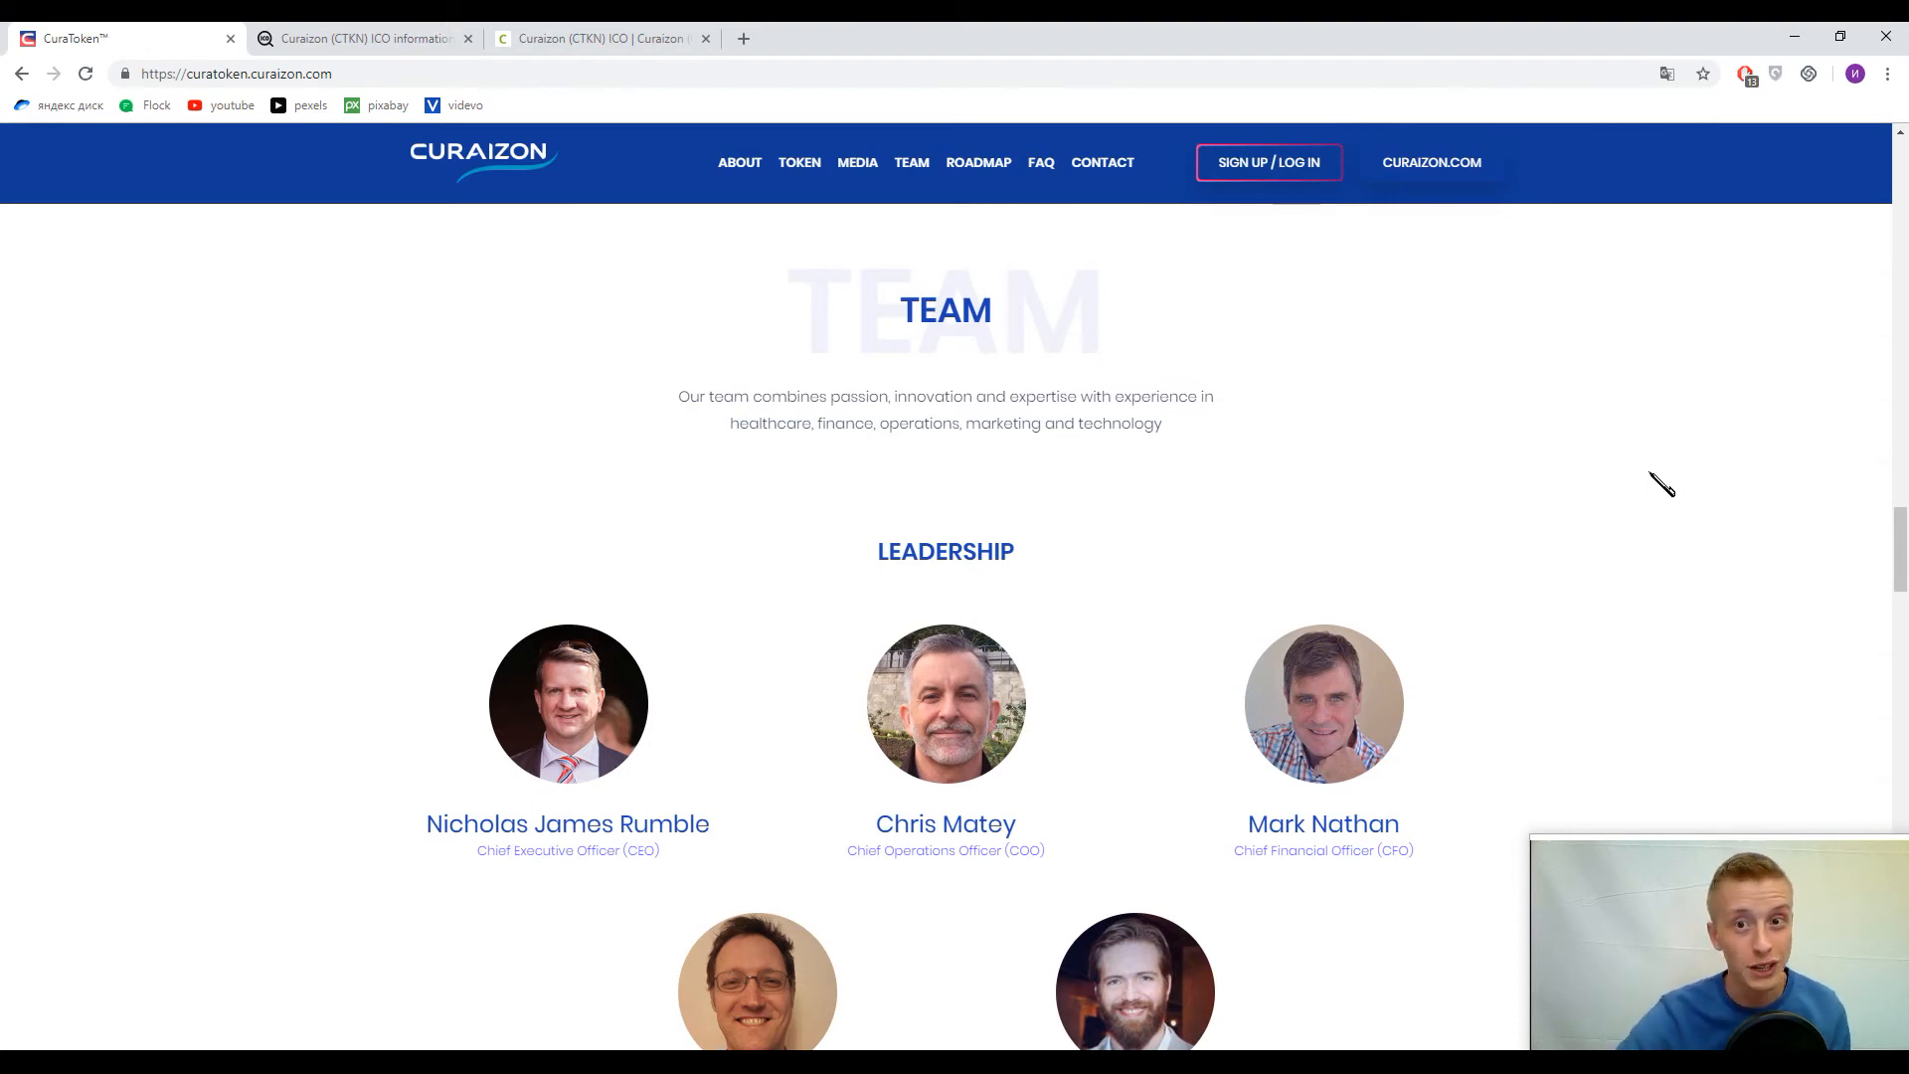
pyautogui.moveTo(1644, 426)
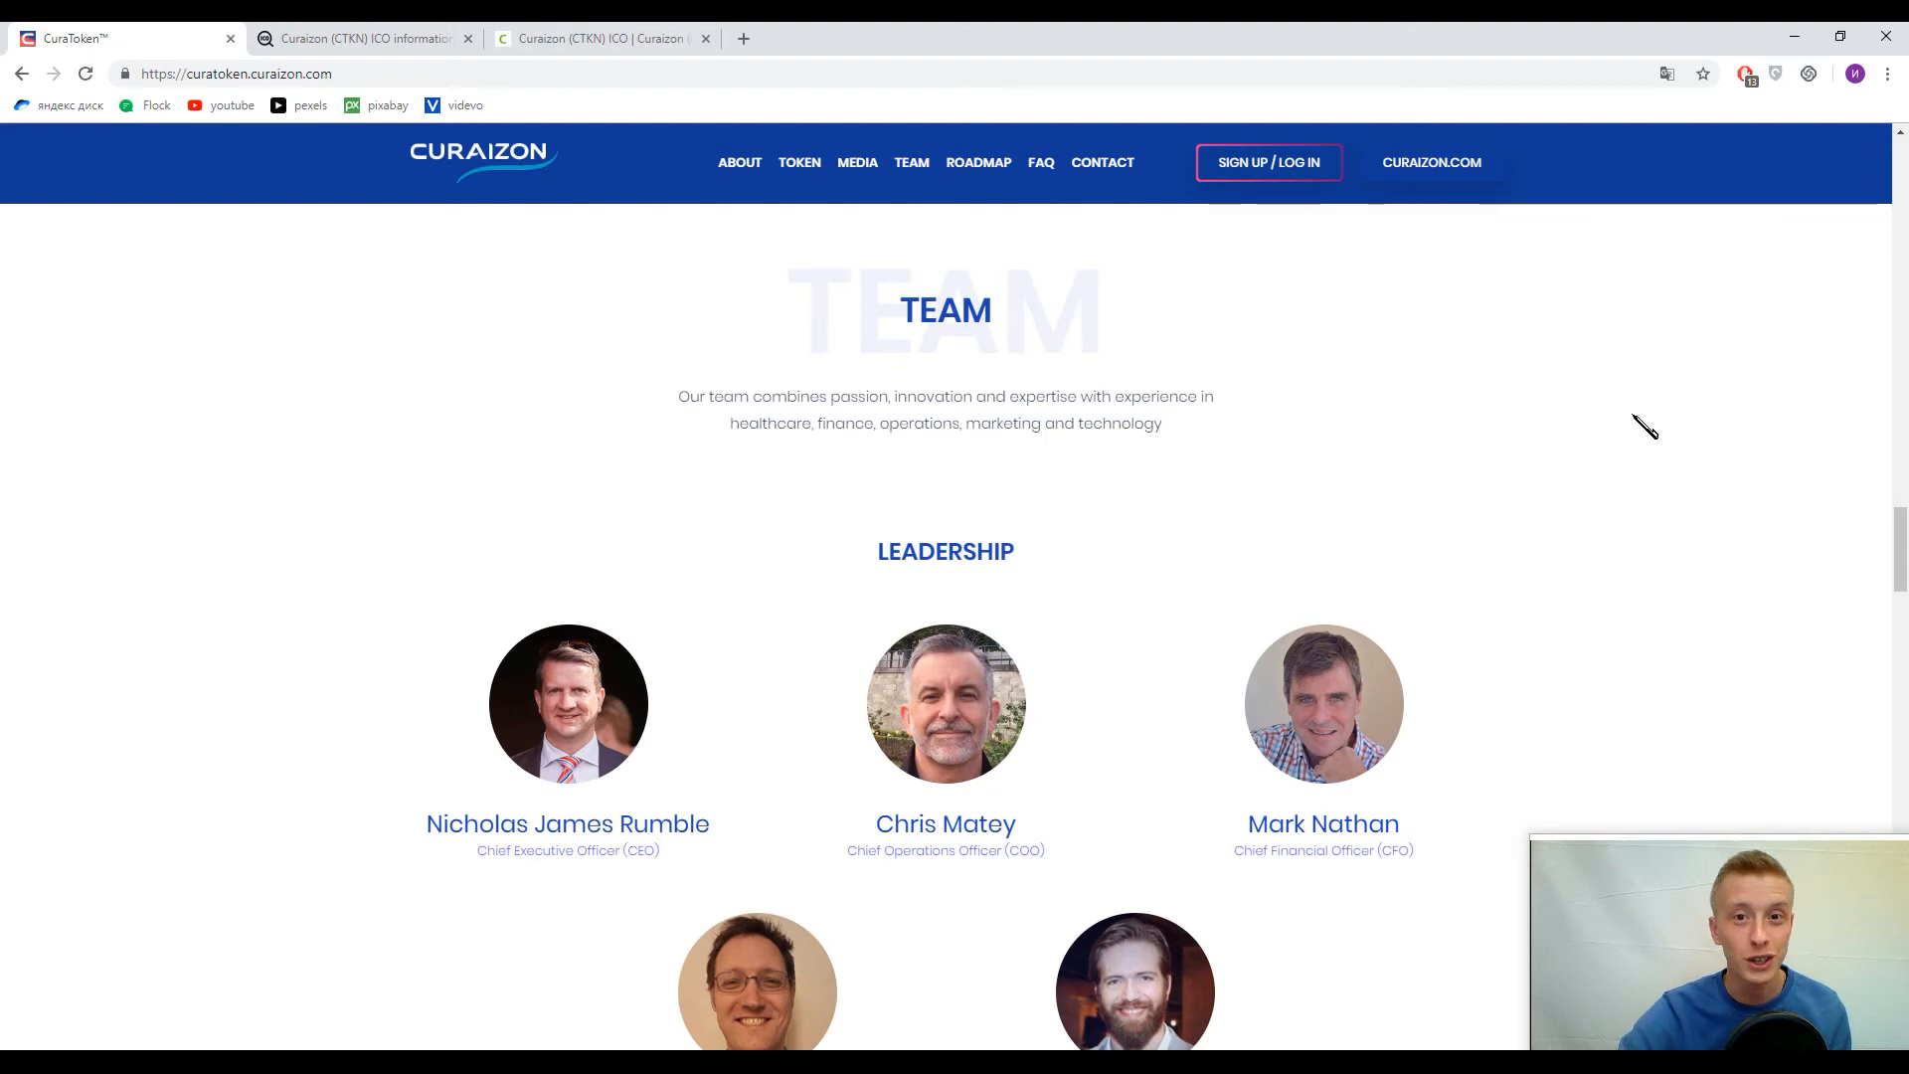
# Scroll through Business Development, Advisors, Roadmap and FAQ, ending back at the Token section
pyautogui.scroll(-3)
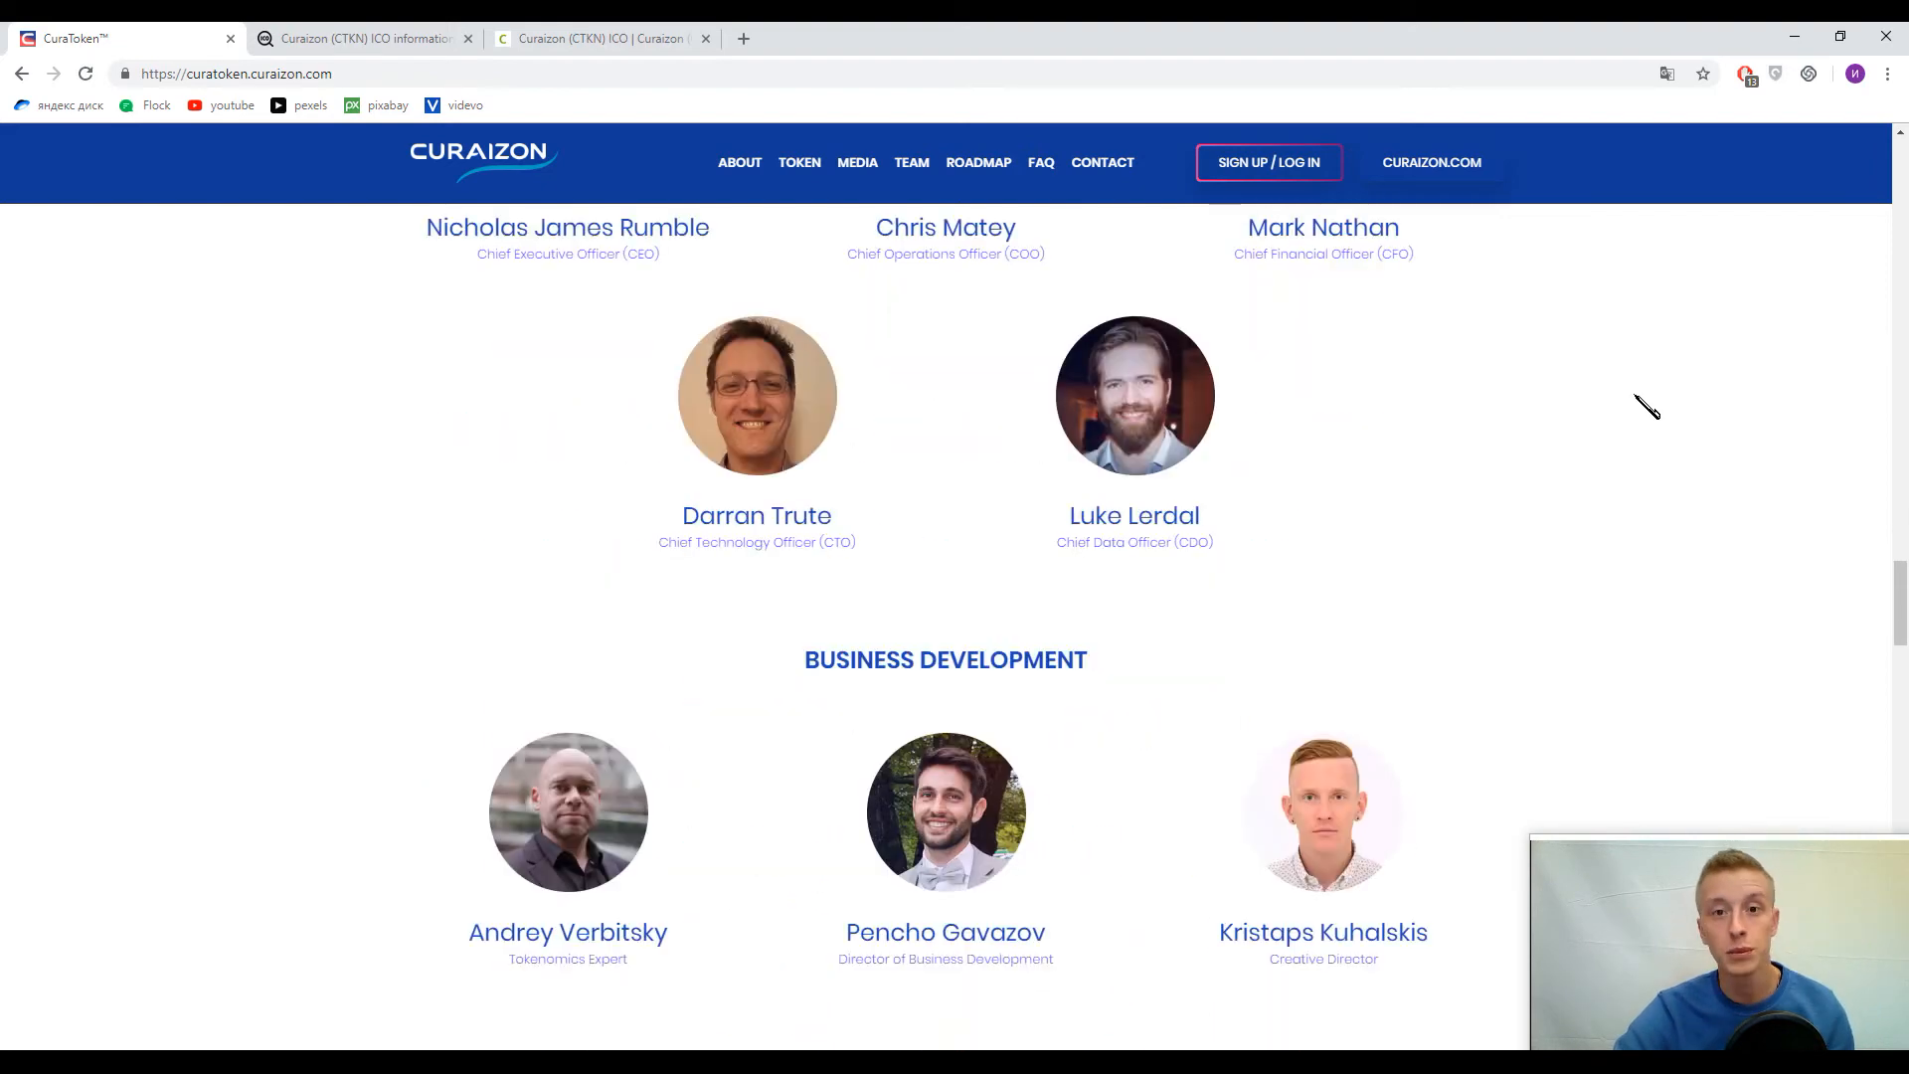
pyautogui.scroll(-3)
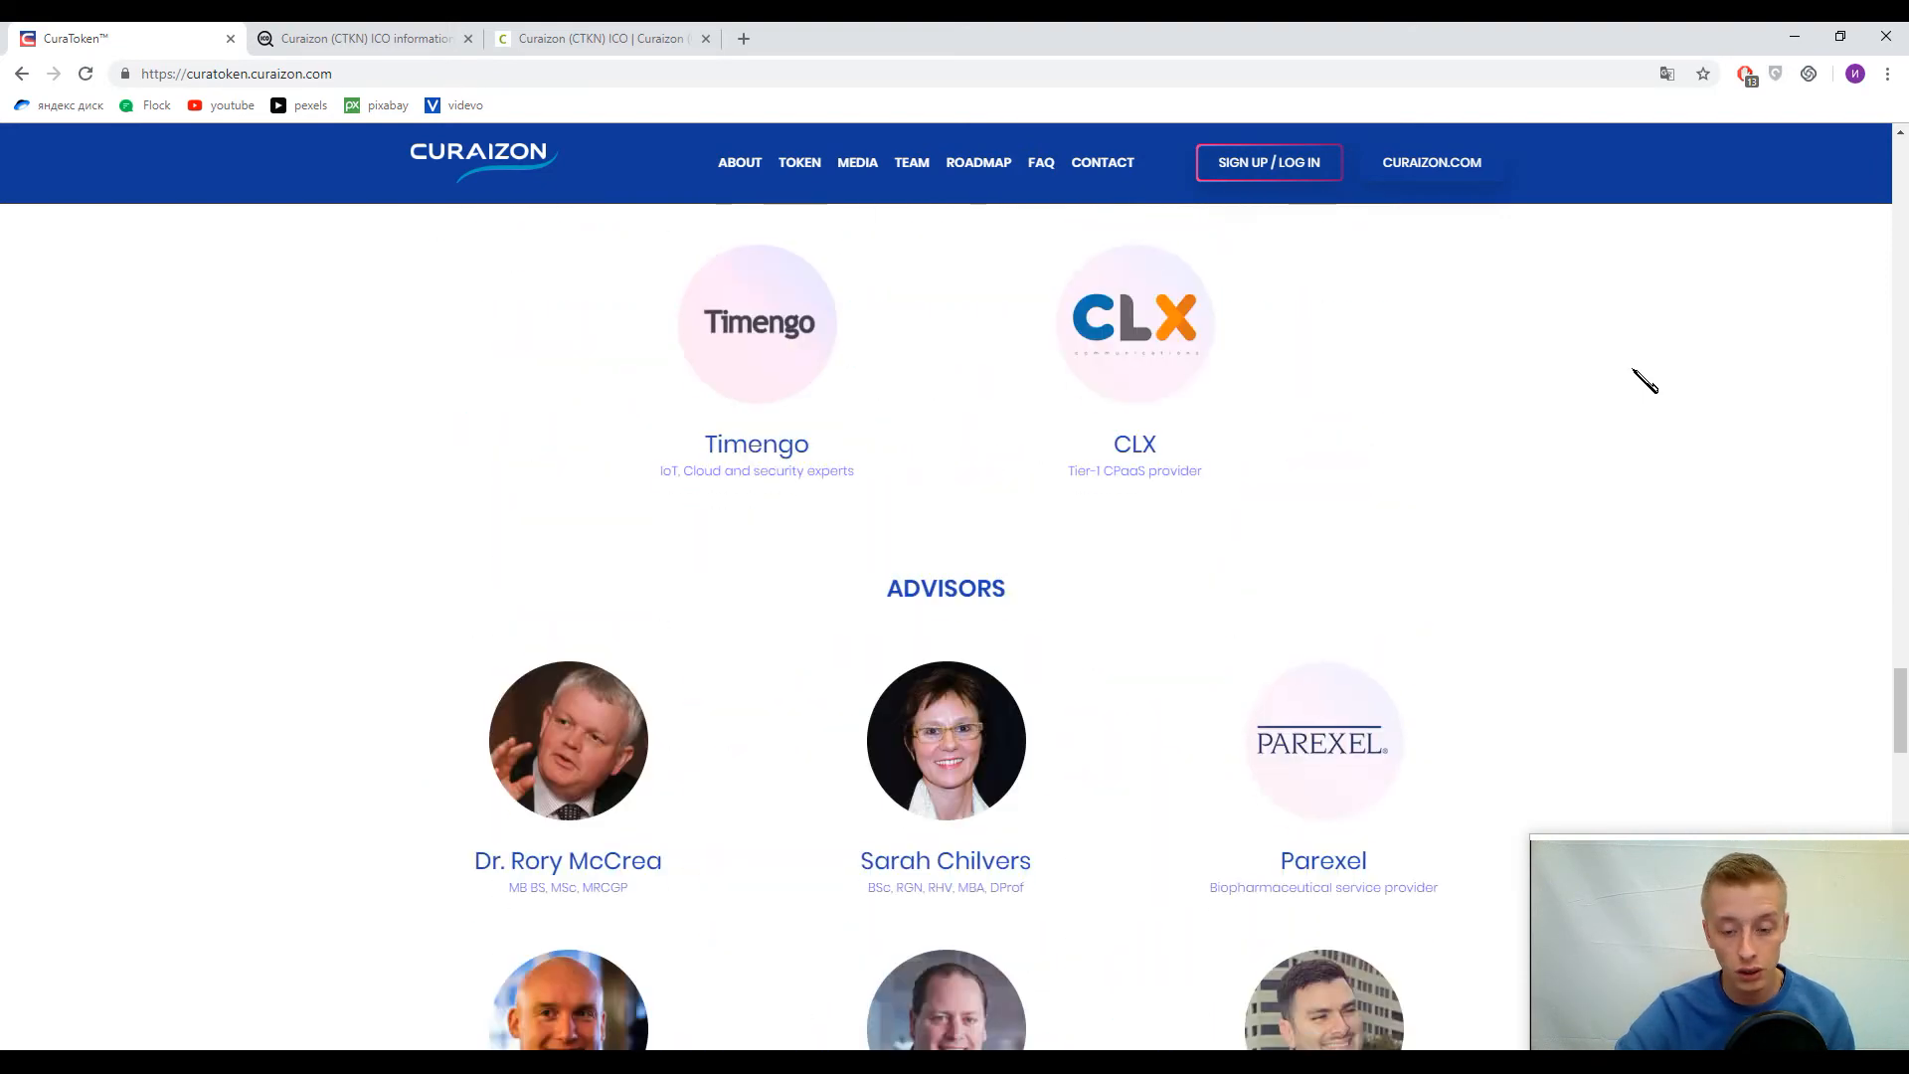
pyautogui.scroll(-3)
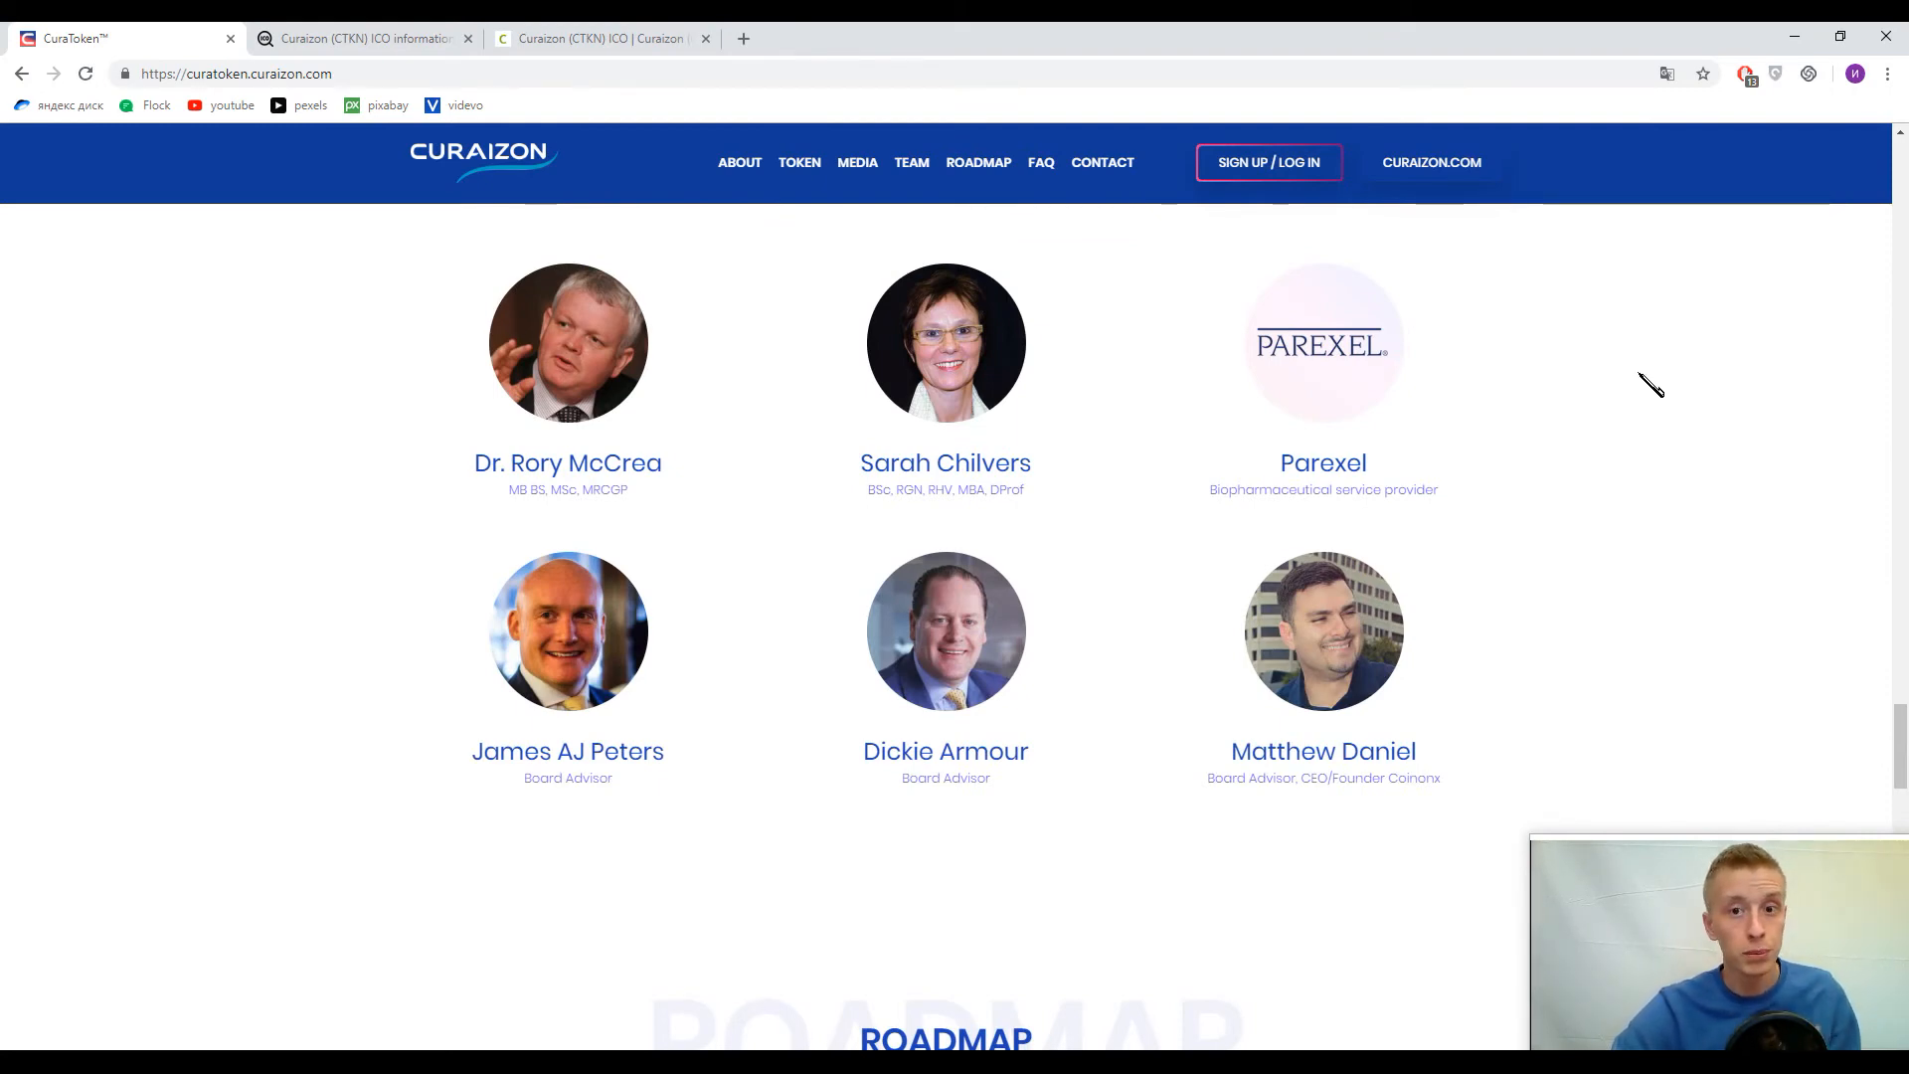
pyautogui.scroll(-3)
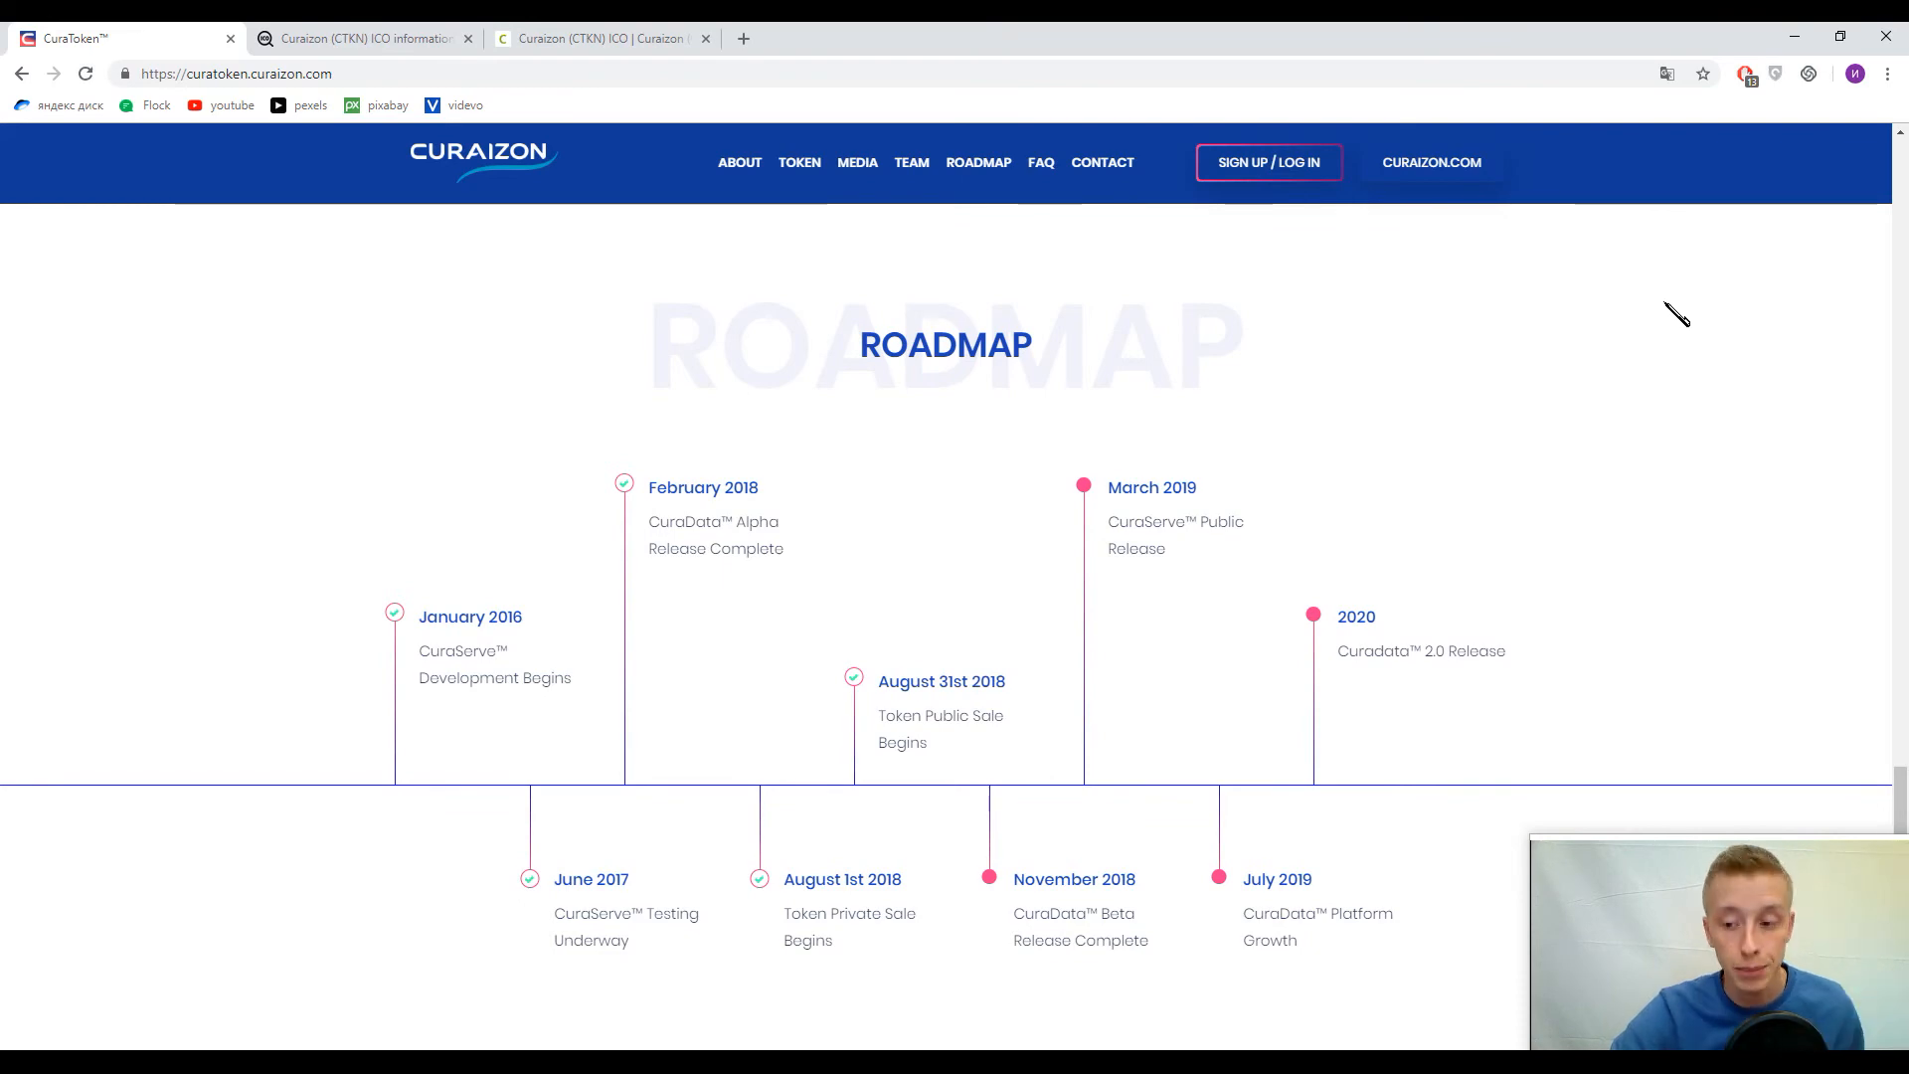
pyautogui.scroll(-3)
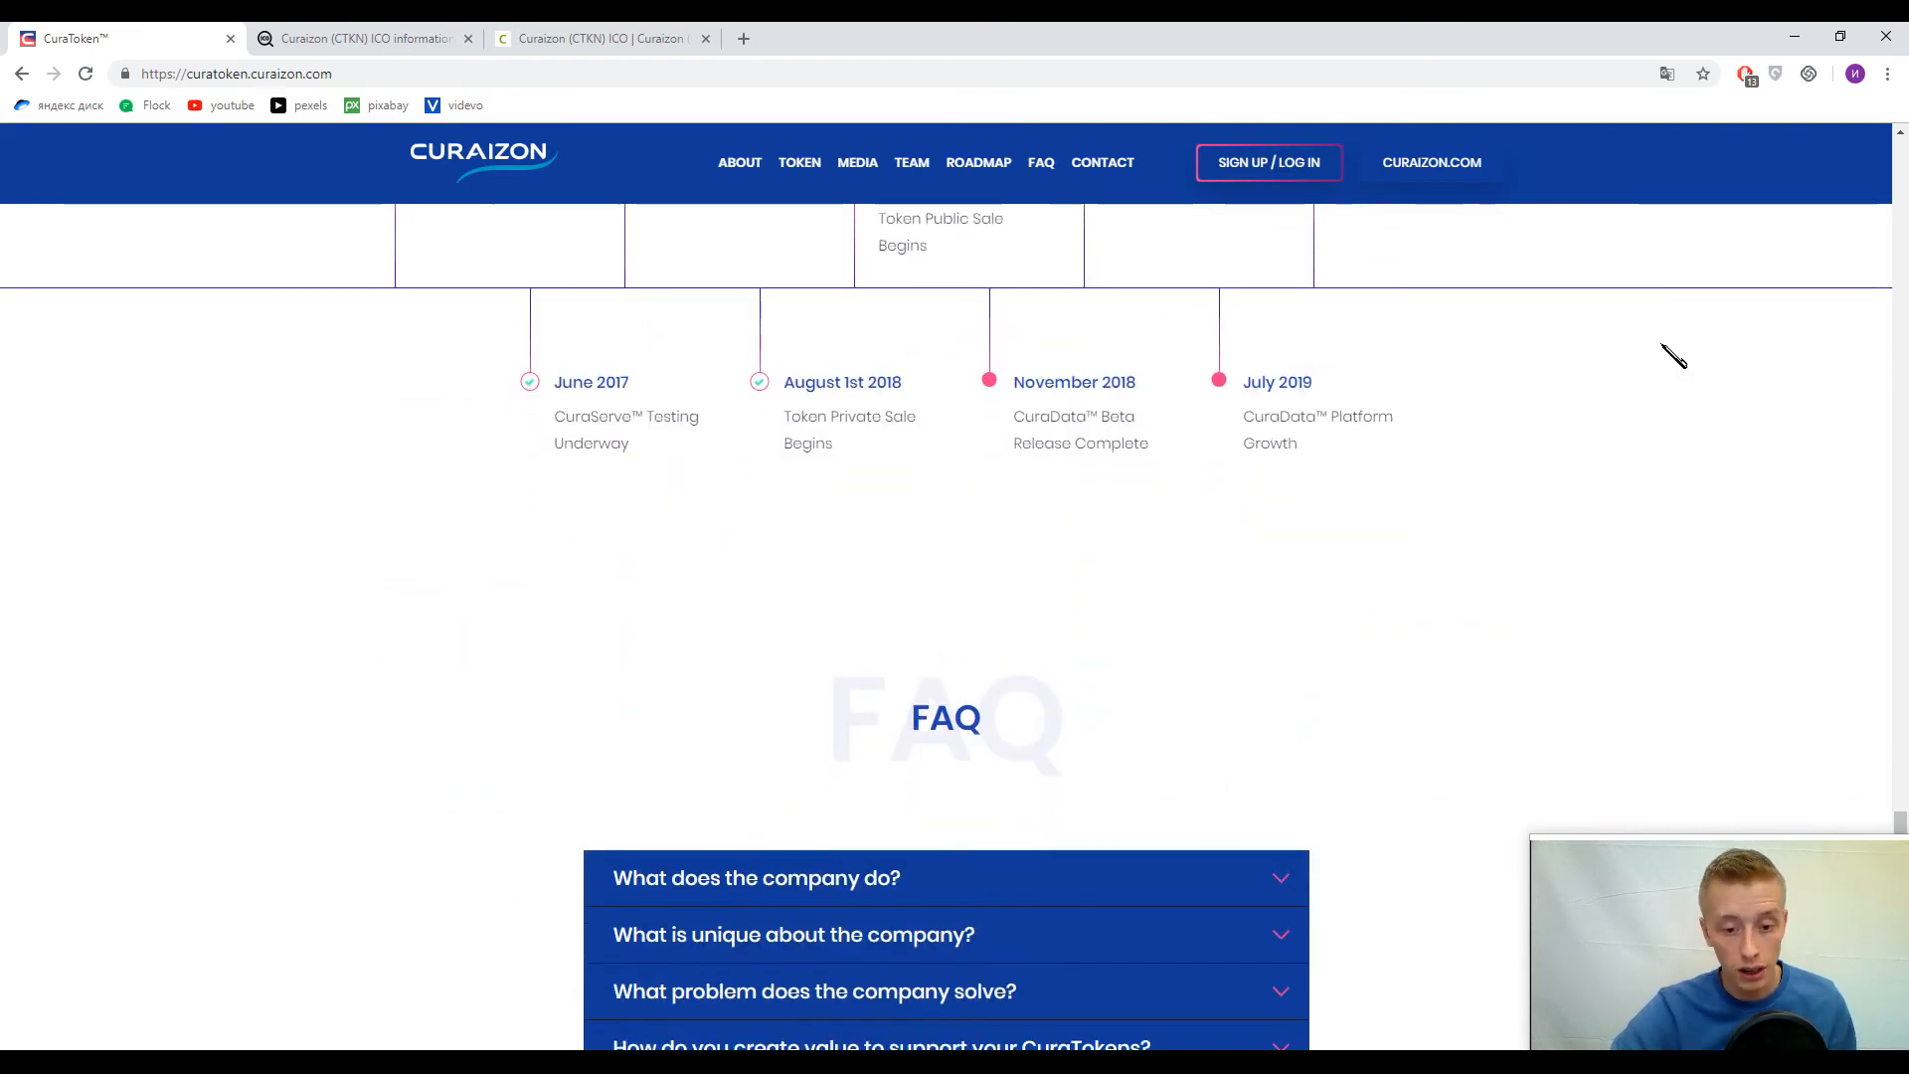
pyautogui.scroll(-3)
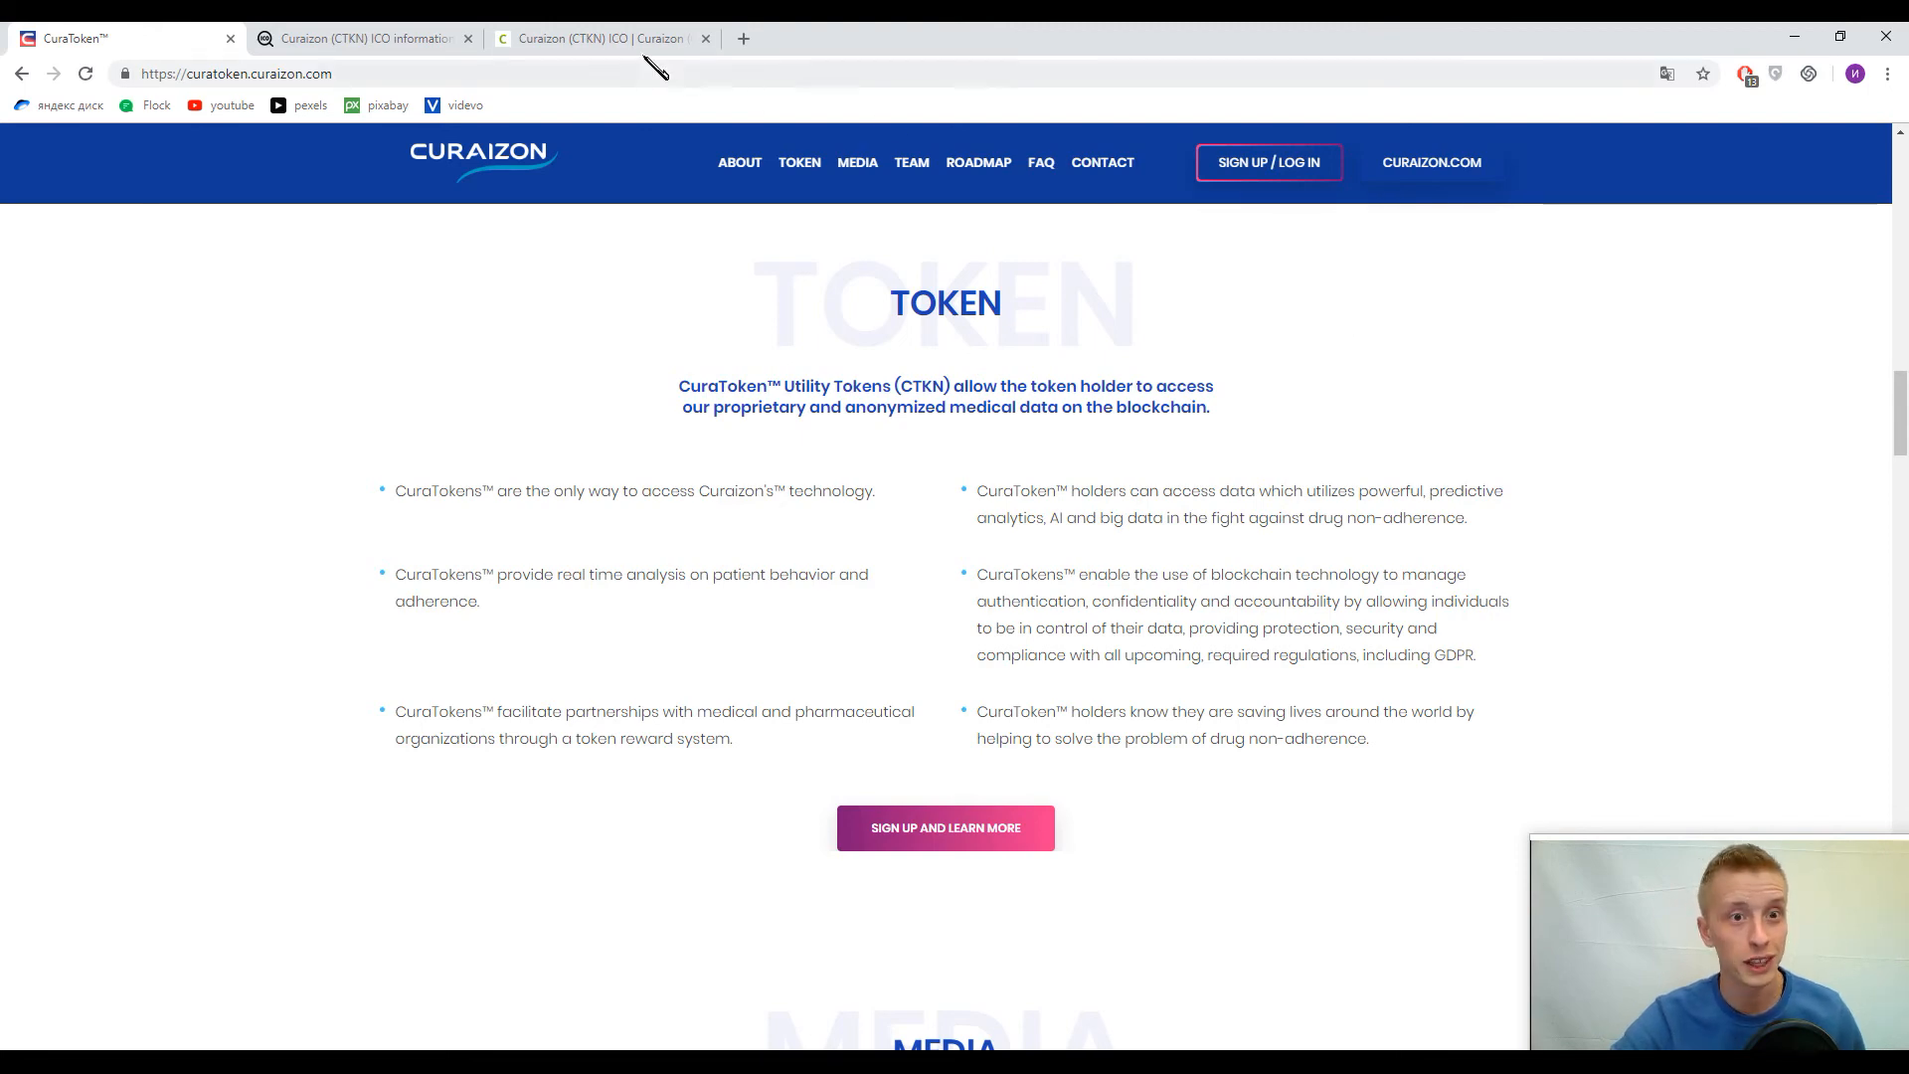
pyautogui.click(601, 37)
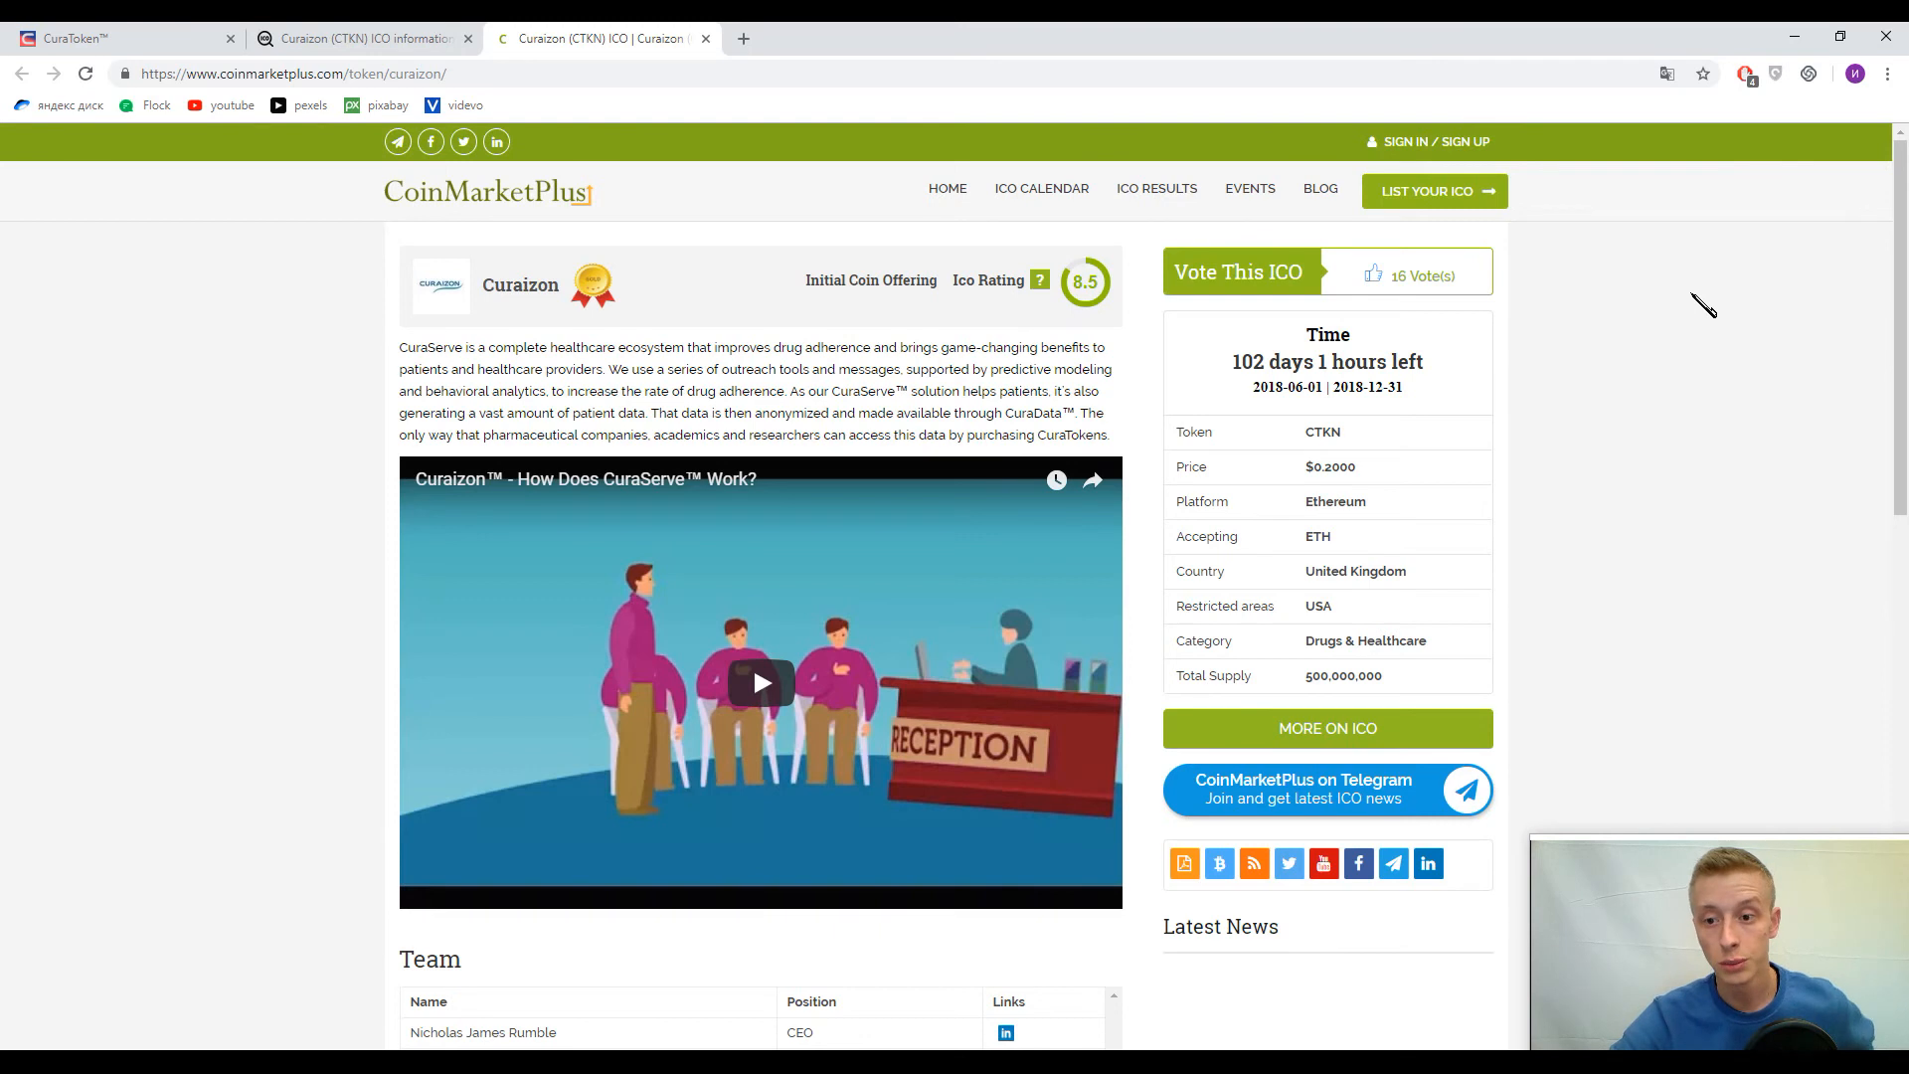
pyautogui.moveTo(1699, 283)
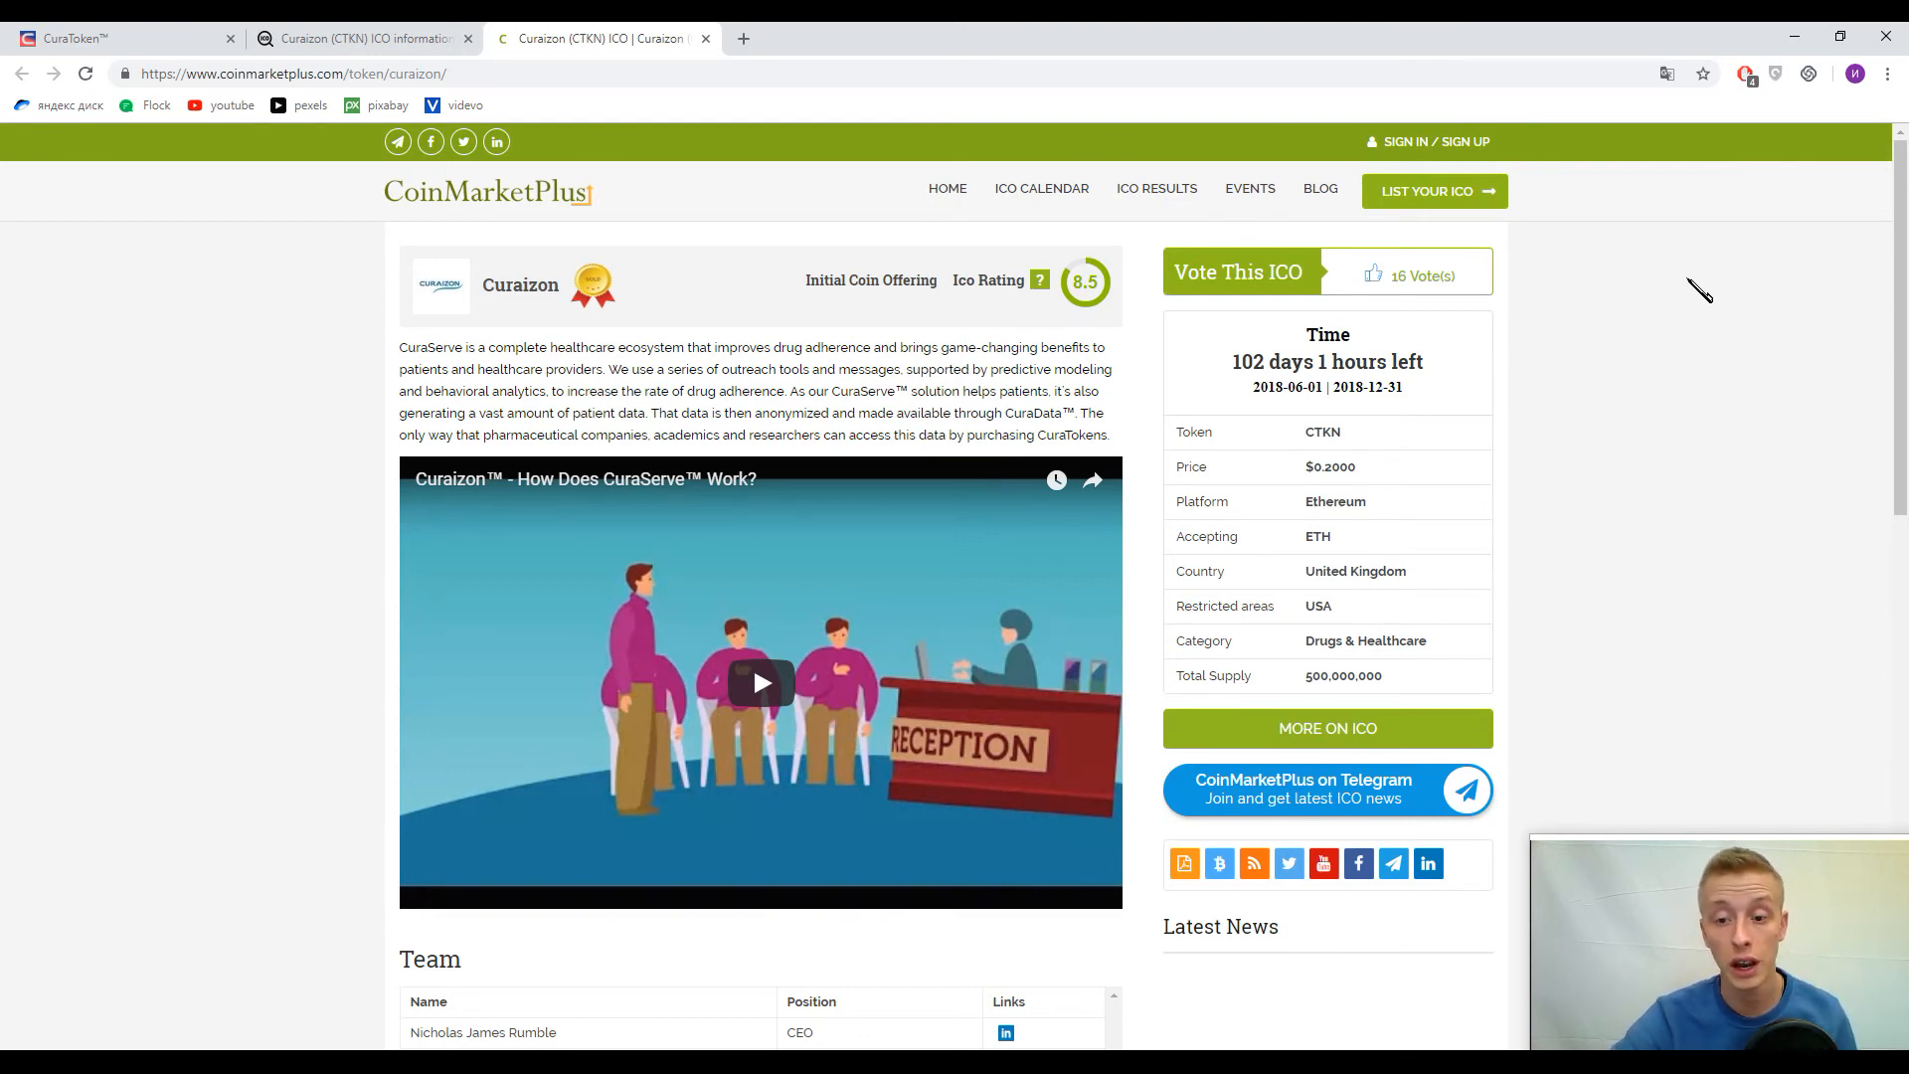
pyautogui.moveTo(1703, 241)
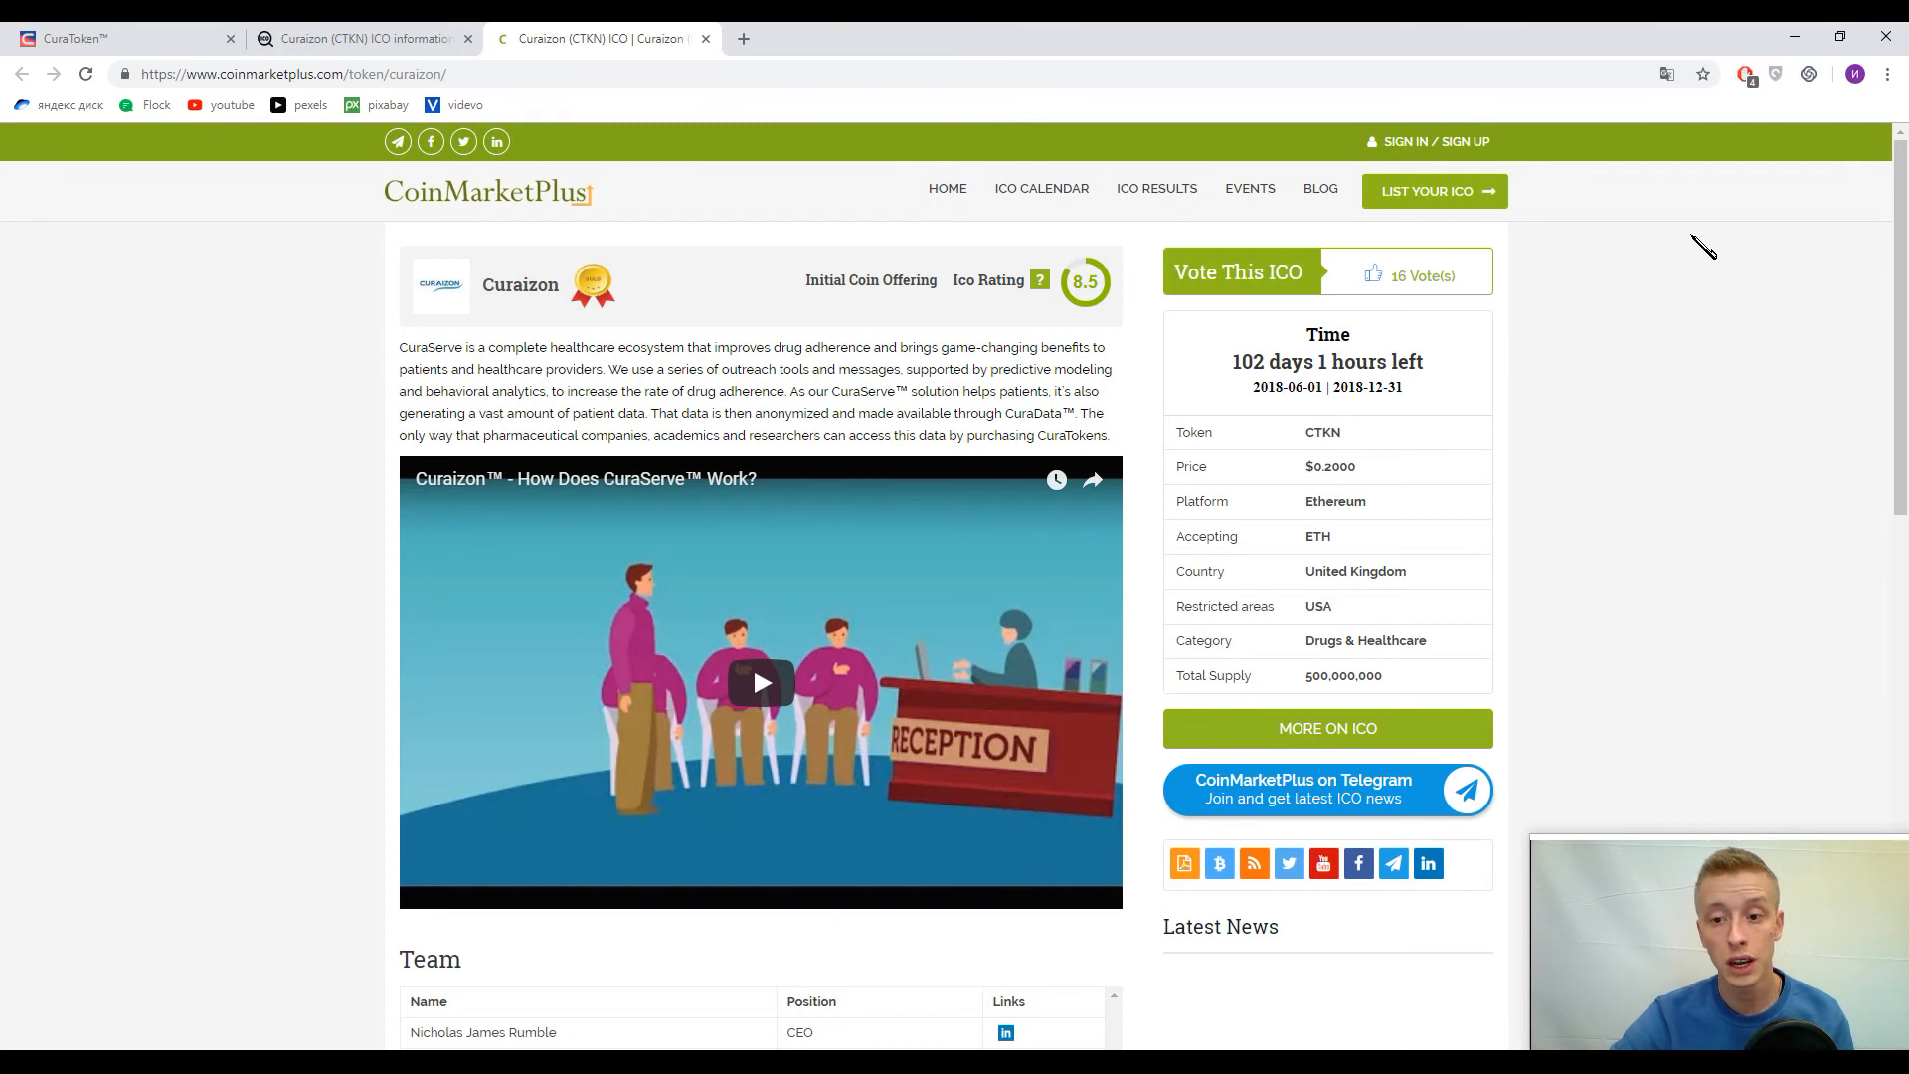
pyautogui.moveTo(1340, 465)
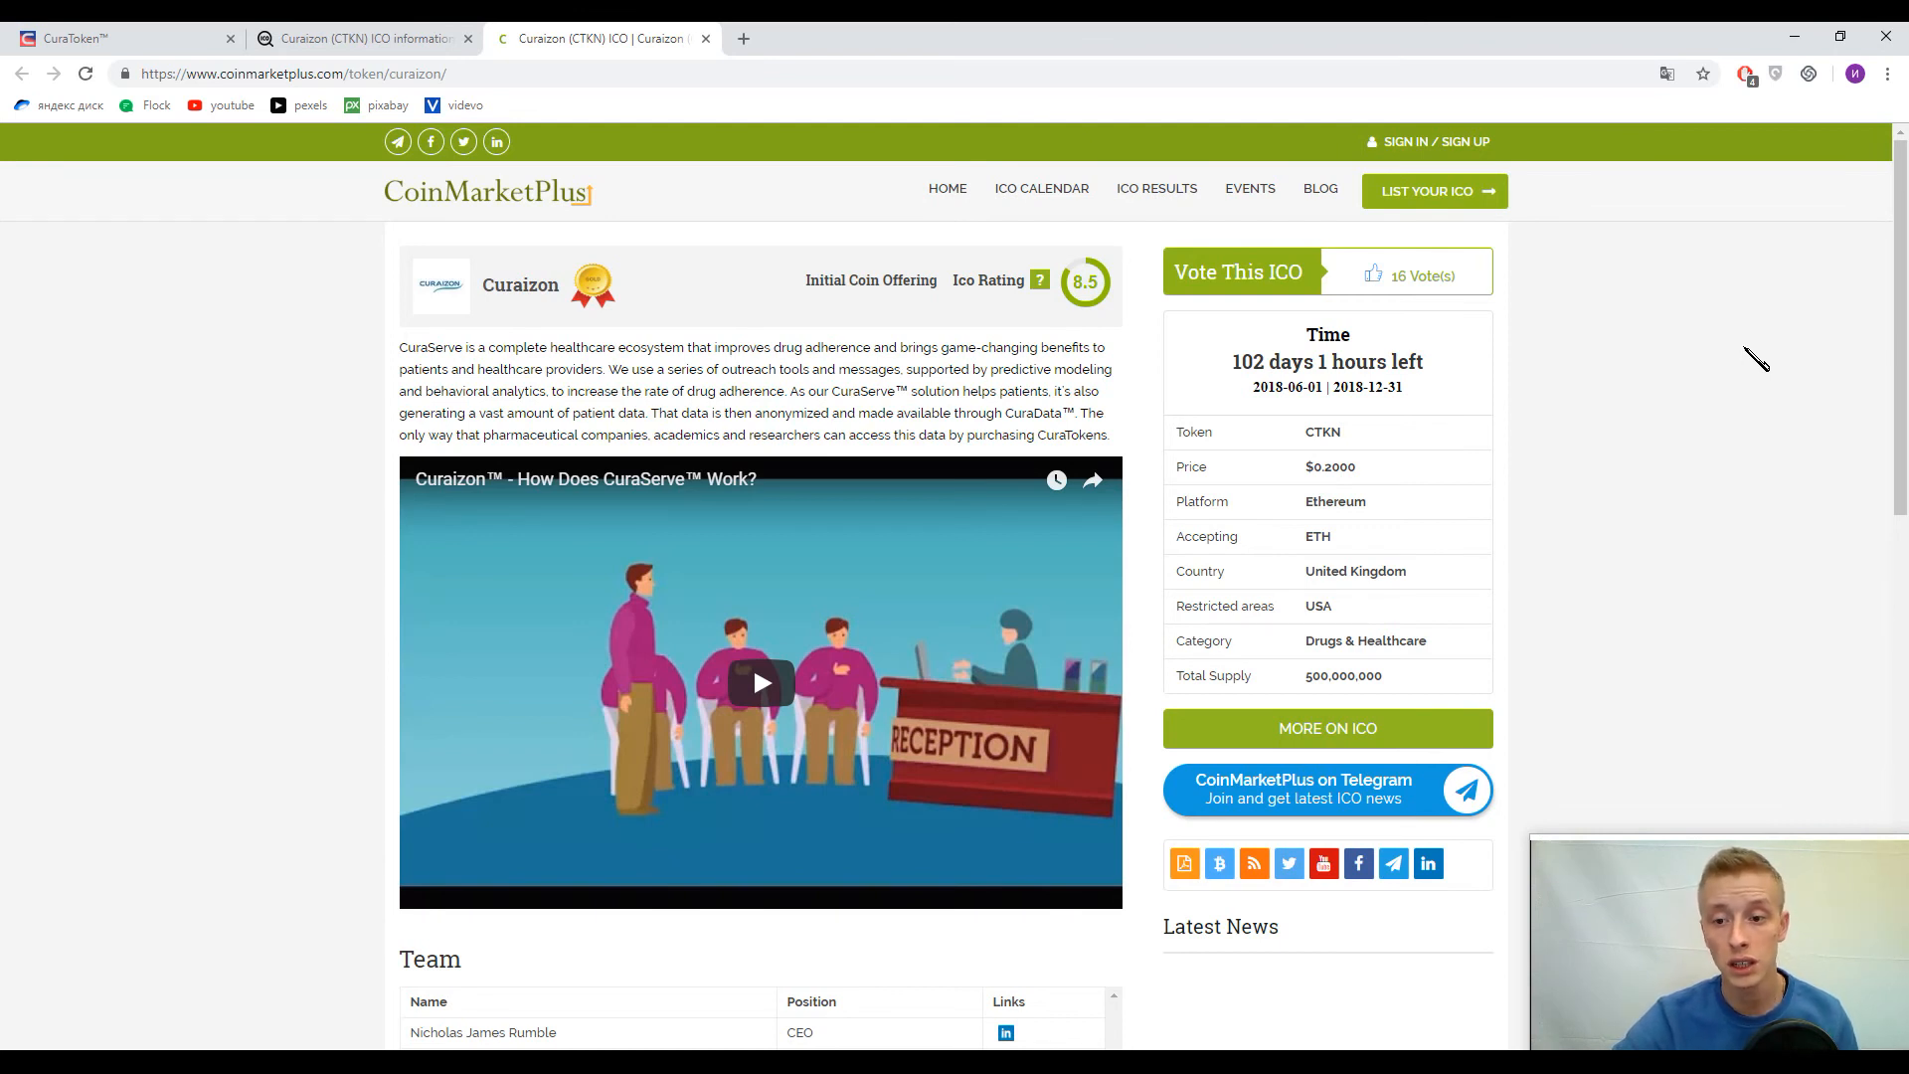
pyautogui.moveTo(1780, 350)
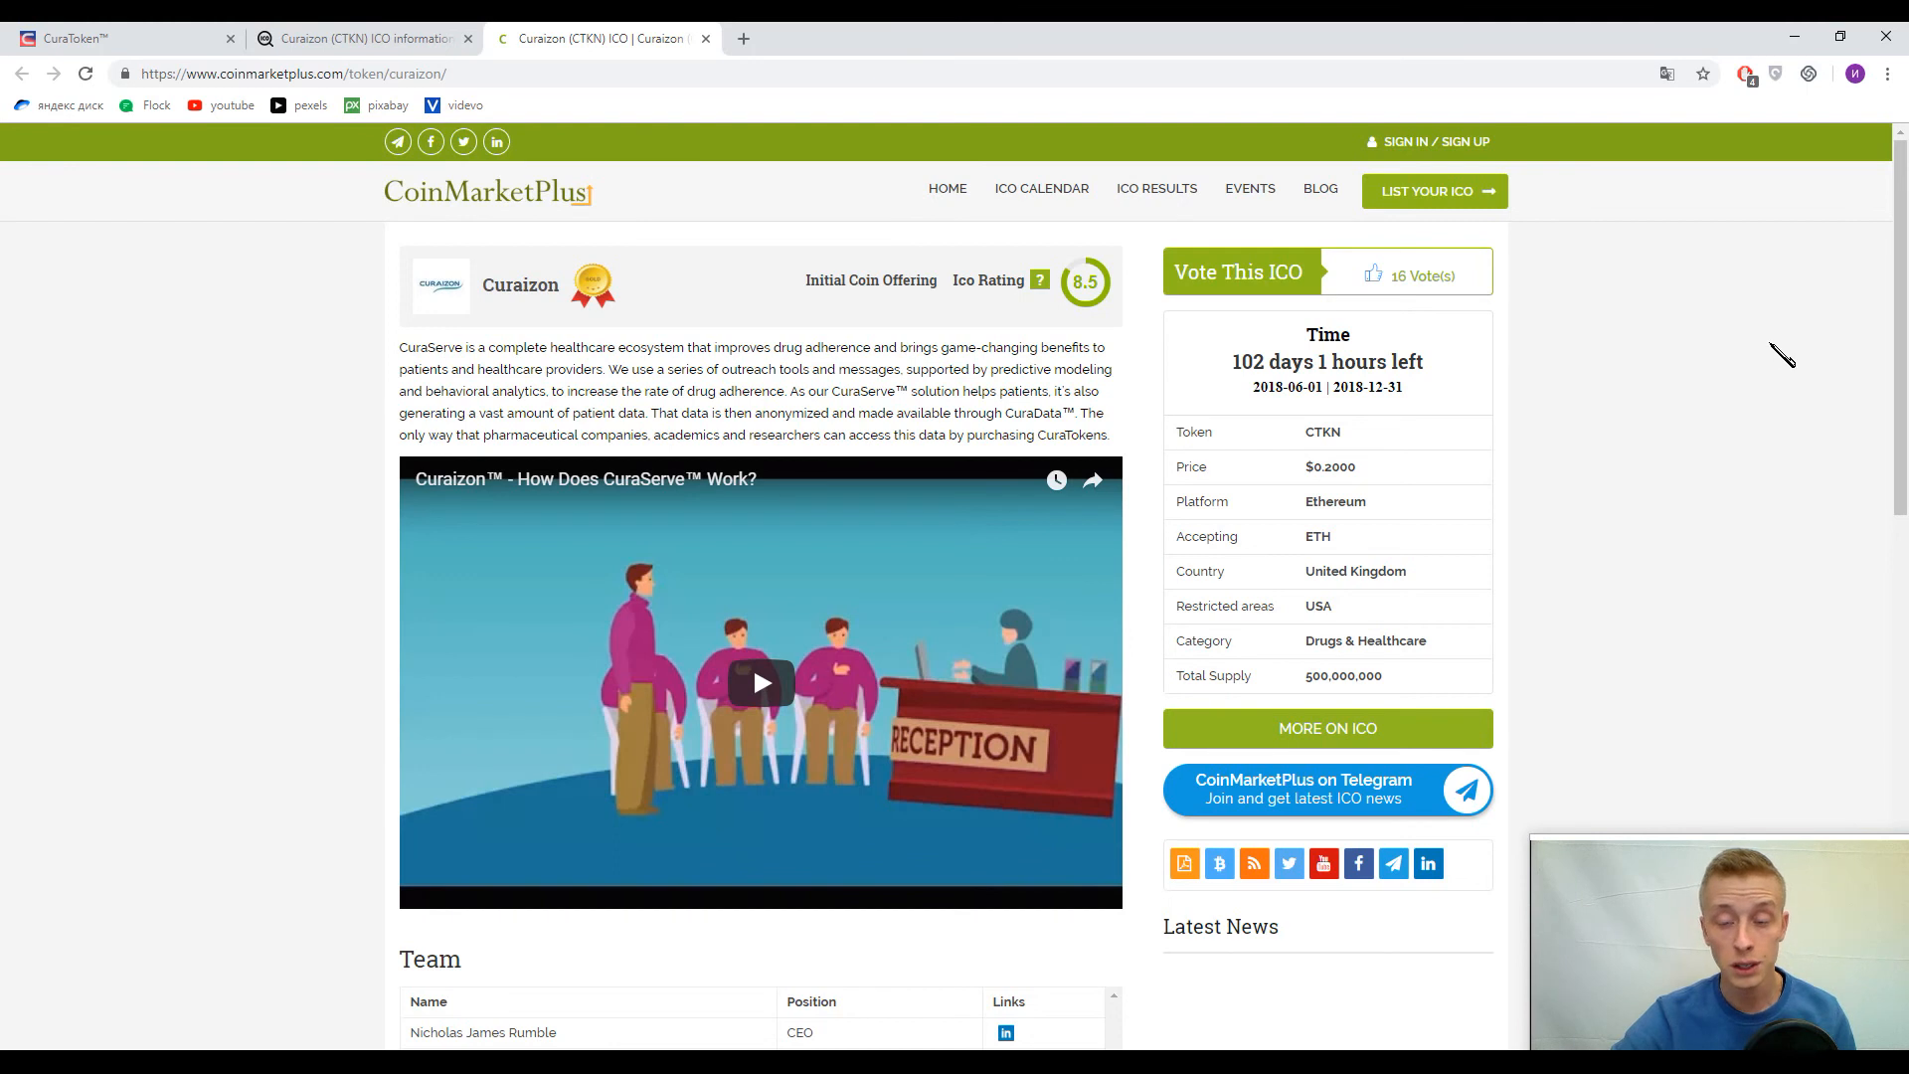
pyautogui.moveTo(1802, 337)
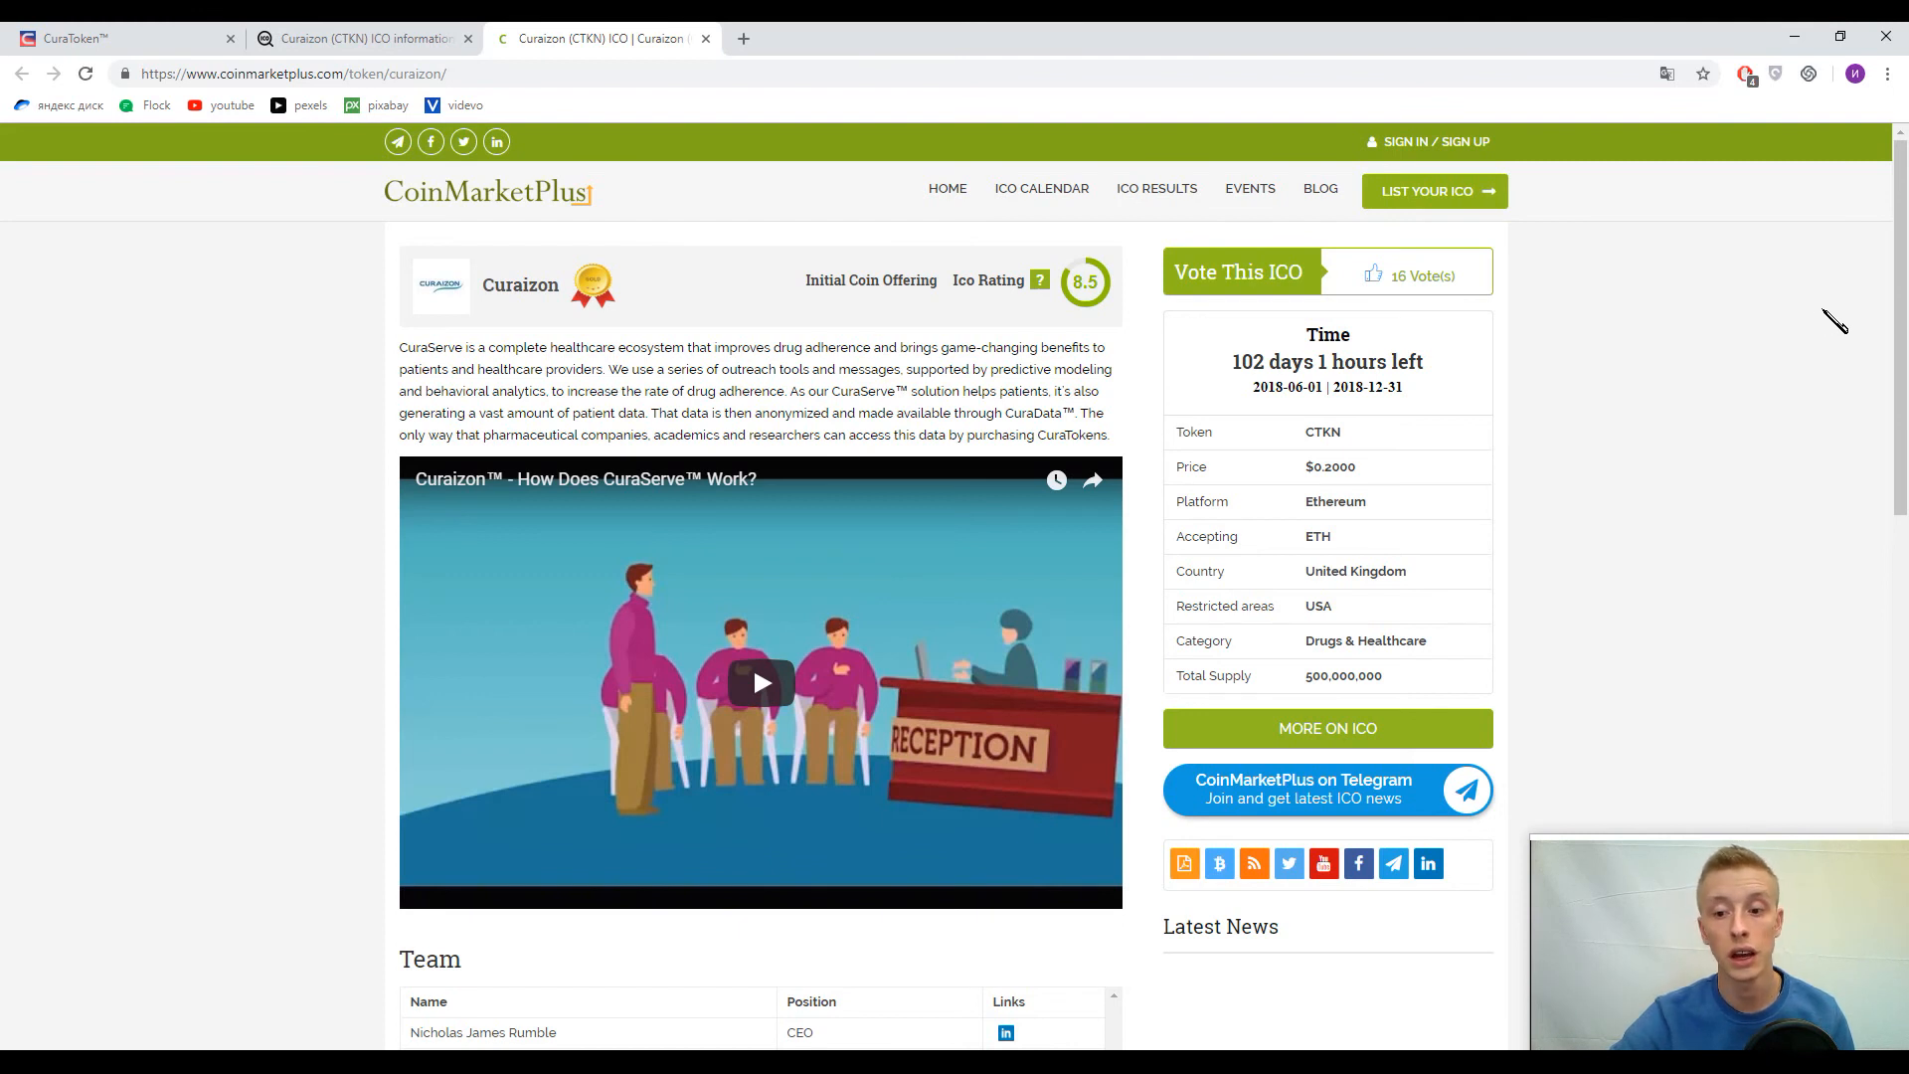
pyautogui.moveTo(1321, 629)
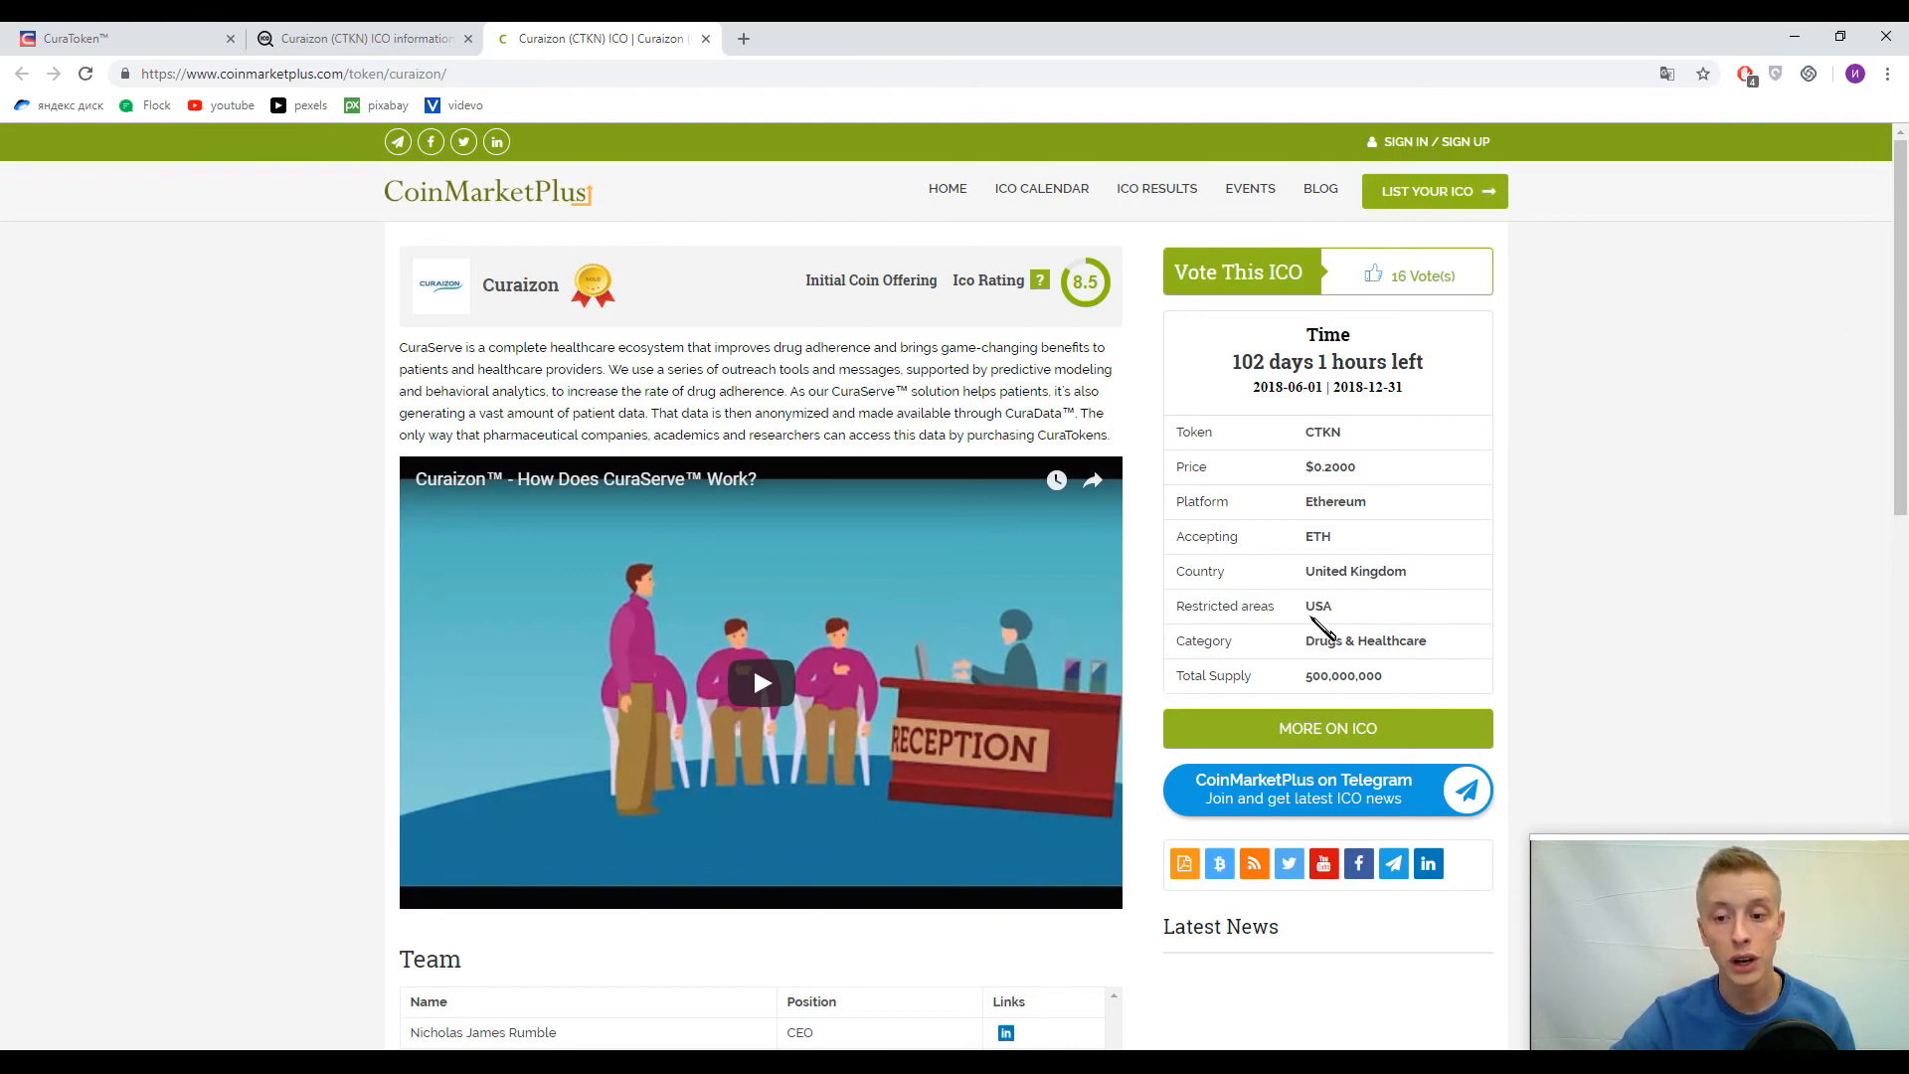
pyautogui.moveTo(1866, 385)
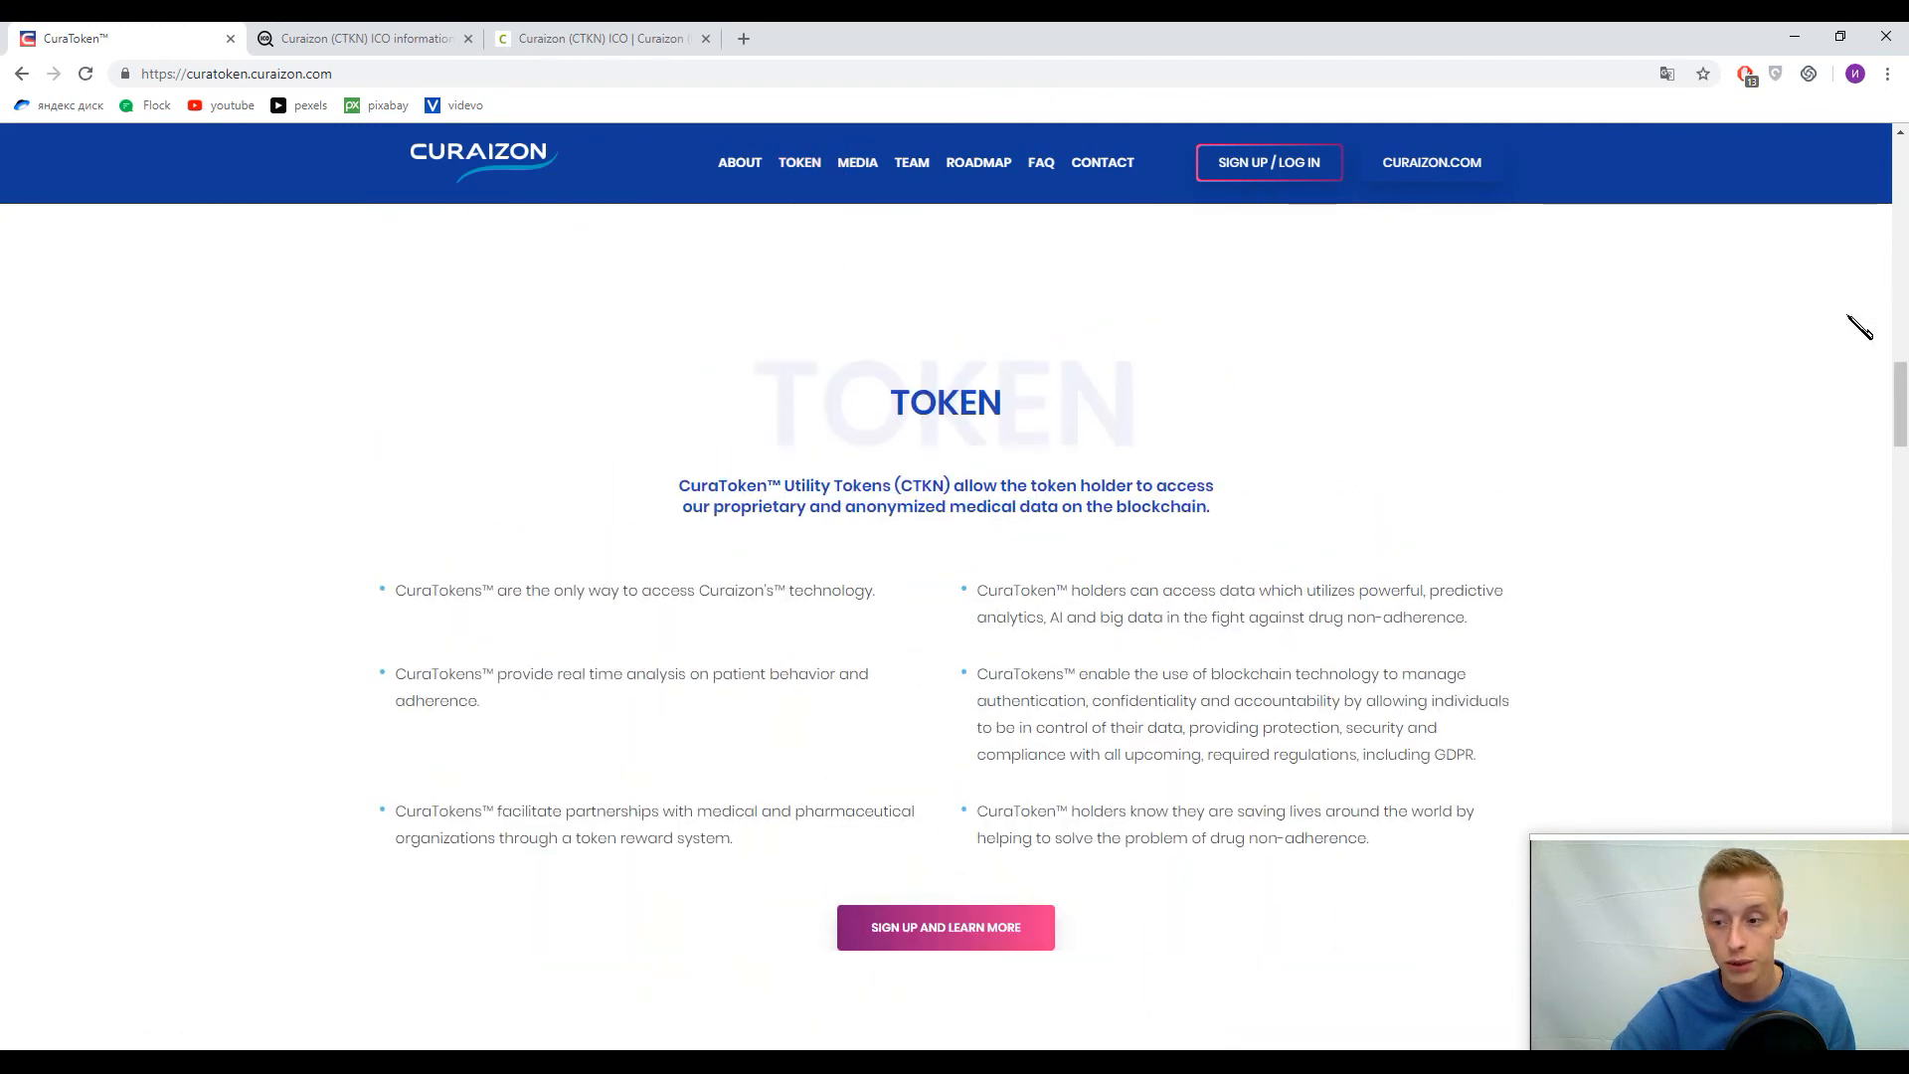
pyautogui.moveTo(1822, 336)
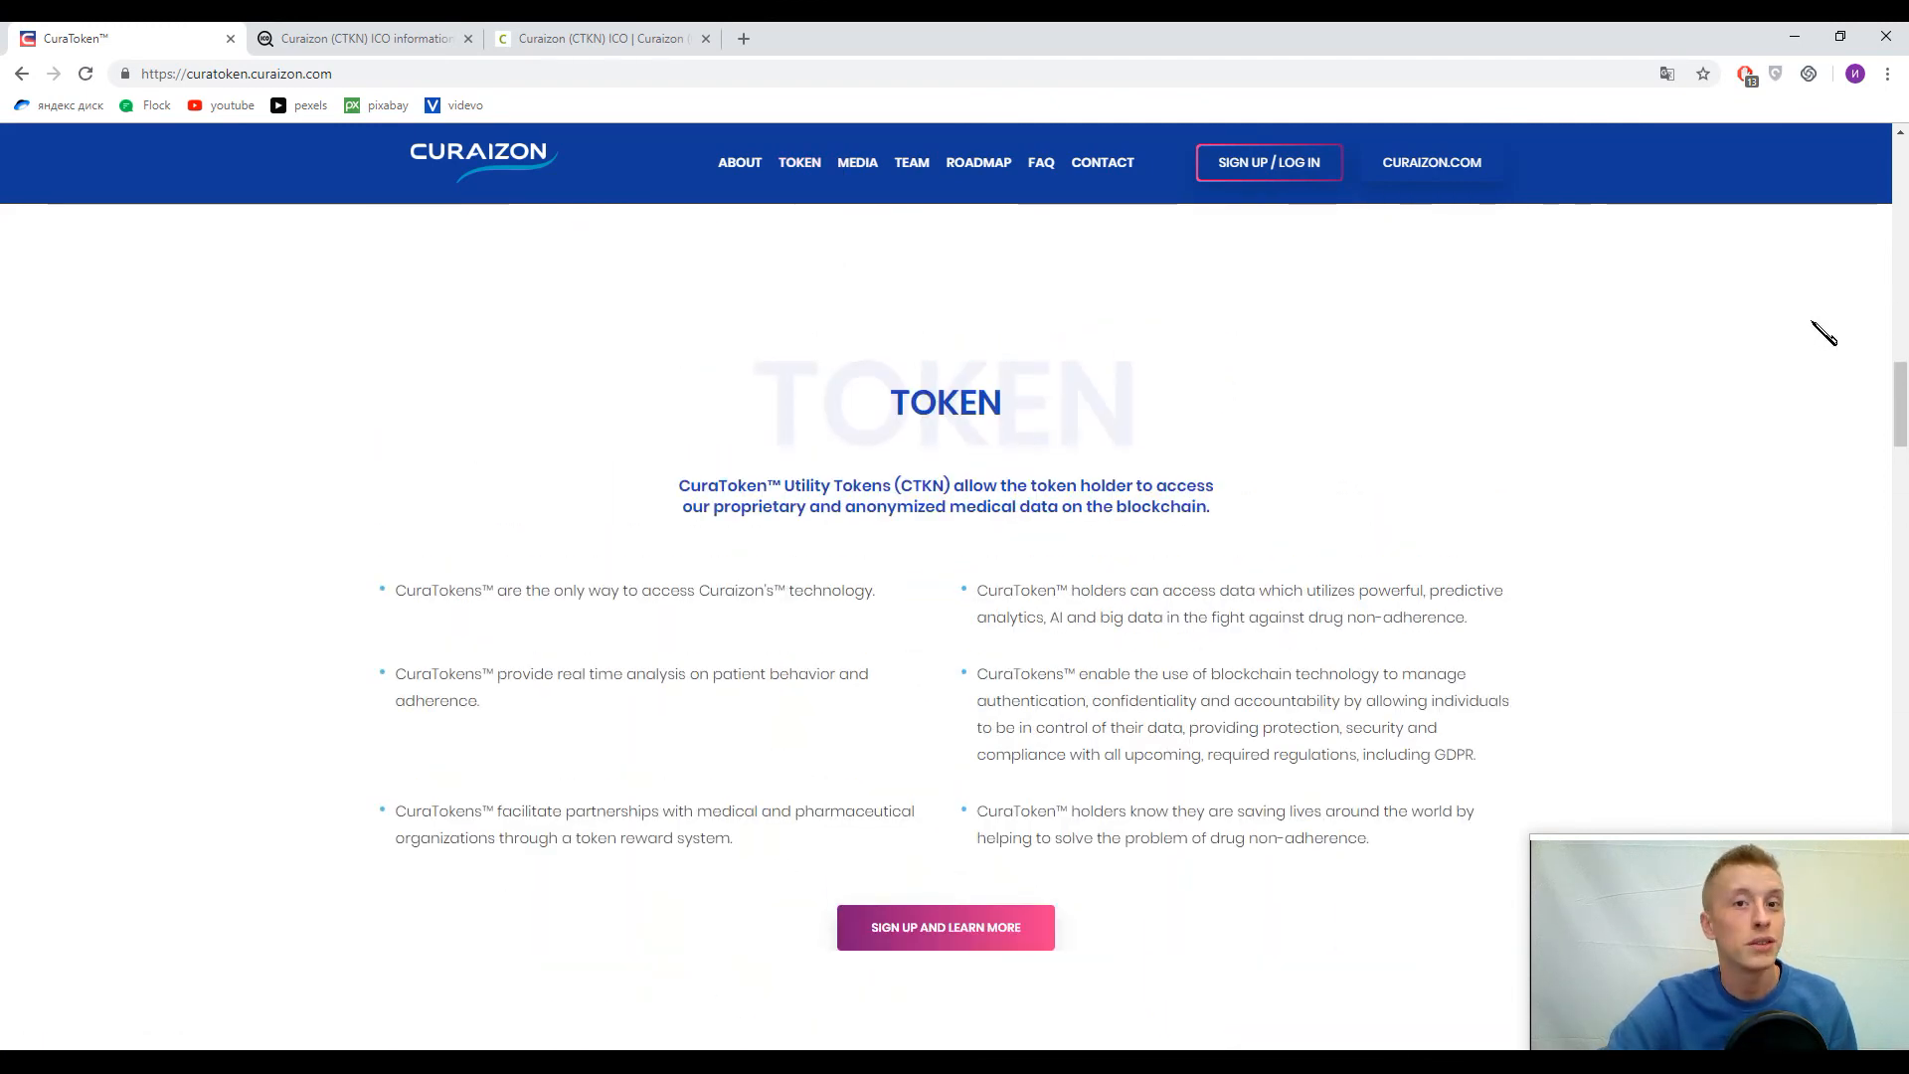